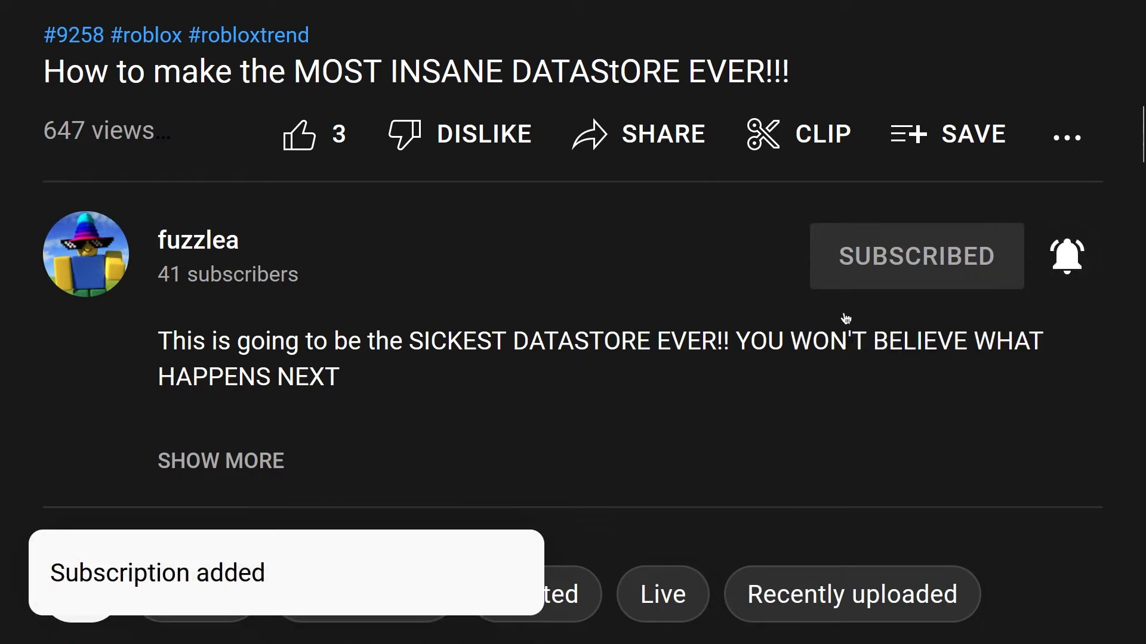
- Subscribe to the fuzzlea channel that made the datastore tutorial video
click(299, 134)
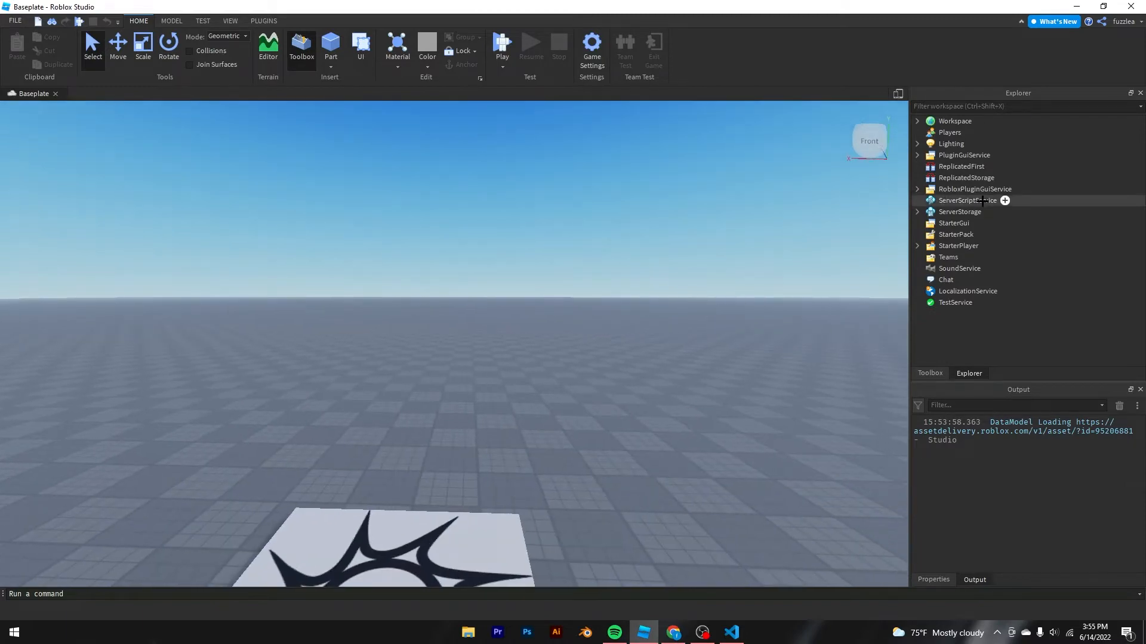
- Open Game Settings and go to the Security section
click(591, 46)
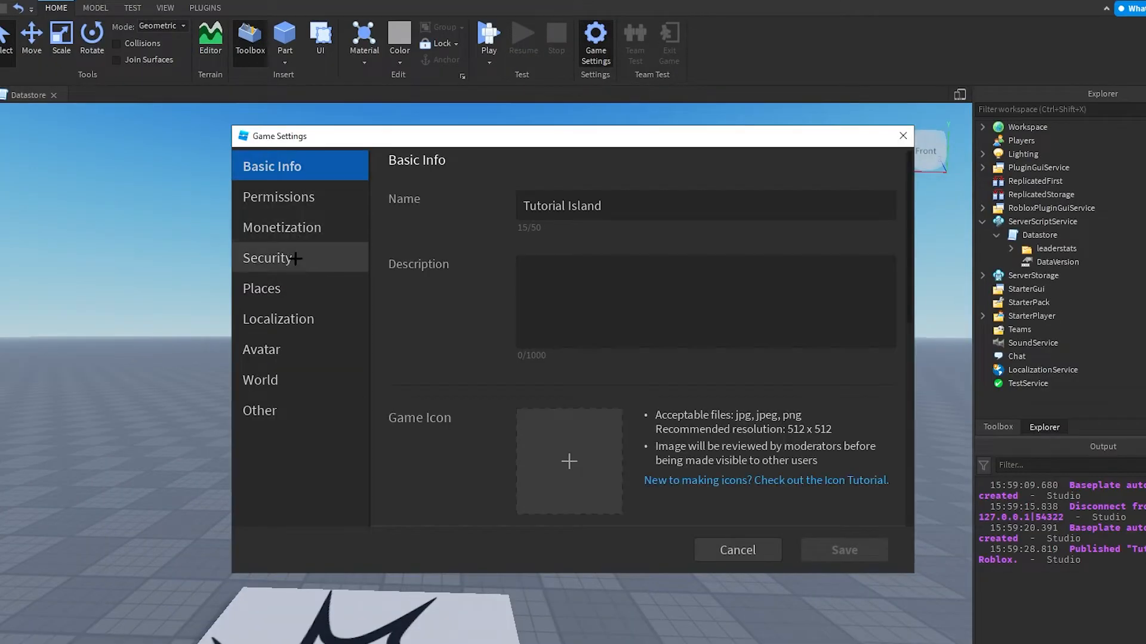
click(267, 257)
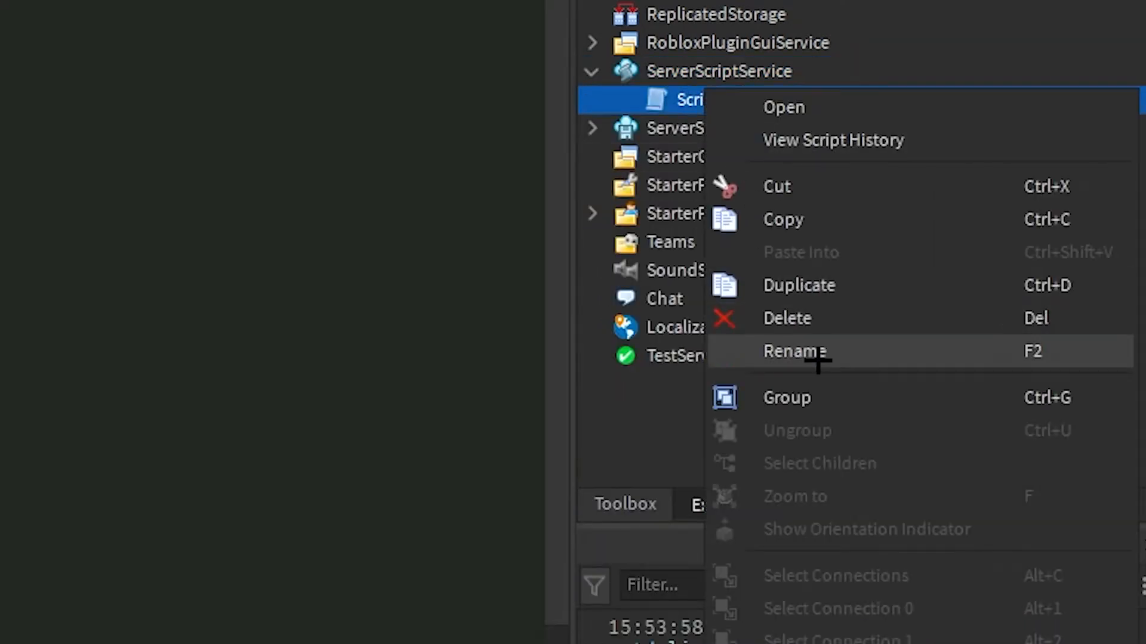
- Rename the script Datastore, add a leaderstats folder inside it, and open the script
click(795, 351)
text(Datastore)
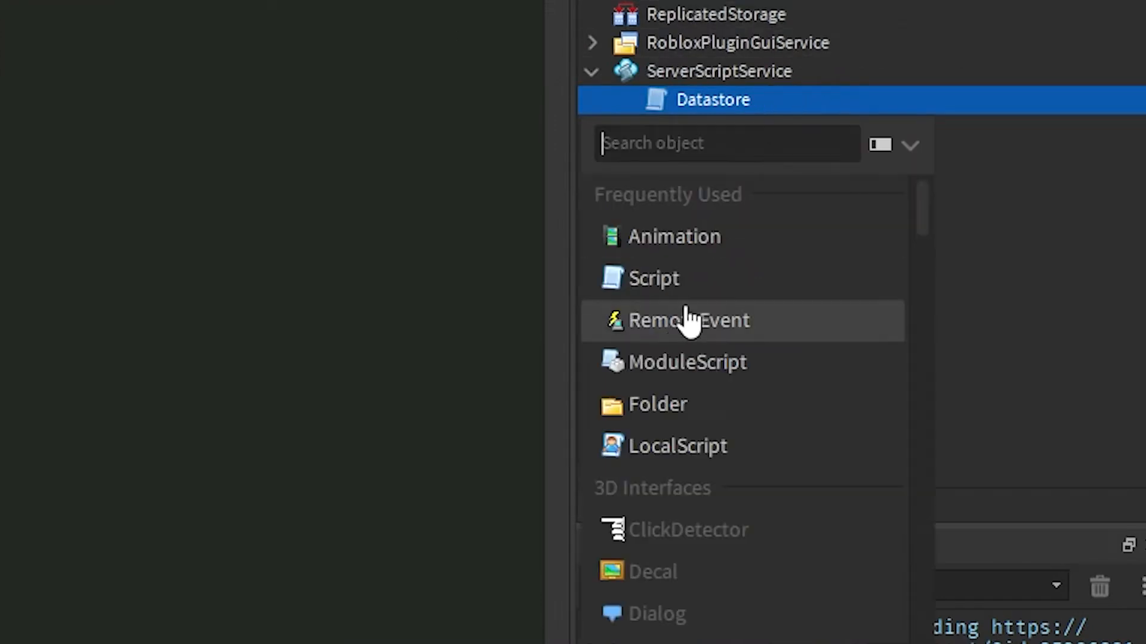
click(657, 404)
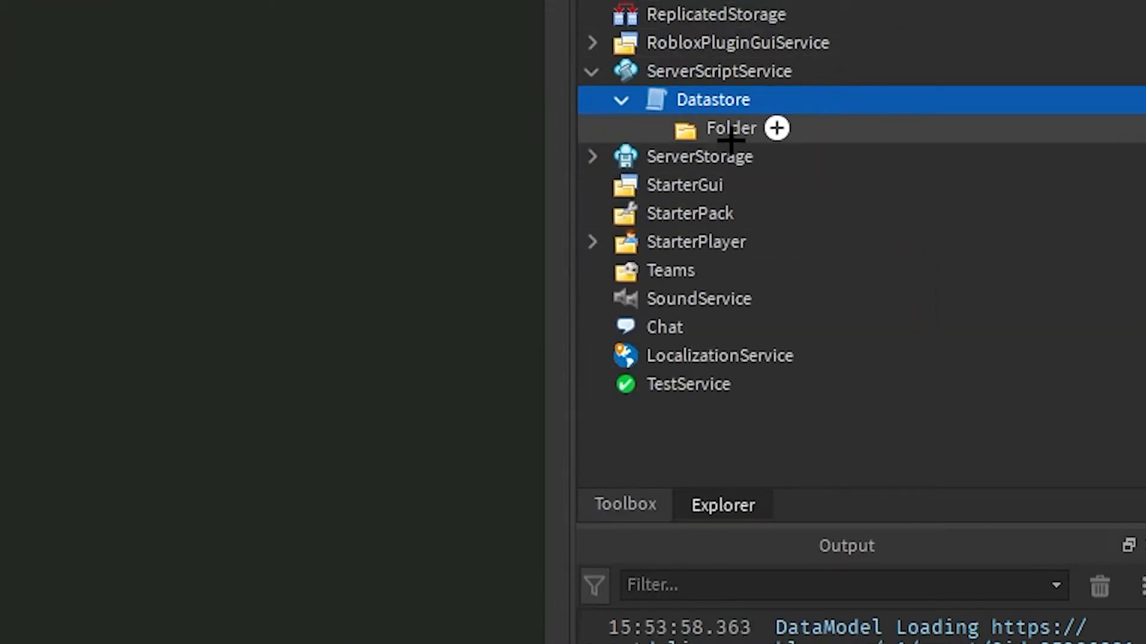
right_click(730, 128)
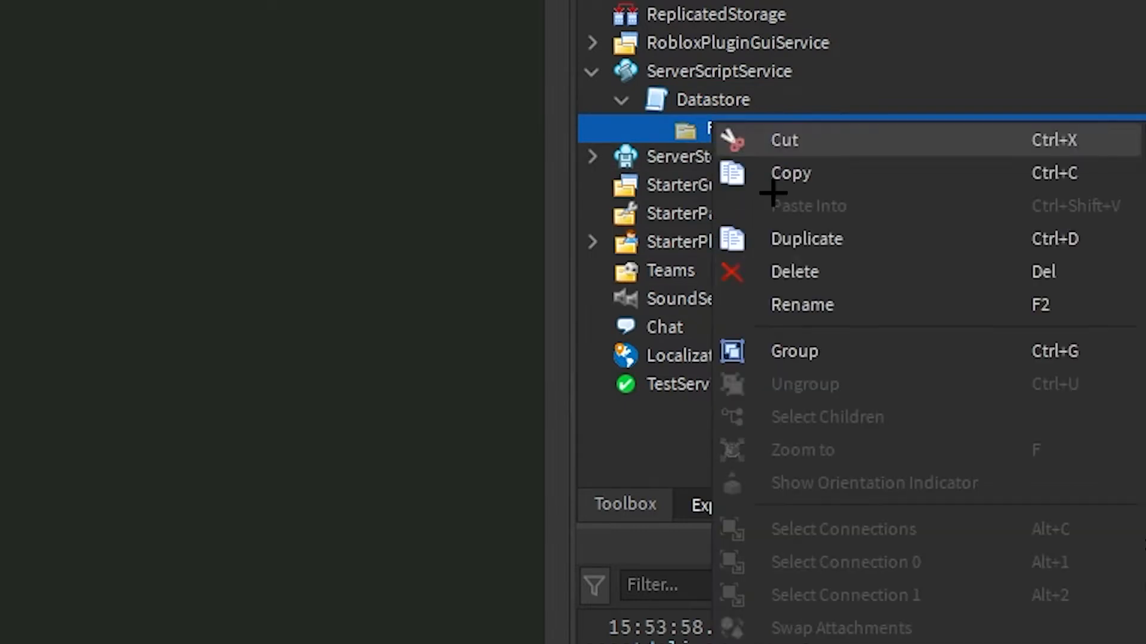
click(801, 305)
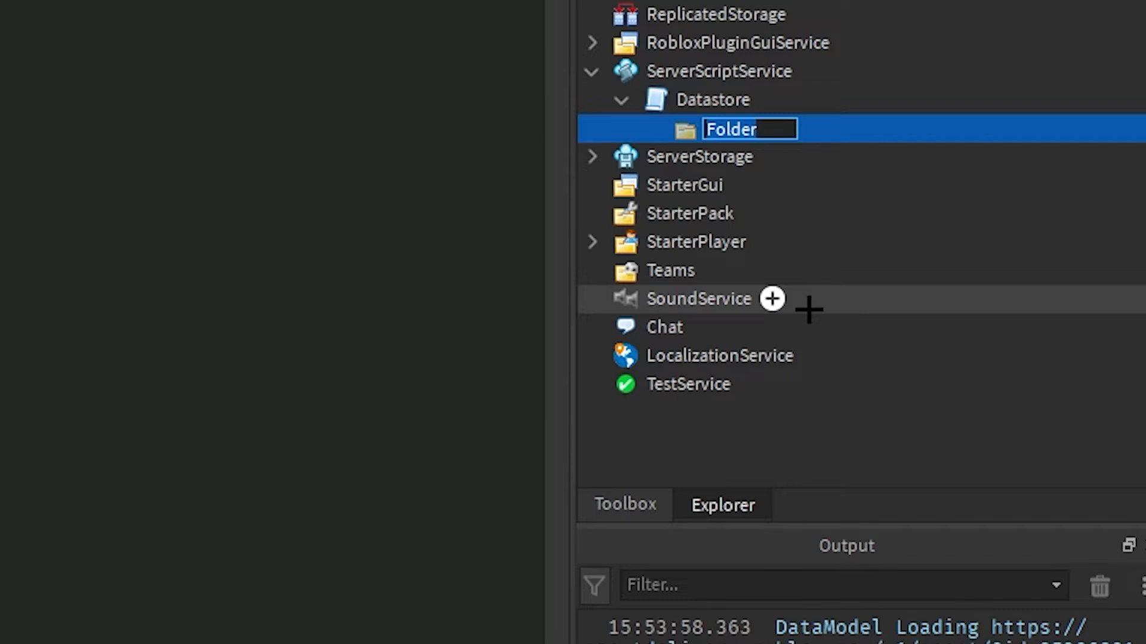
text(leaderstats)
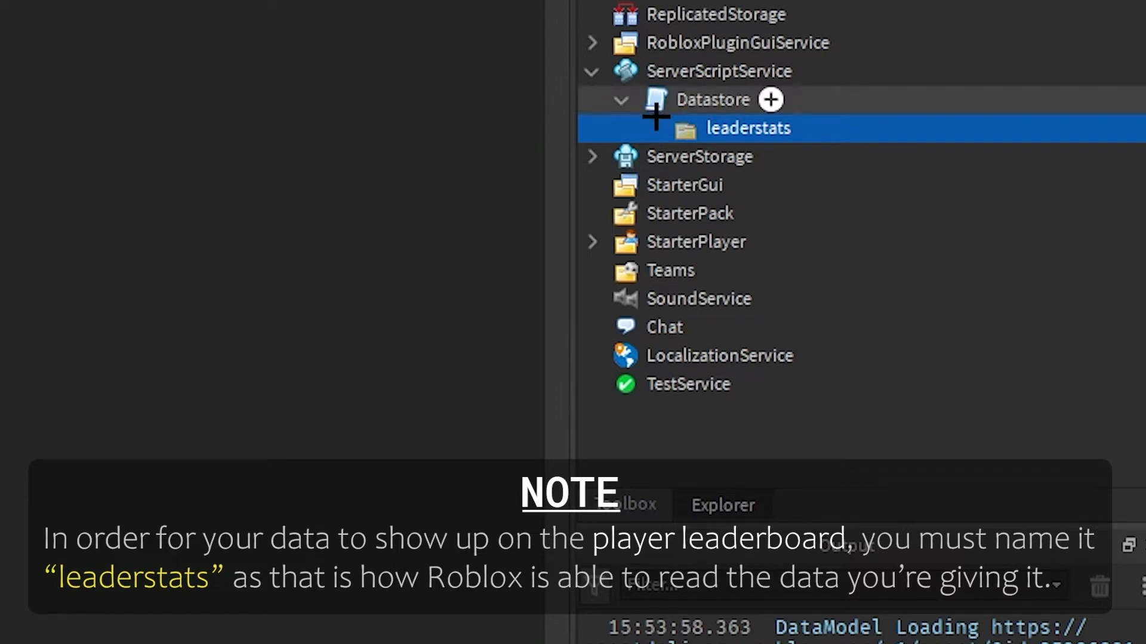
click(769, 100)
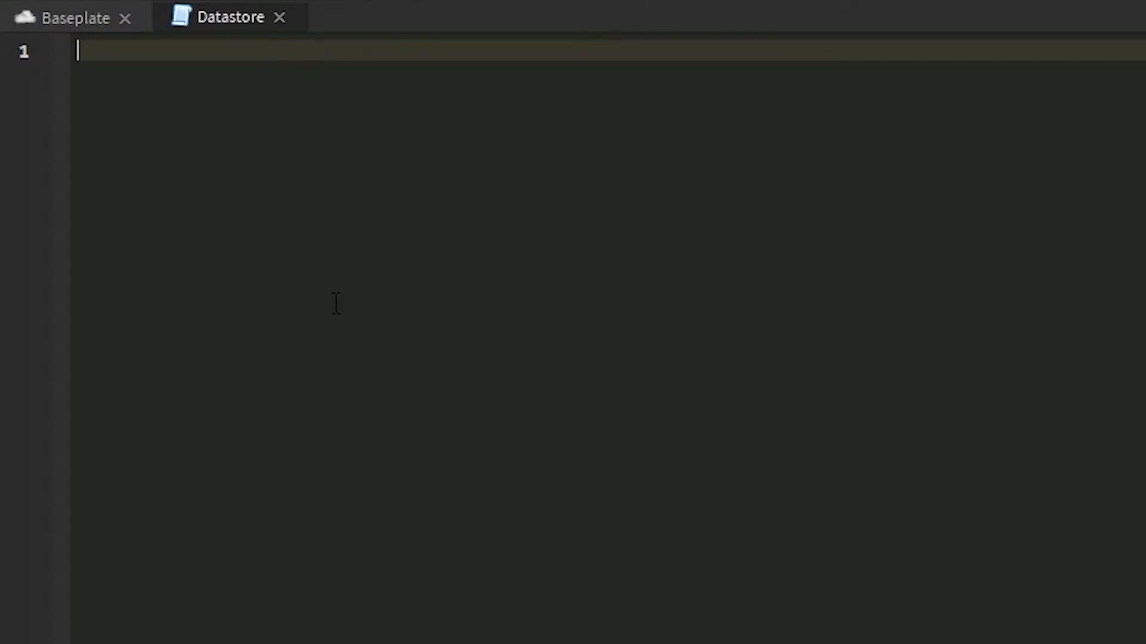
- Write the line getting DataStoreService via game:GetService("DataStoreService")
text(local ds)
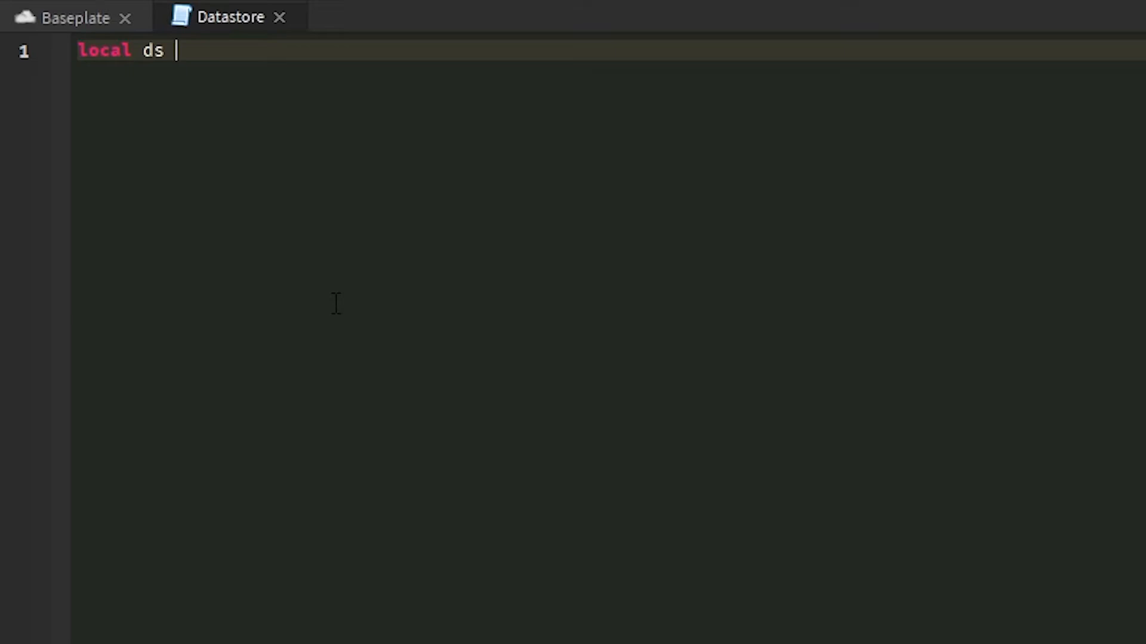
text(= game:GetService(")
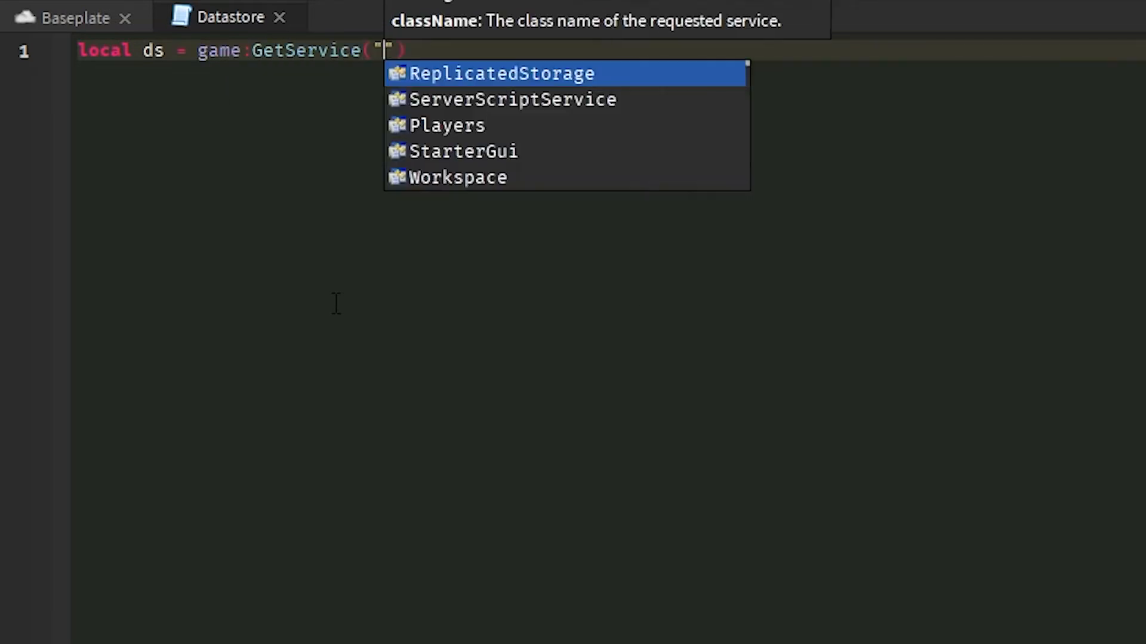
text(DataStoreService)
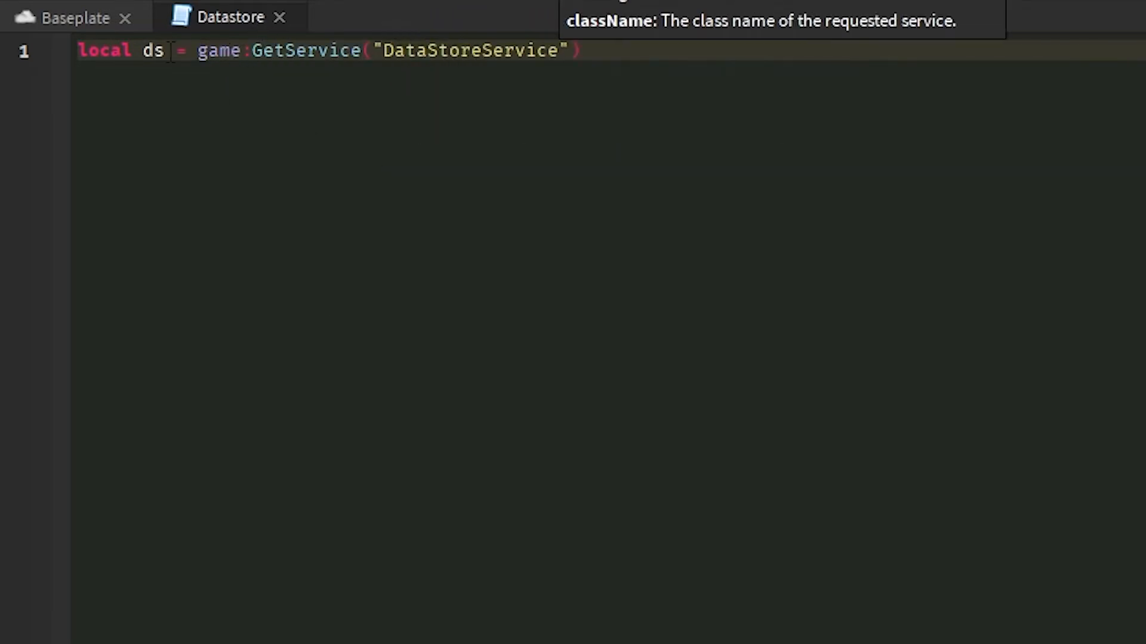
text(DataStoreServic)
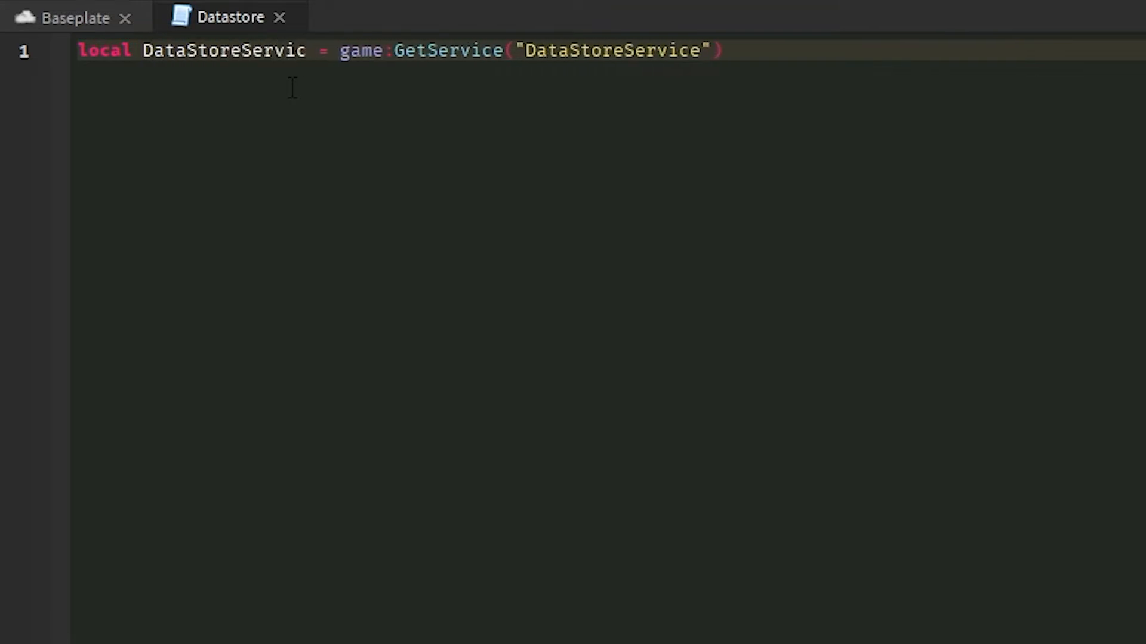
- Create myDataStore with DataStoreService:GetDataStore, clearing the placeholder store name
text(local m)
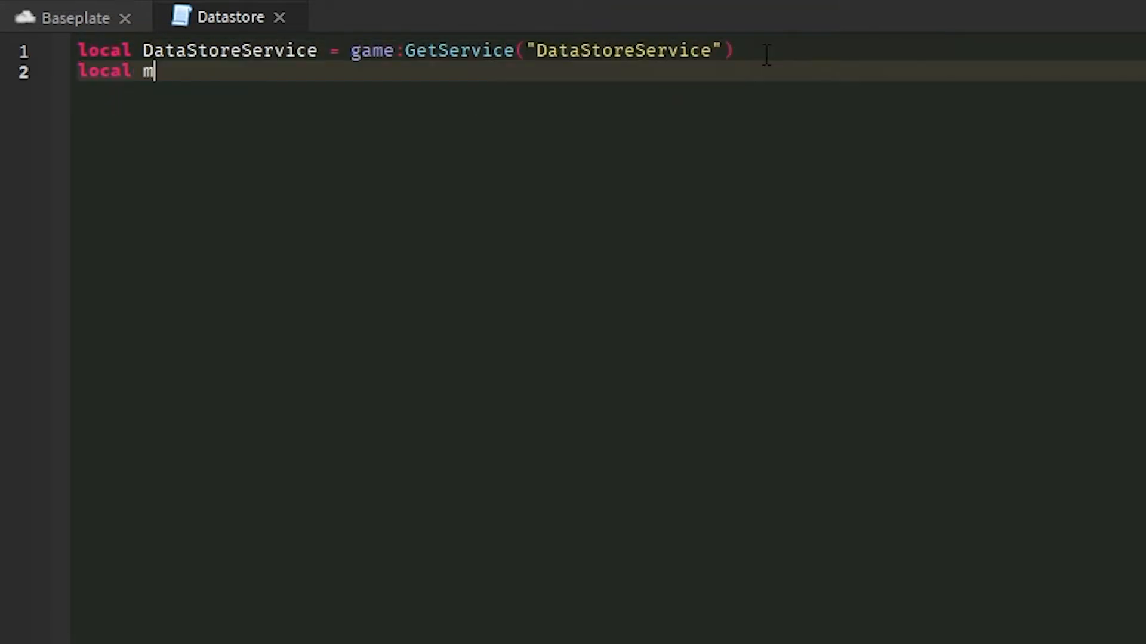
text(yDataStore =)
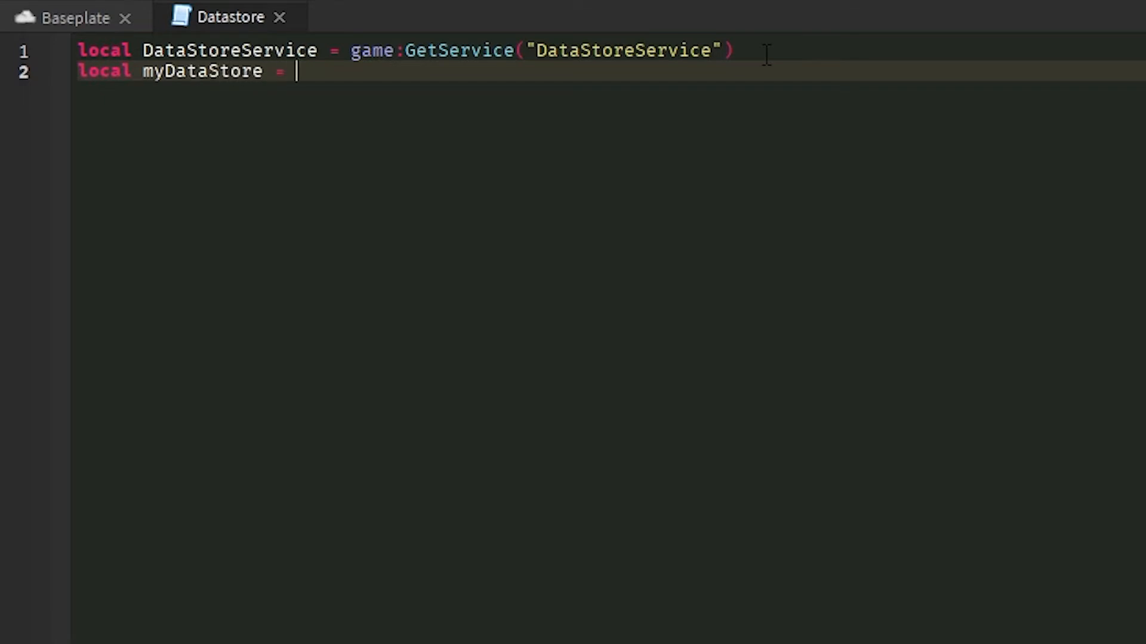
text(d)
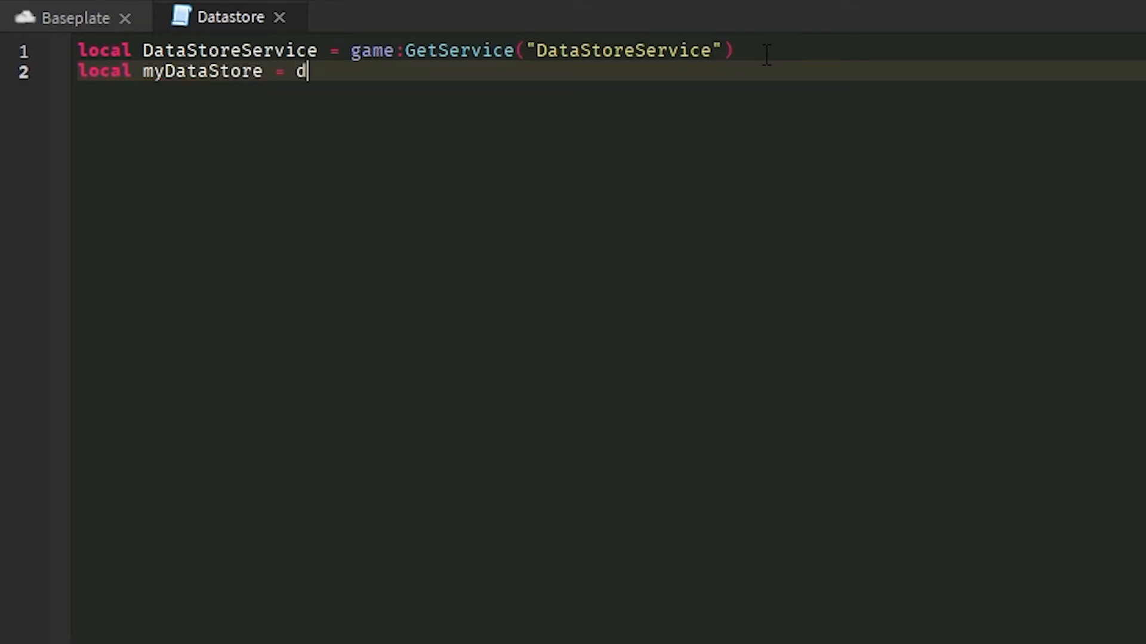
text(ataStoreService:)
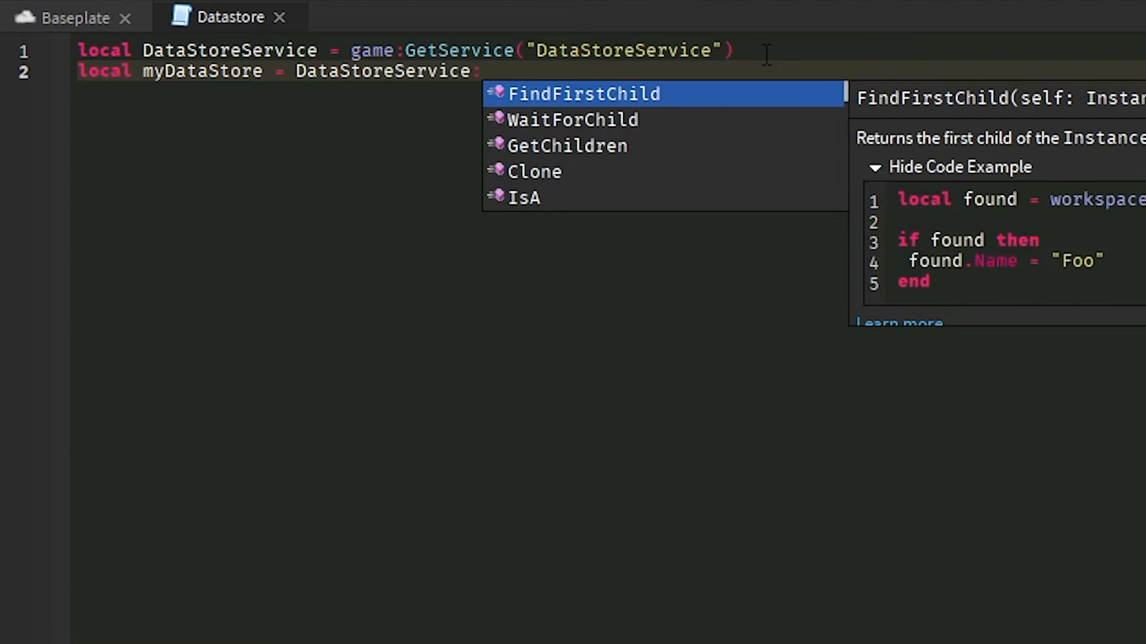
text(GetDataStore("aufhggbewe")
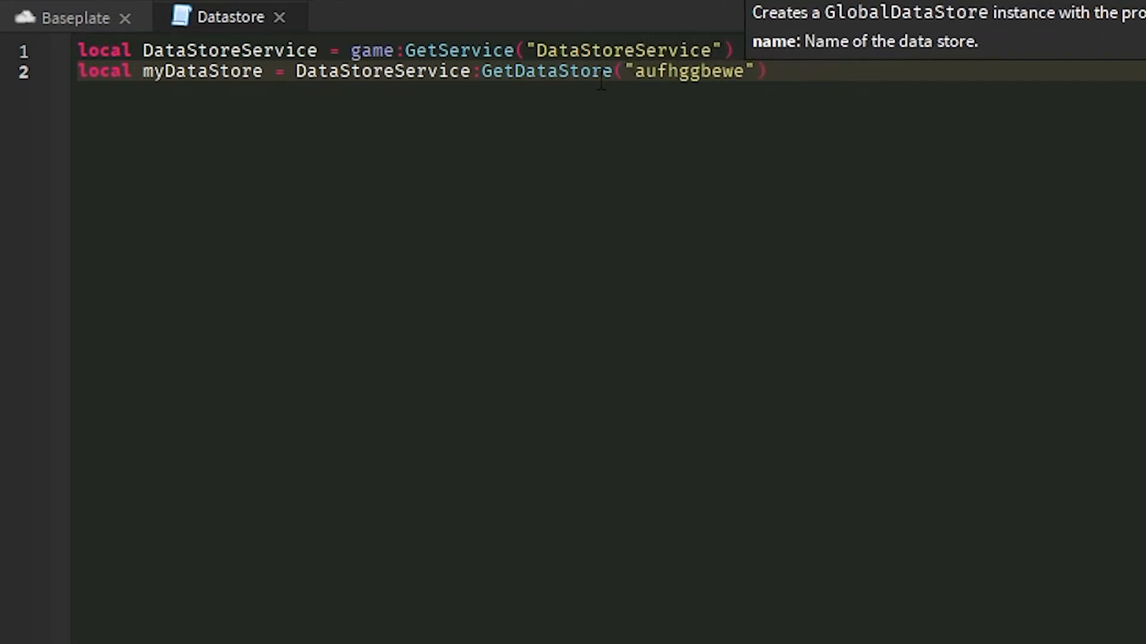
key(Backspace)
text(n)
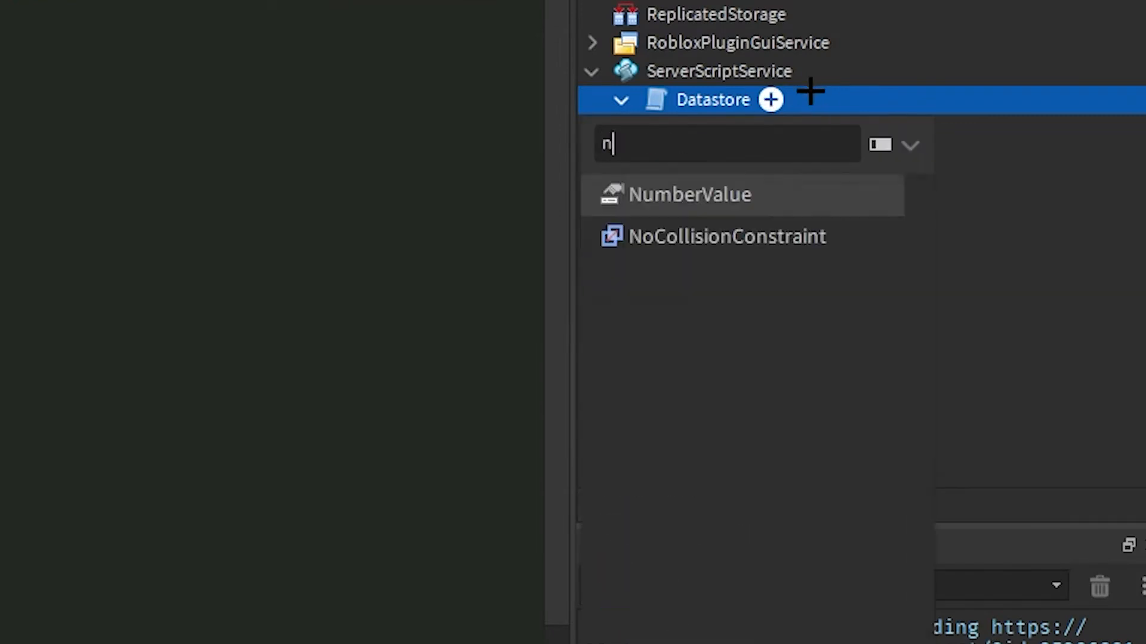
- Name the new NumberValue under Datastore DataVersion, with Value 2, and resume editing the script
right_click(702, 213)
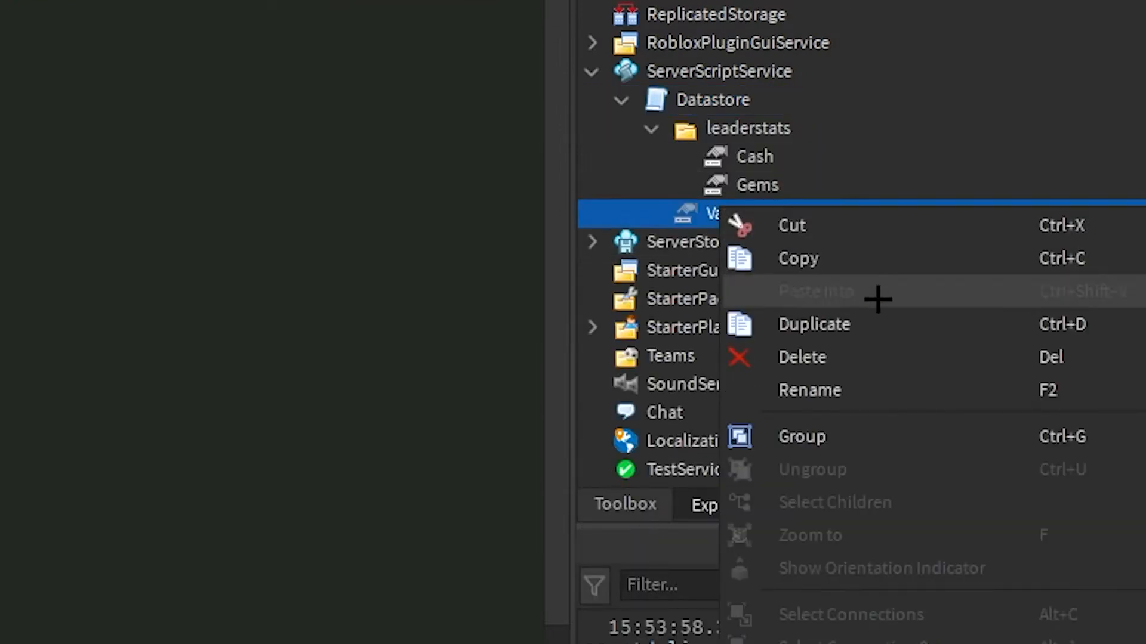
click(810, 389)
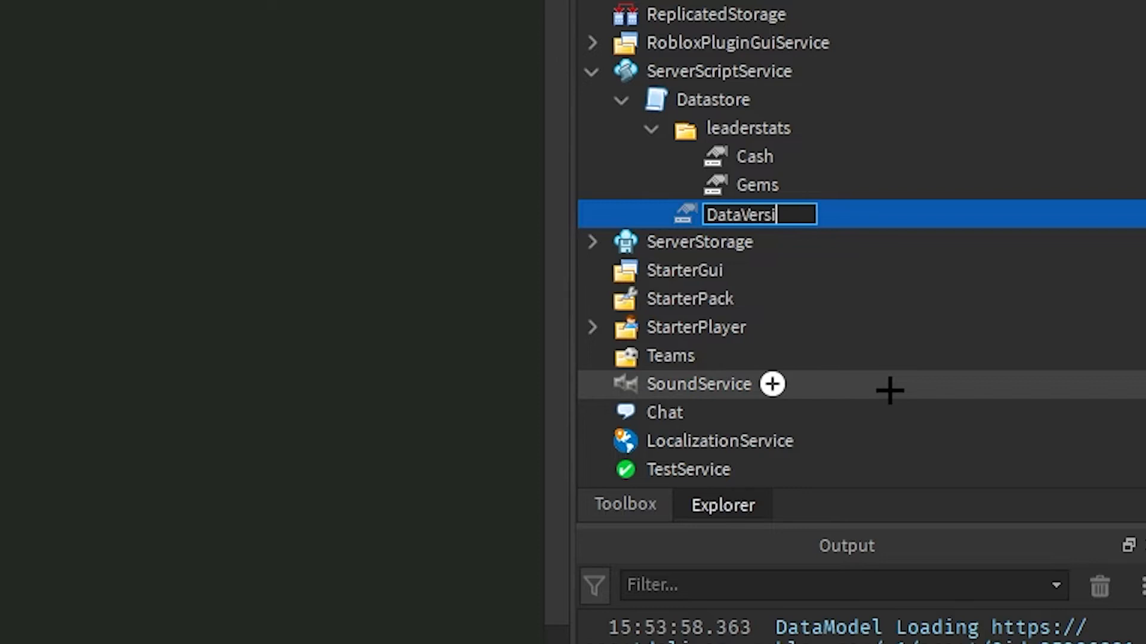
key(Return)
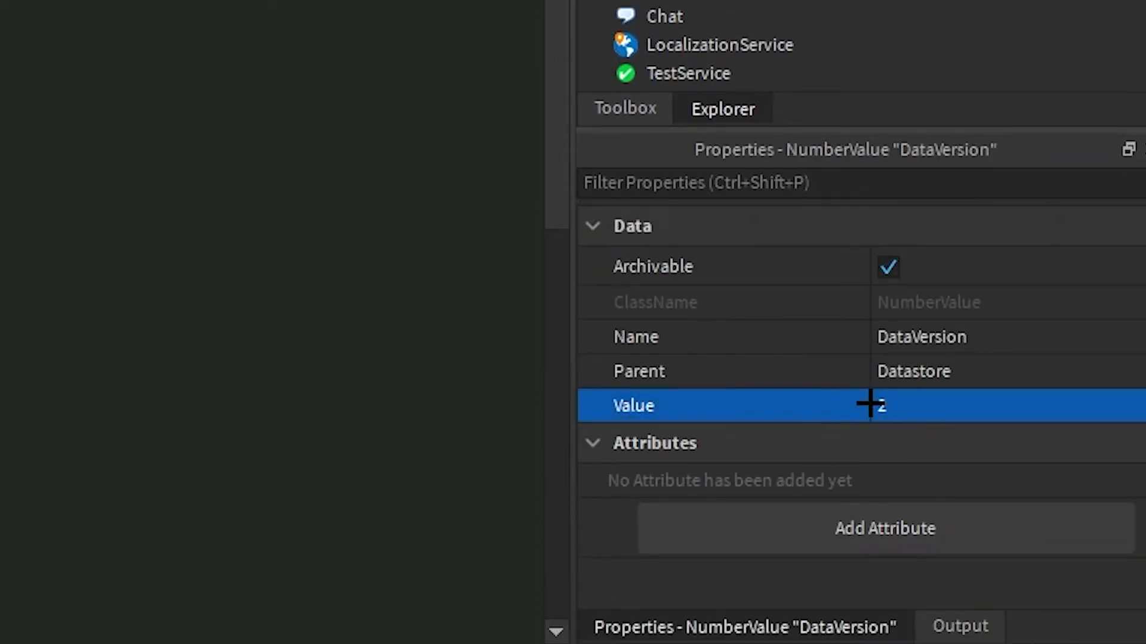
click(230, 16)
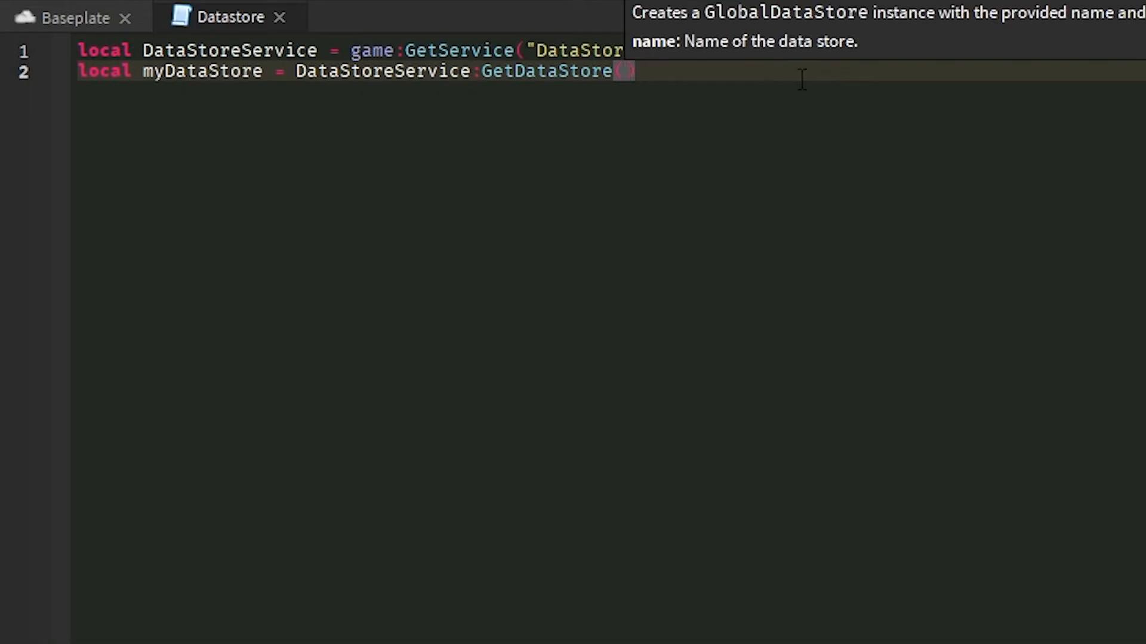
- Base the store name on DataVersion and connect a PlayerAdded function taking plr
text("Data"..script.DataVersion.Value)
text(game.Players.PlayerAdded)
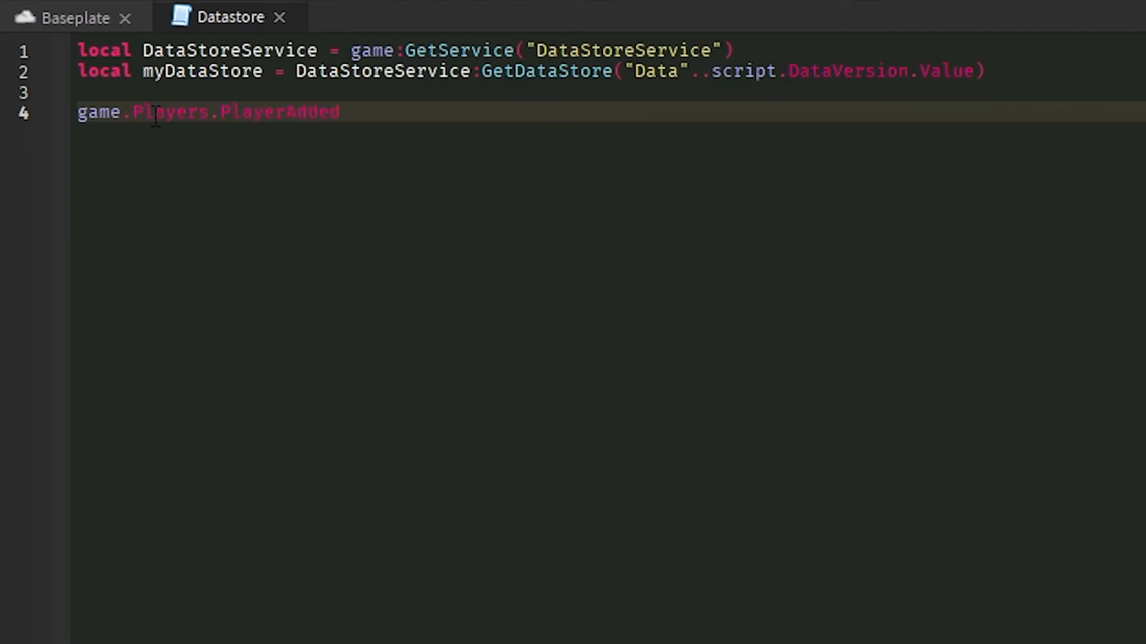
text(:Connect(function)
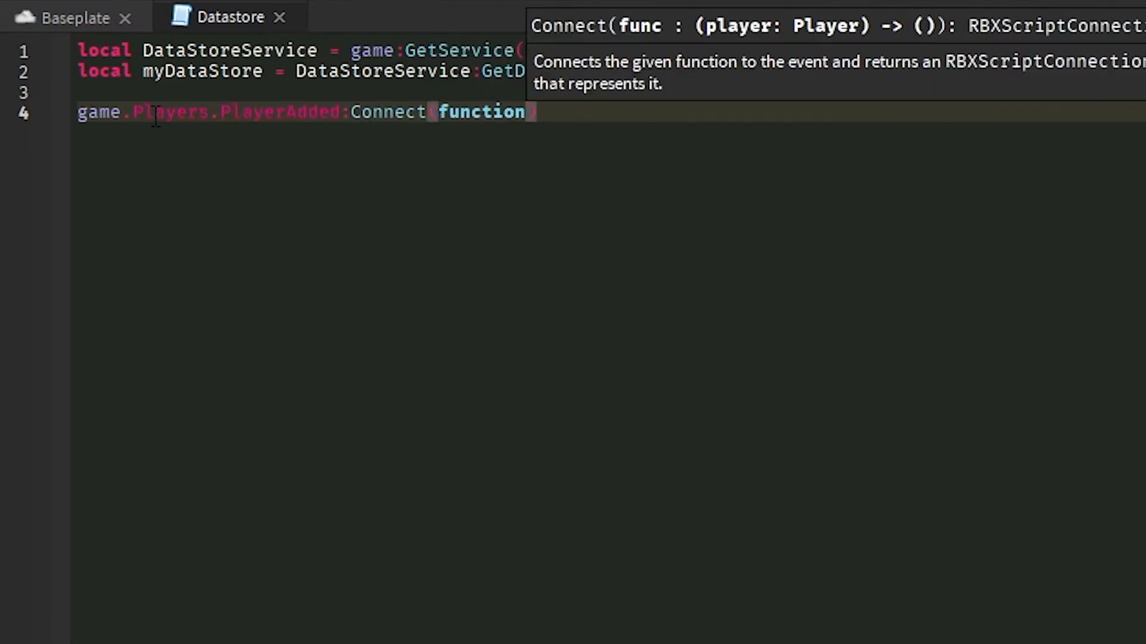
text(plr))
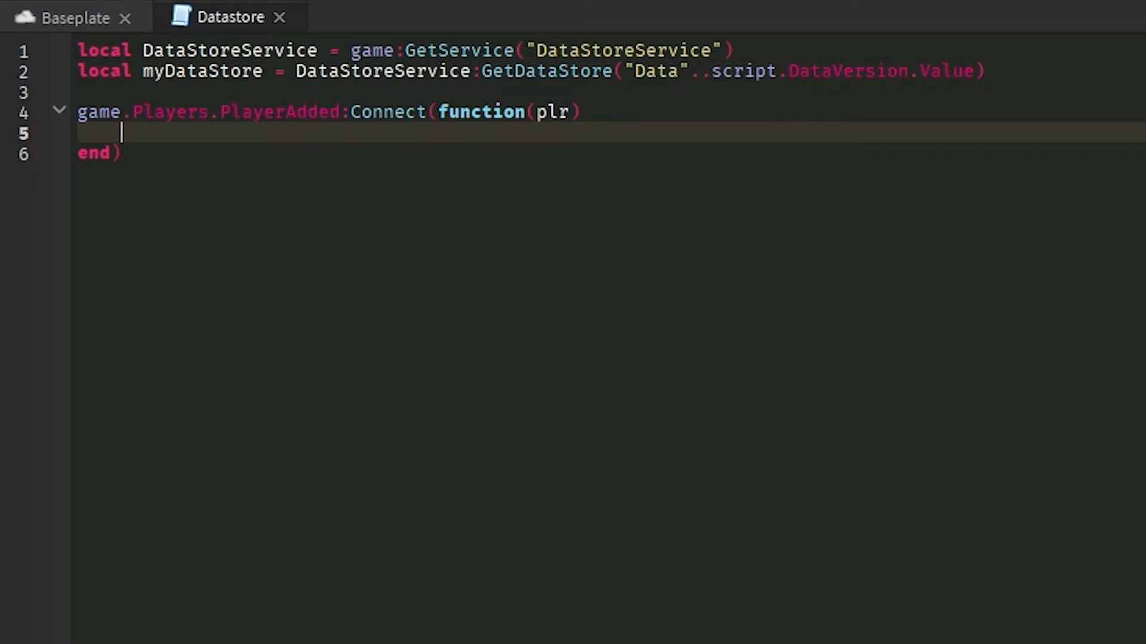
- Loop over the script's children, cloning each Folder into the joining player
text(for _, folder in pairs(script)
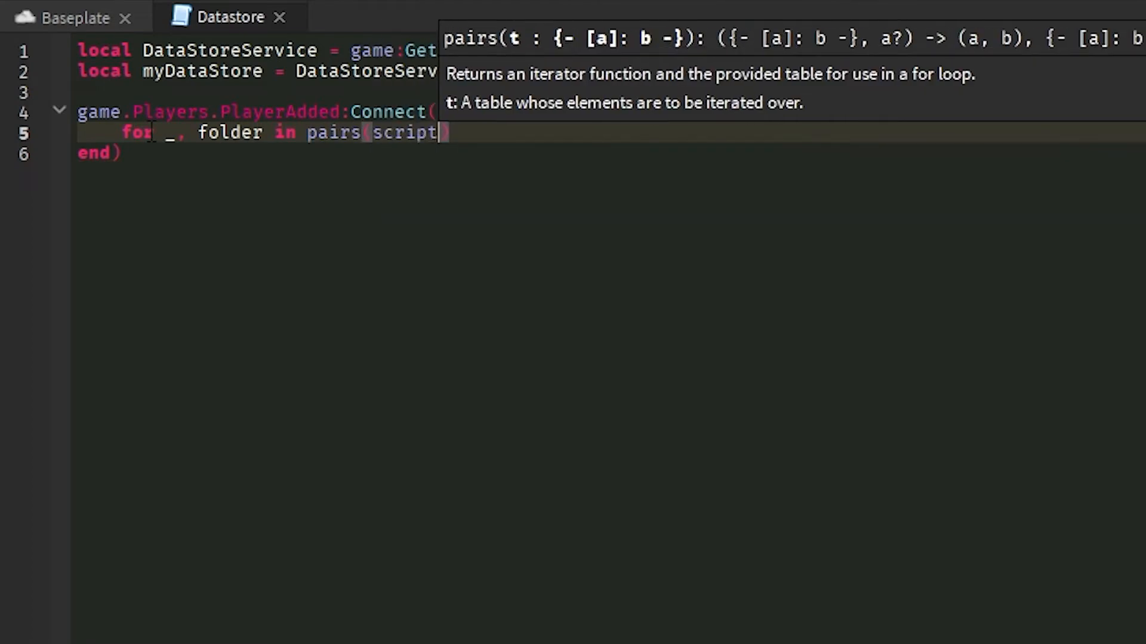
text(:GetChildren()) do)
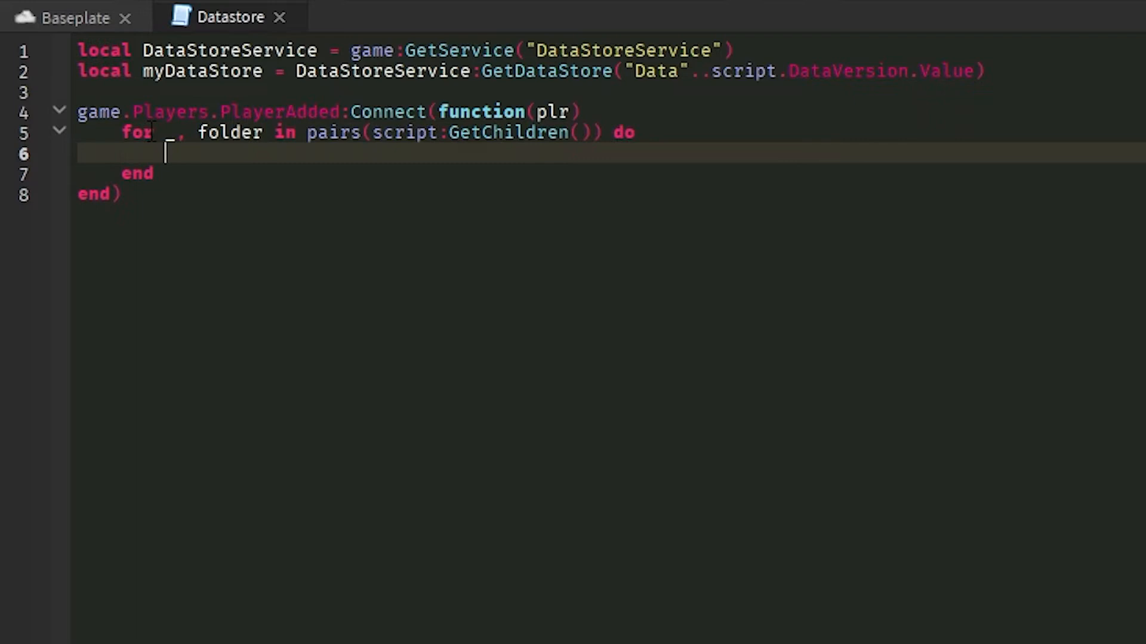
text(if)
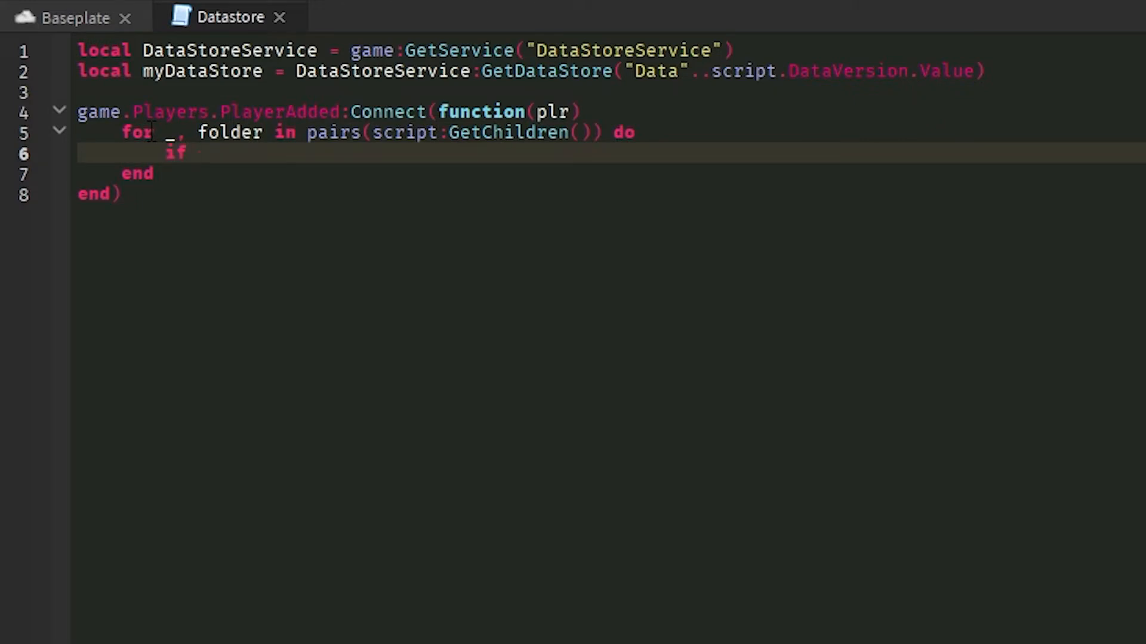
text(folder)
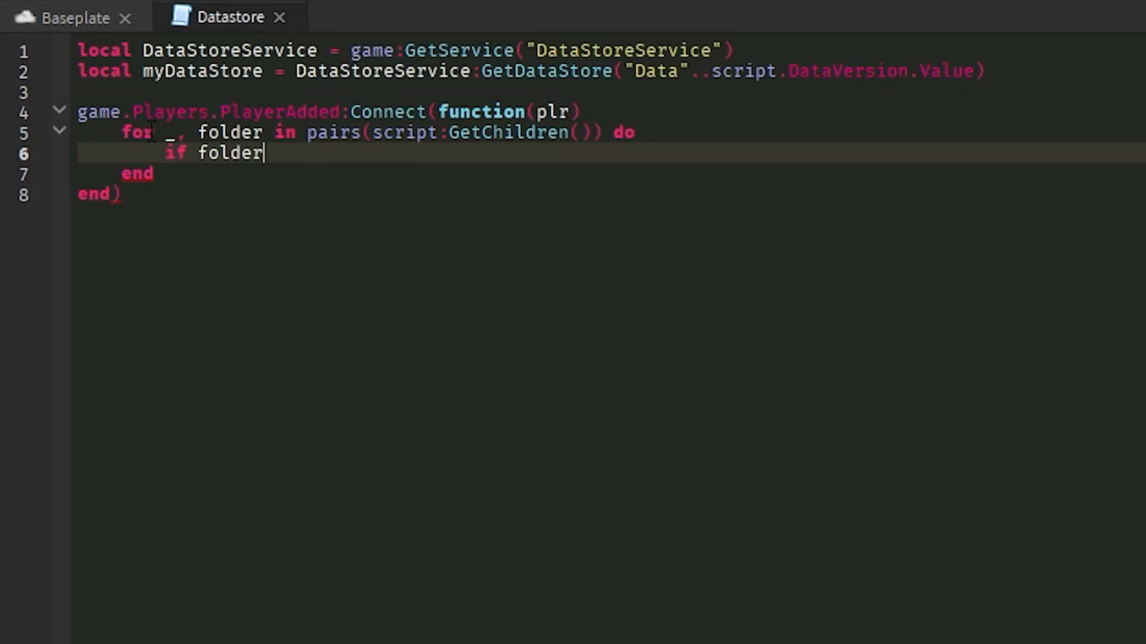
text(:IsA("Fp")
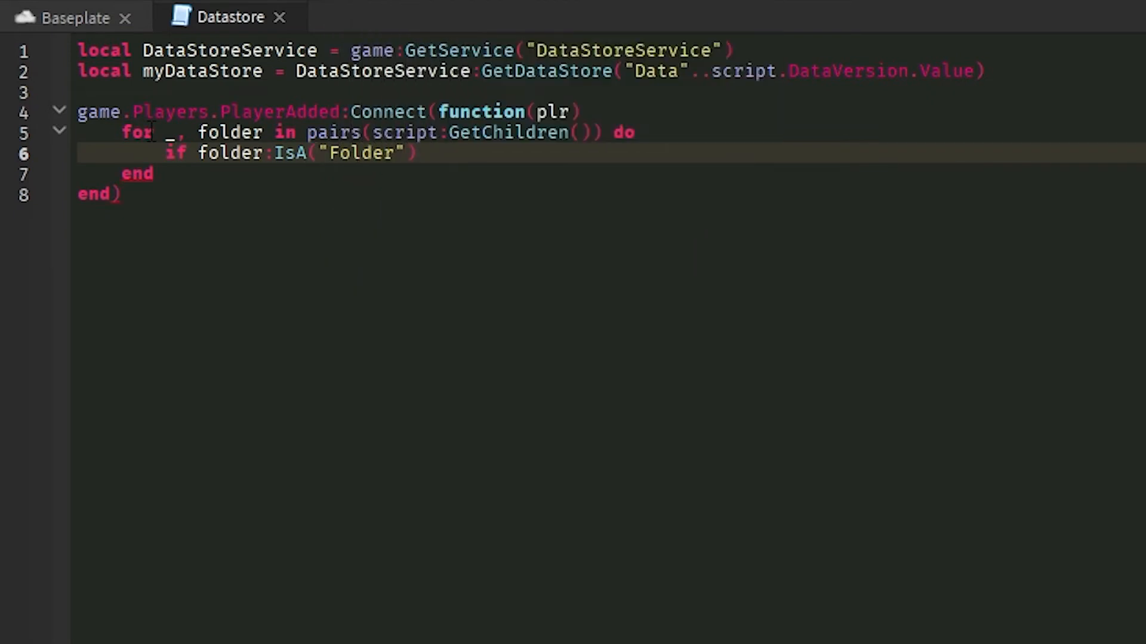
text(then)
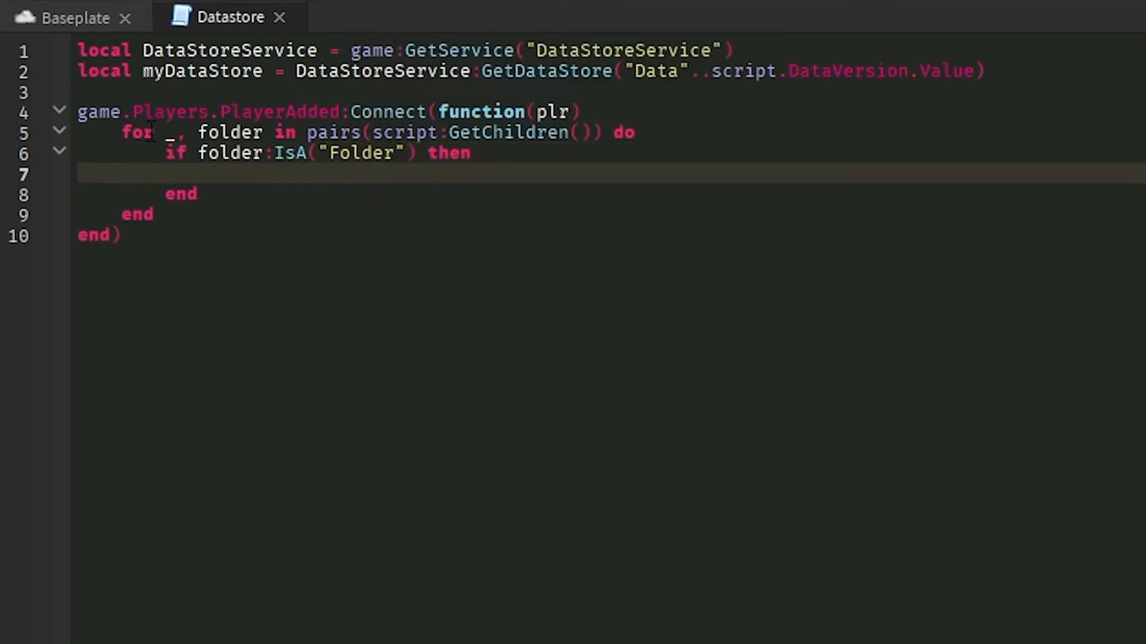
text(folder:Clone().)
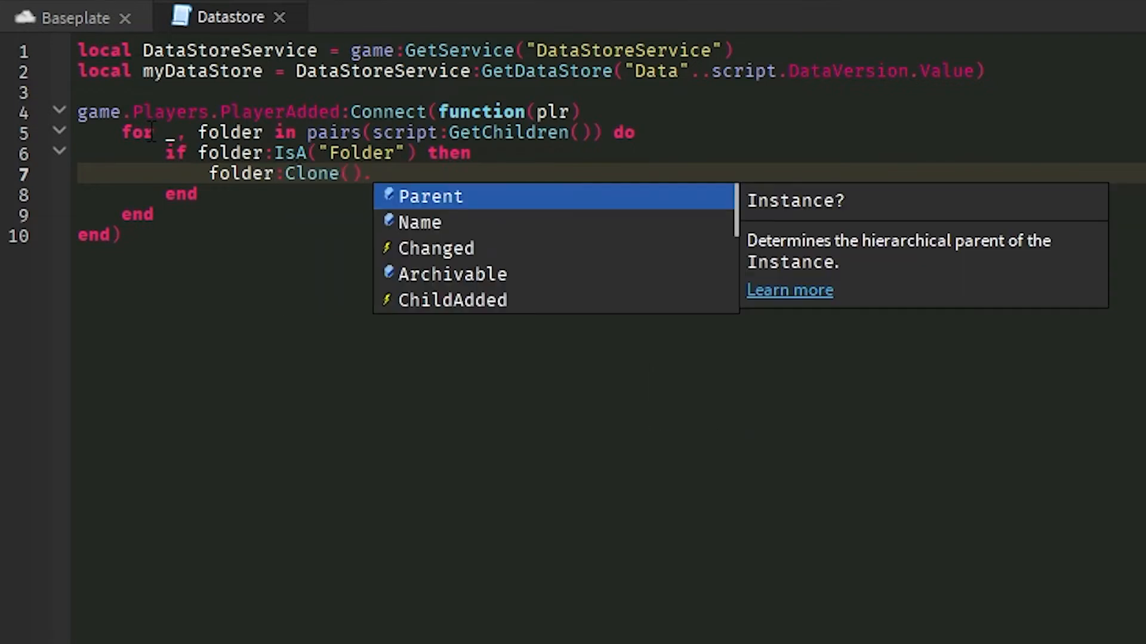
text(.Parent = p)
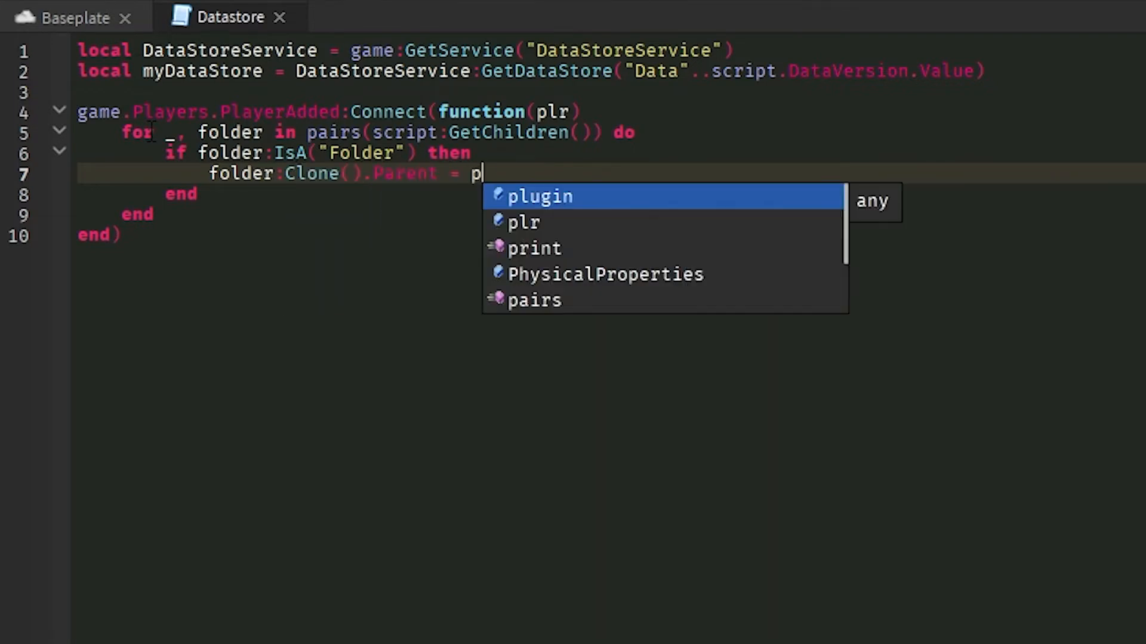
click(23, 95)
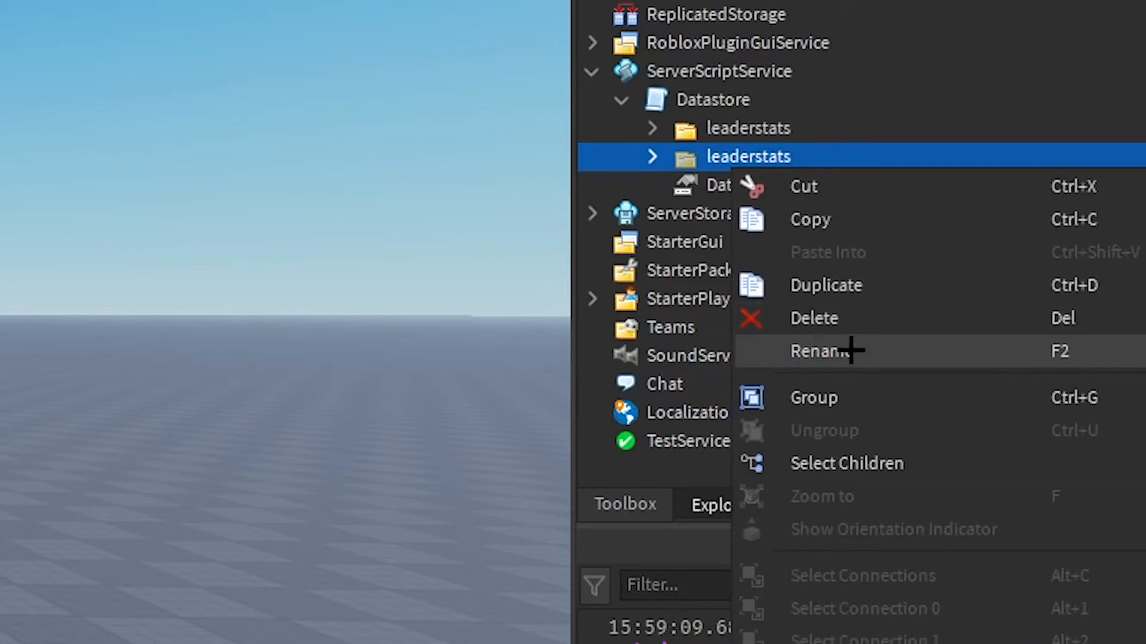
- Rename the duplicate leaderstats folder to PetInventory
click(826, 351)
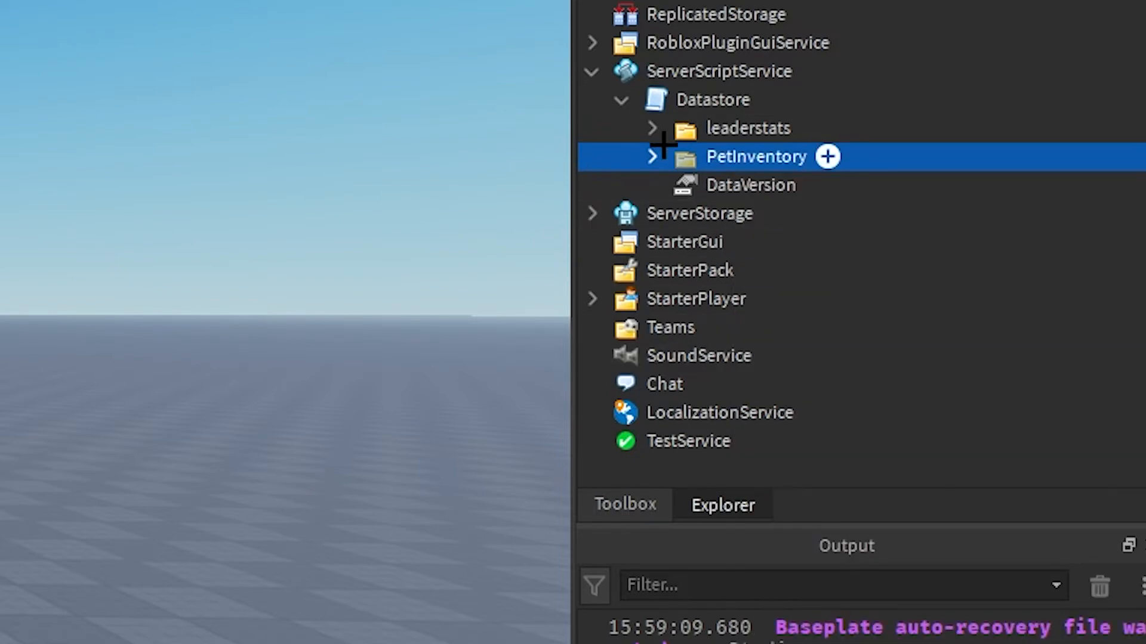
click(649, 156)
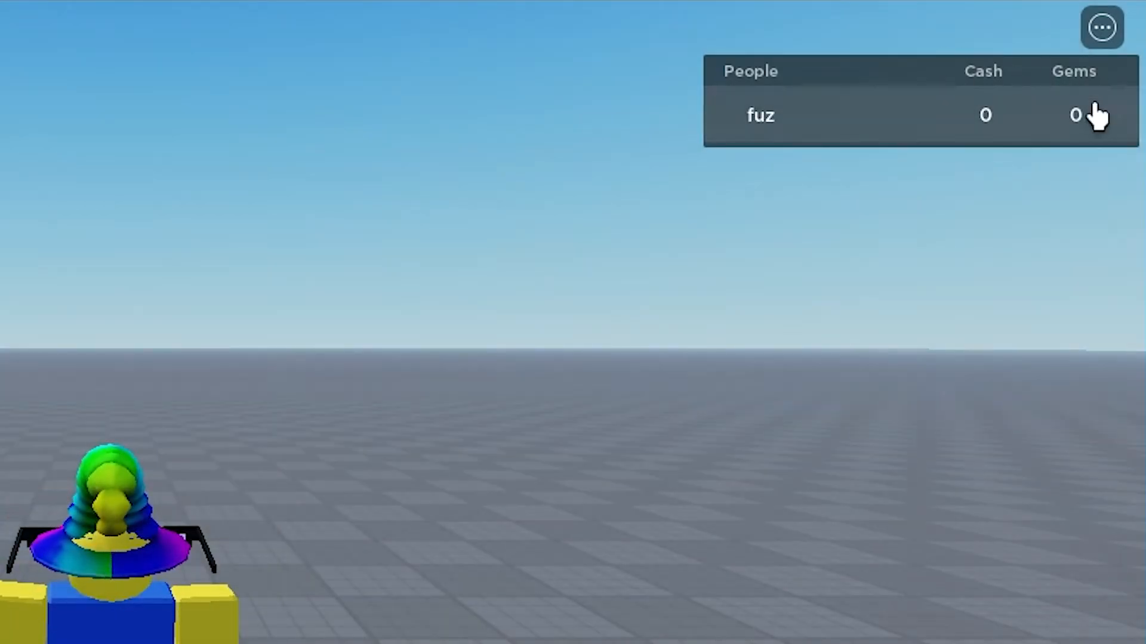
mouse_move(1012, 81)
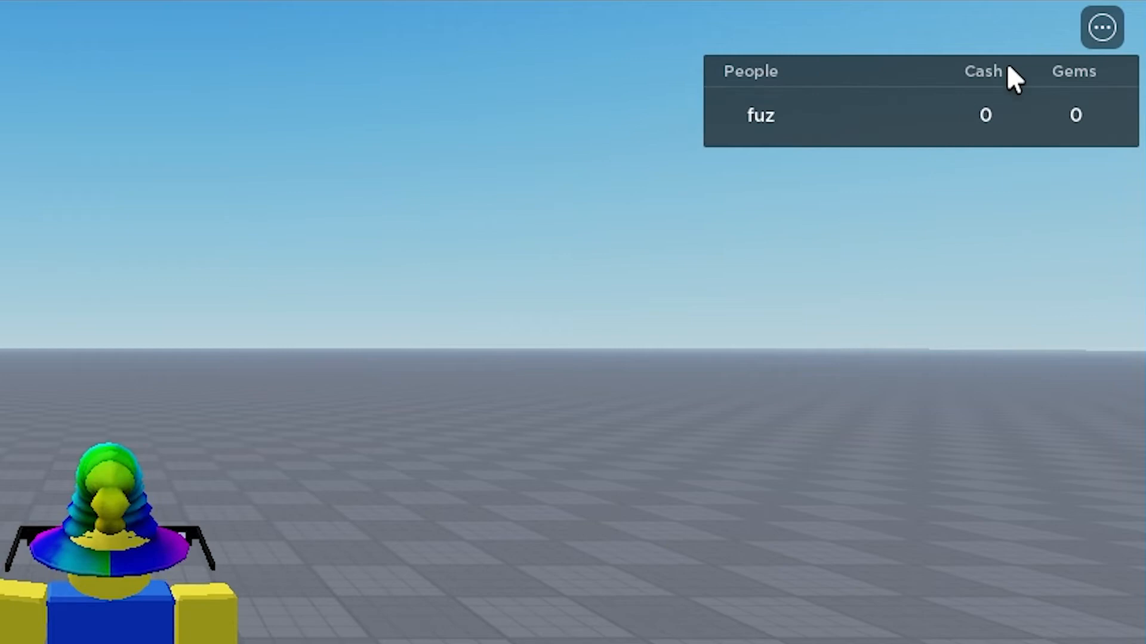
mouse_move(943, 117)
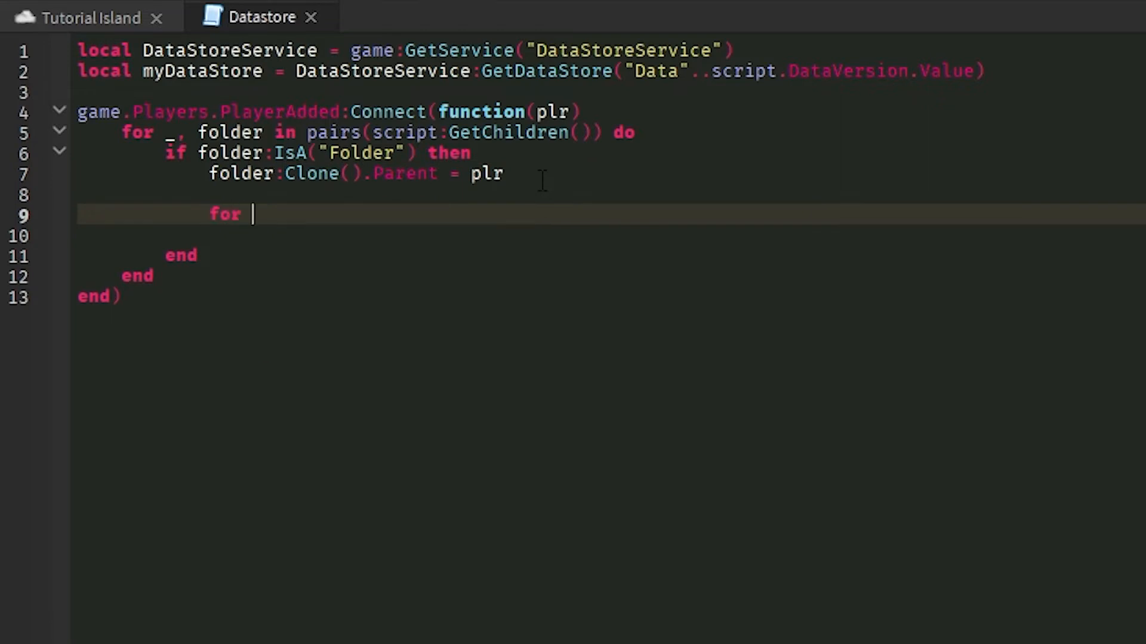
- Add a for _, item in pairs(folder:GetChildren()) loop setting item.Value = item.Value
text(_,)
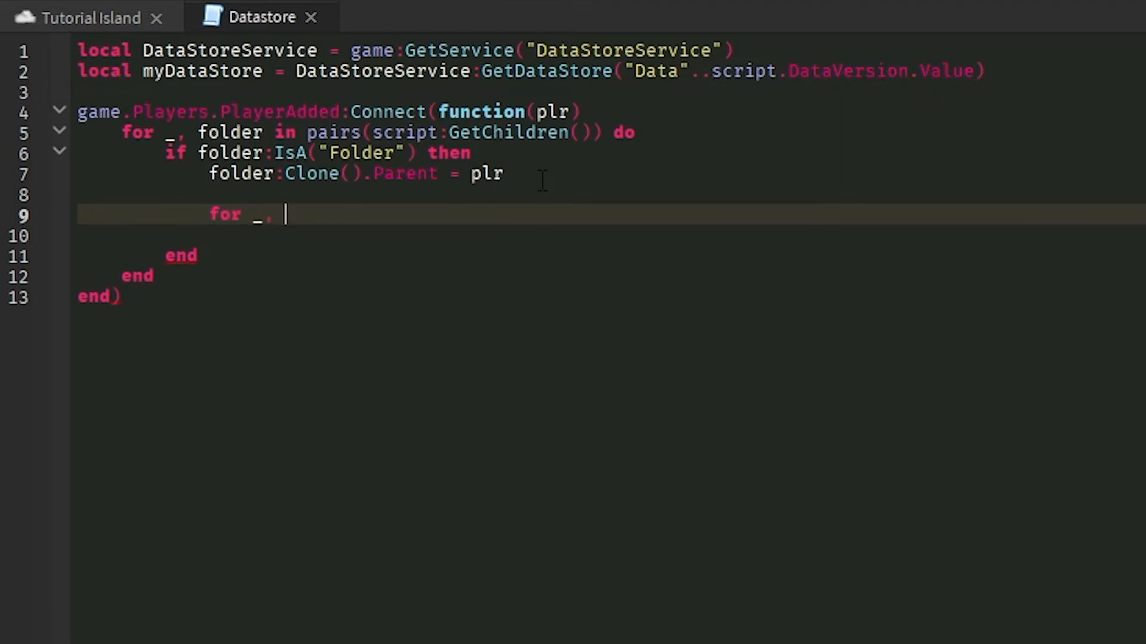
text(item in pairs()
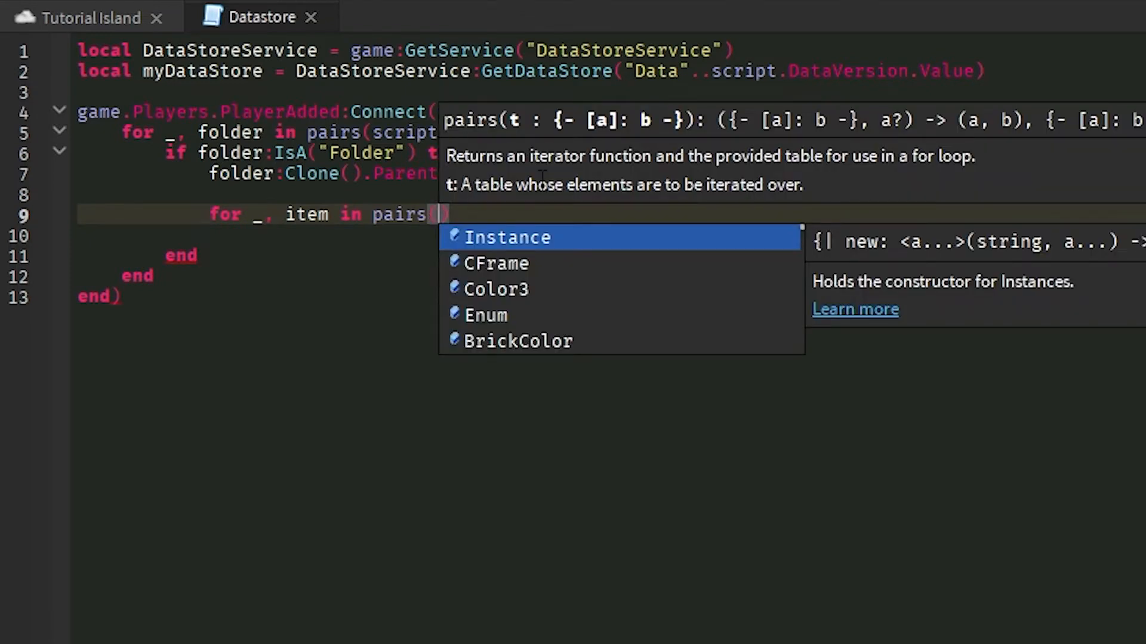
text(folder:GetChildren()
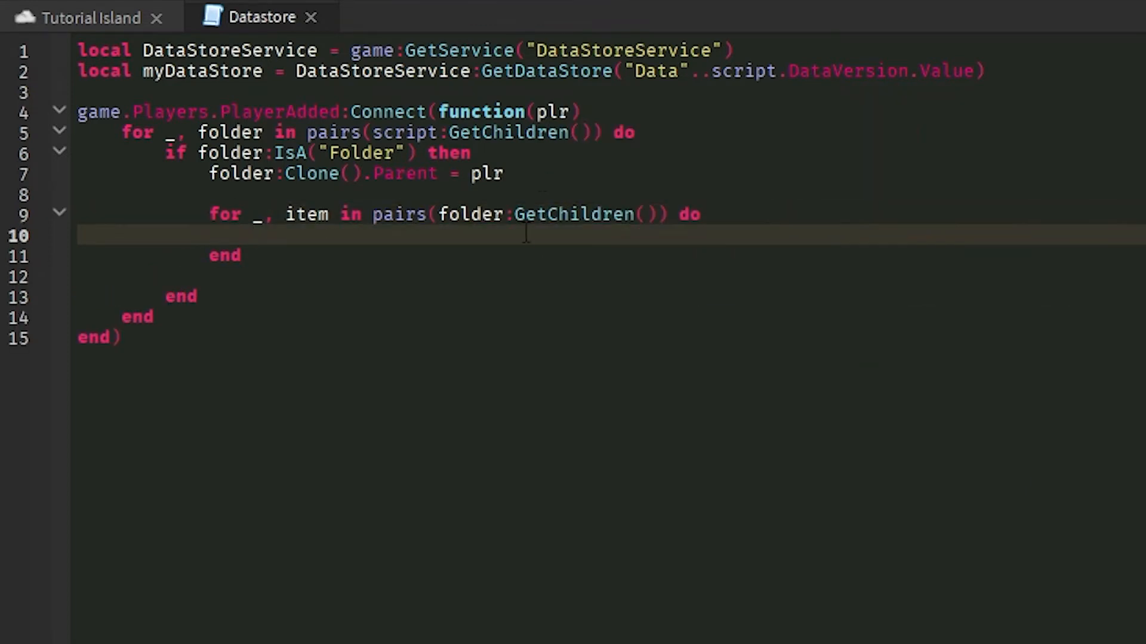
text(item.)
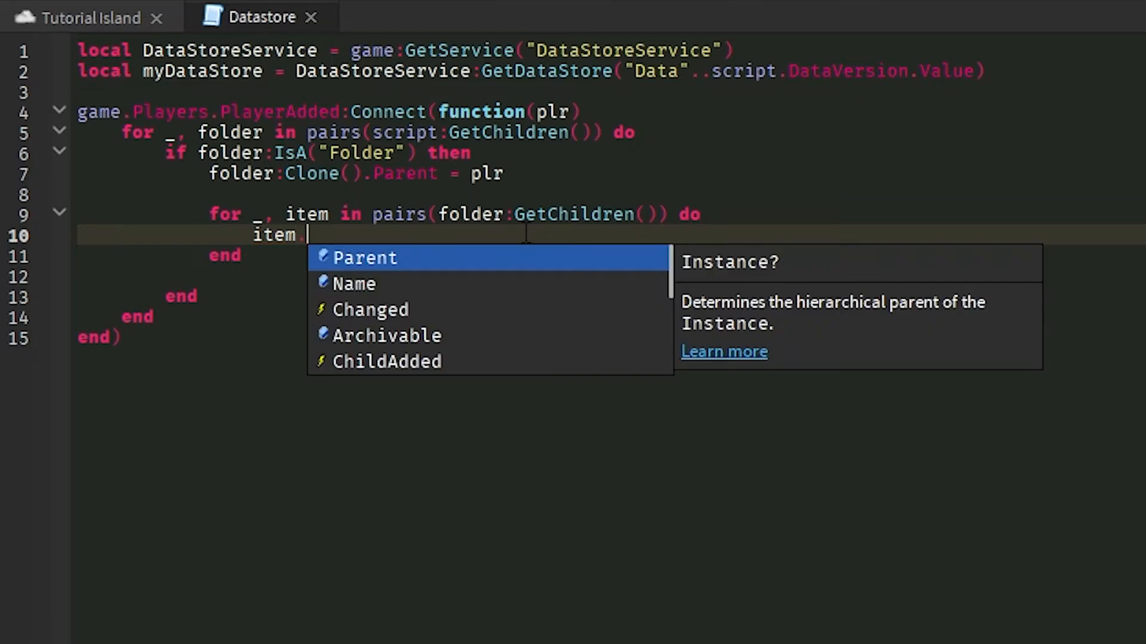
text(Value = ietm)
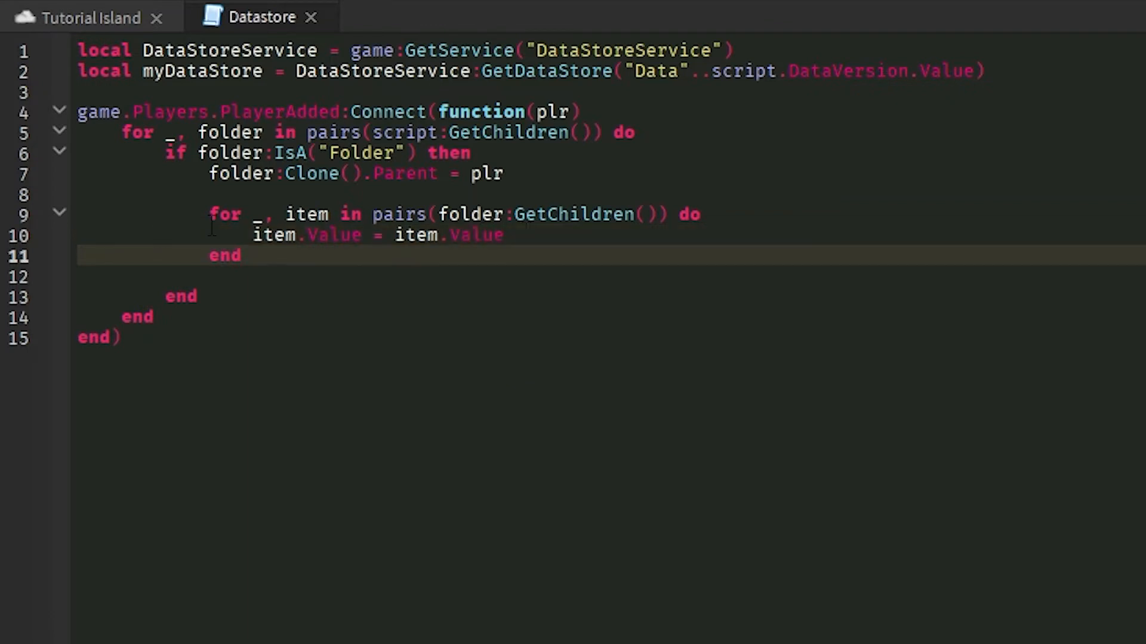
click(244, 213)
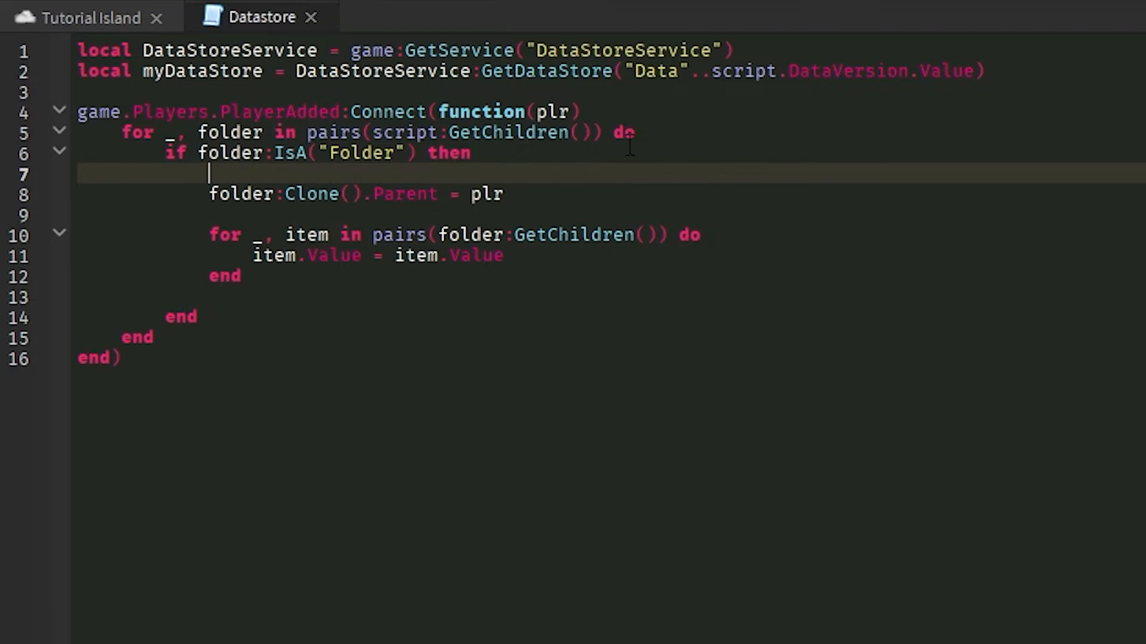
- Add local data = myDataStore:GetAsync(key) at the top of the join function
key(Enter)
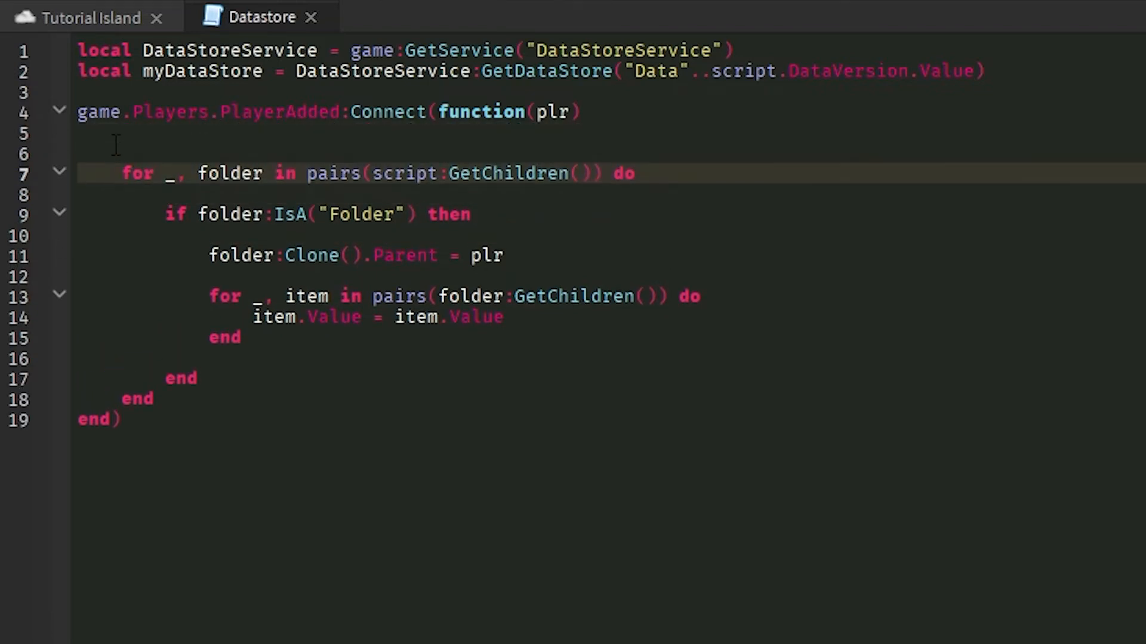
click(117, 153)
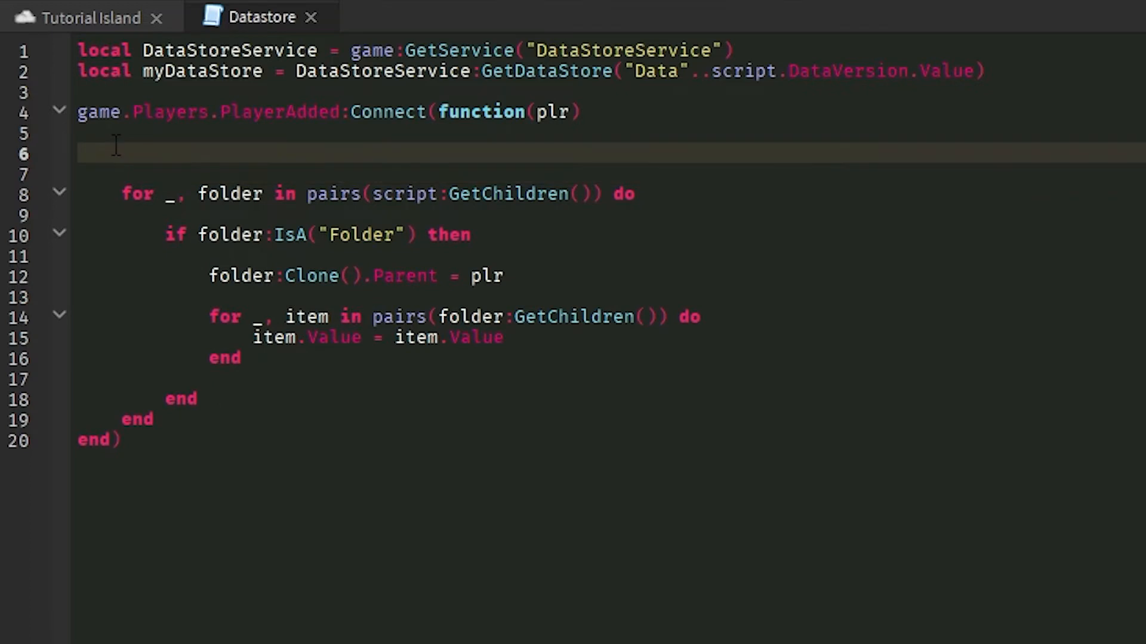
text(local data =)
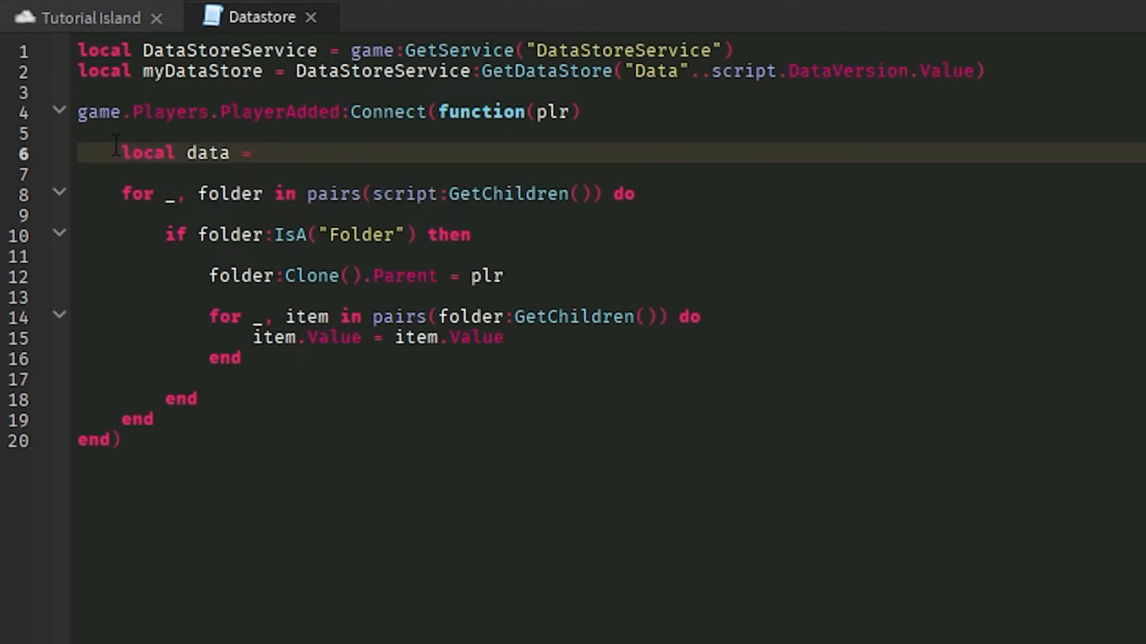
text(ds)
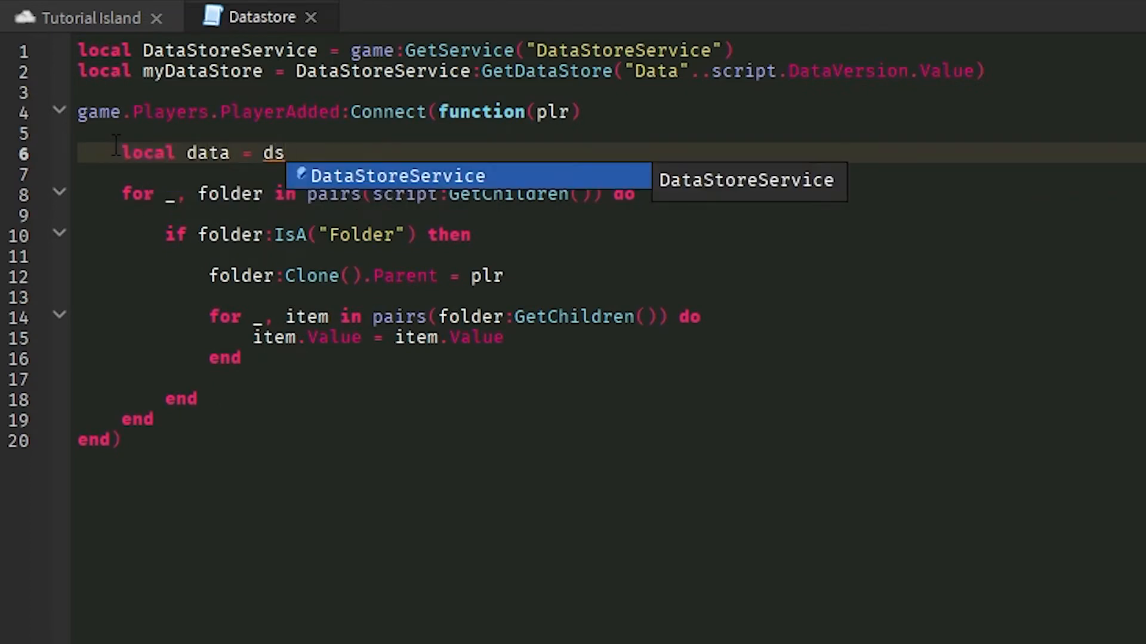
text(myDat)
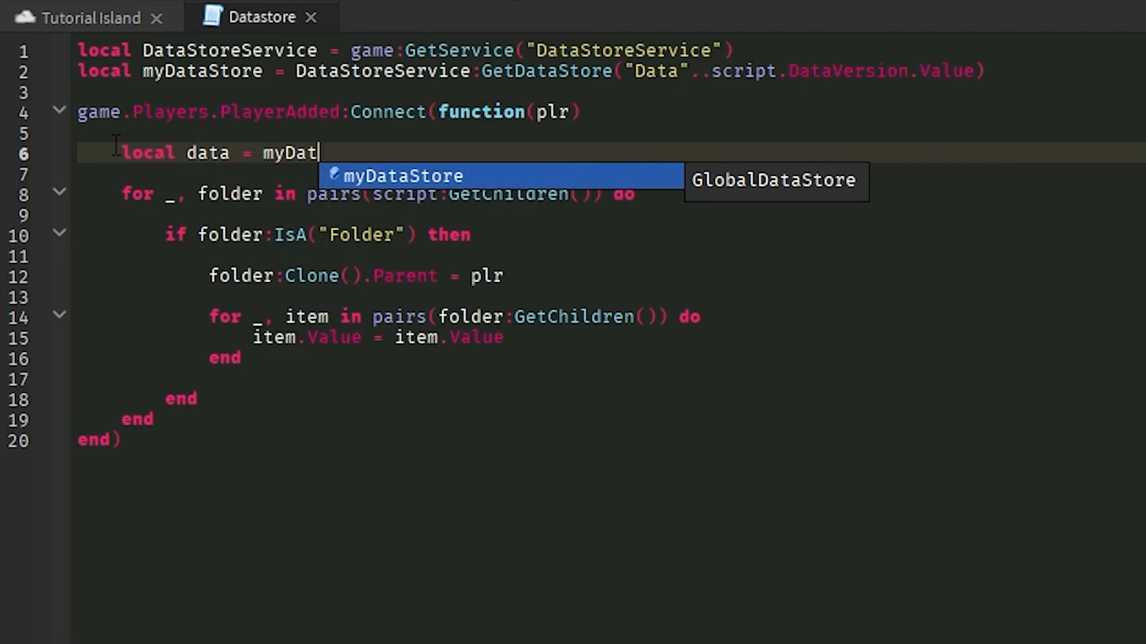
text(aStore:GetAsync()
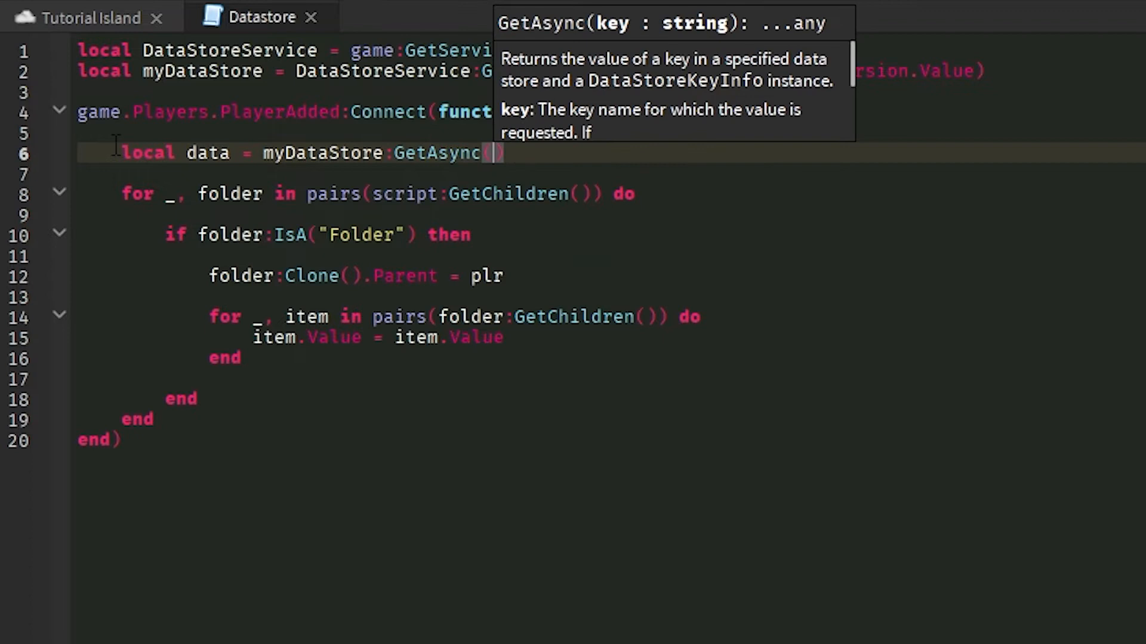
text(key)
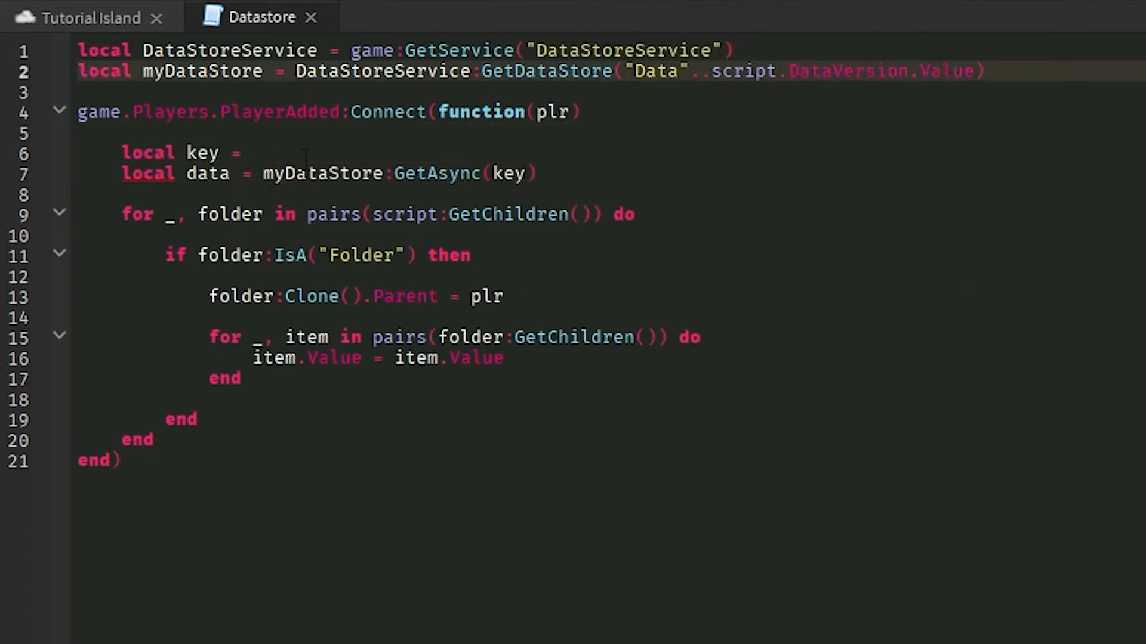
- Build the key from plr.UserId followed by "'s Data"
click(252, 152)
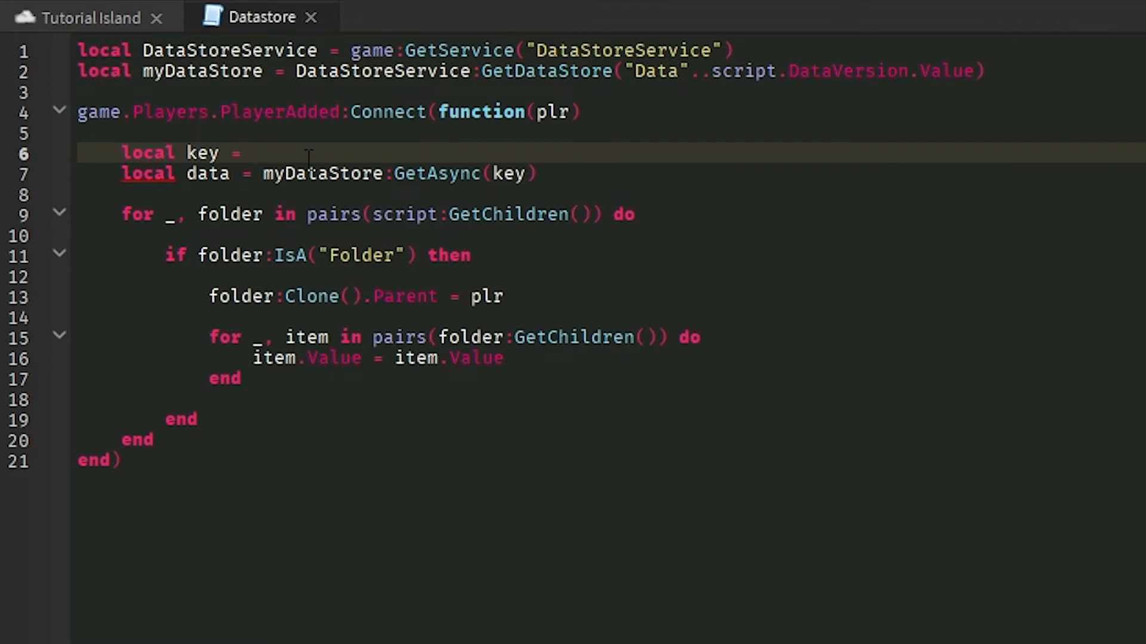
click(252, 152)
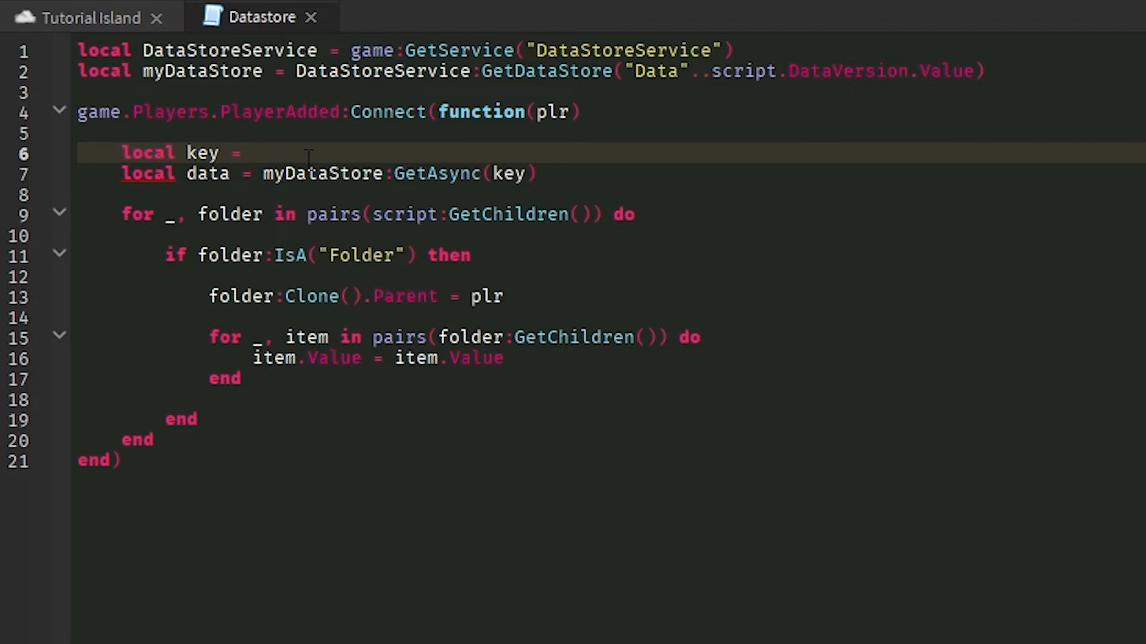
click(251, 153)
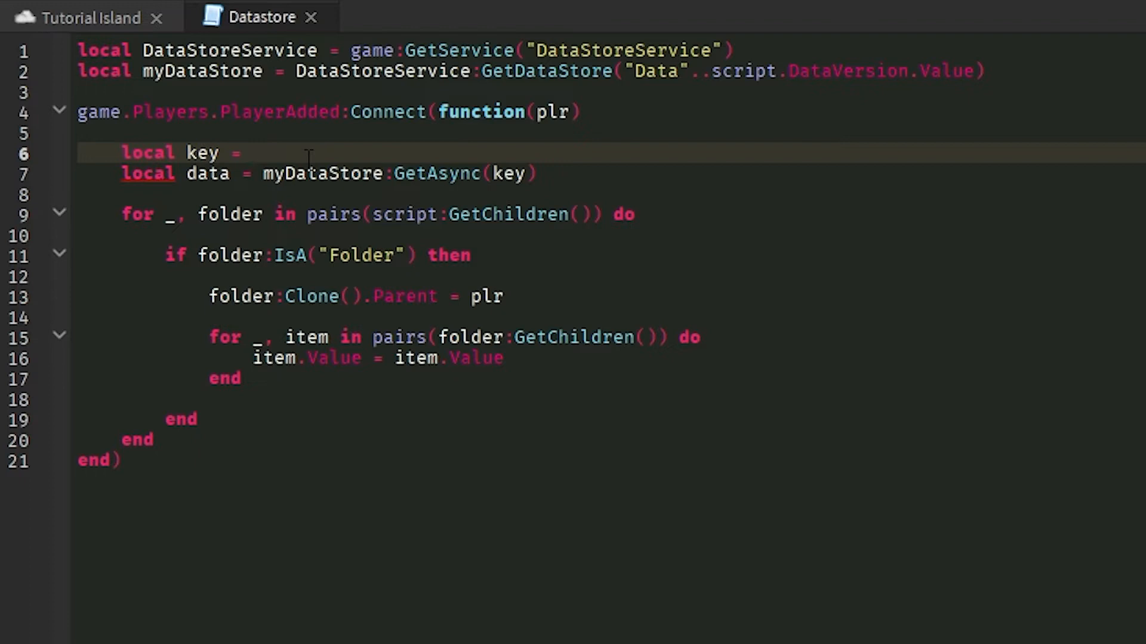
click(251, 153)
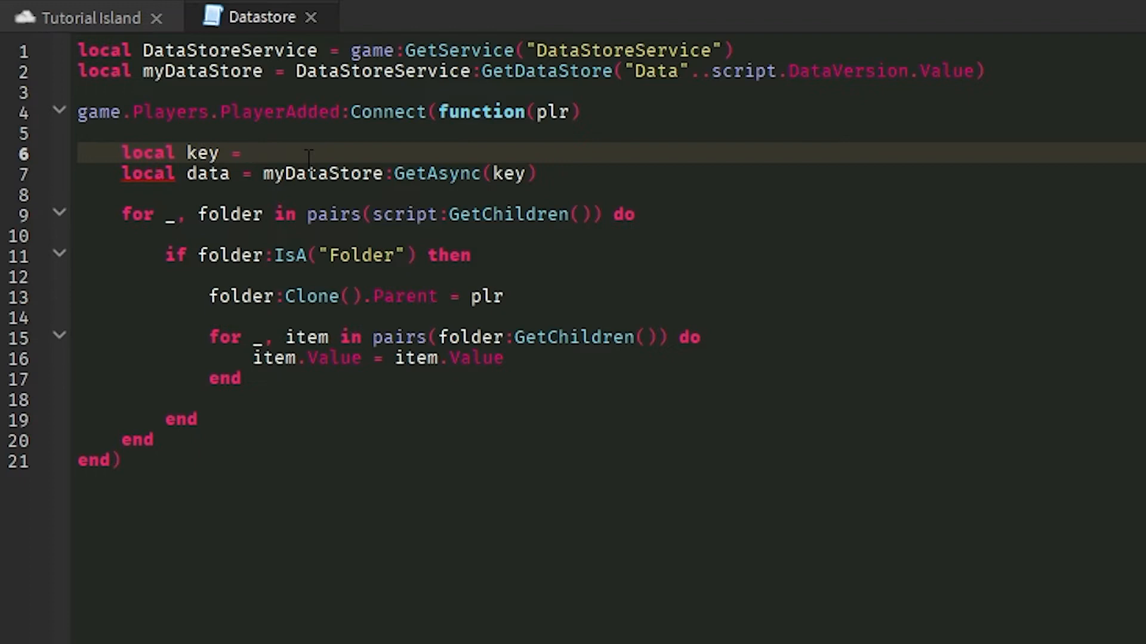
click(252, 153)
text( plr.UserId..")
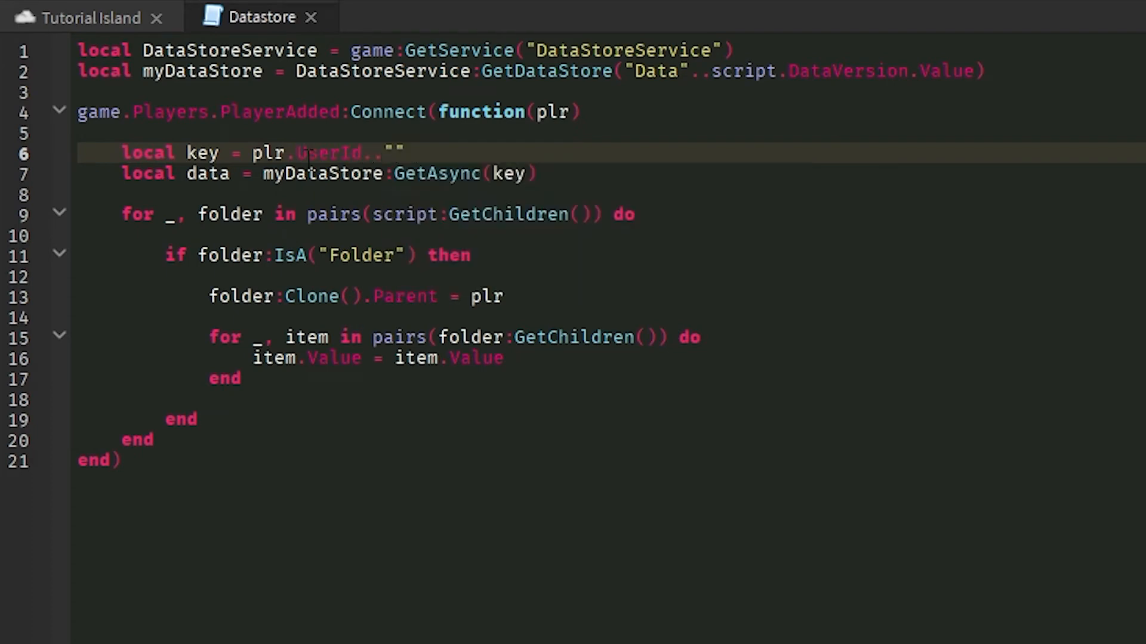
text(Data)
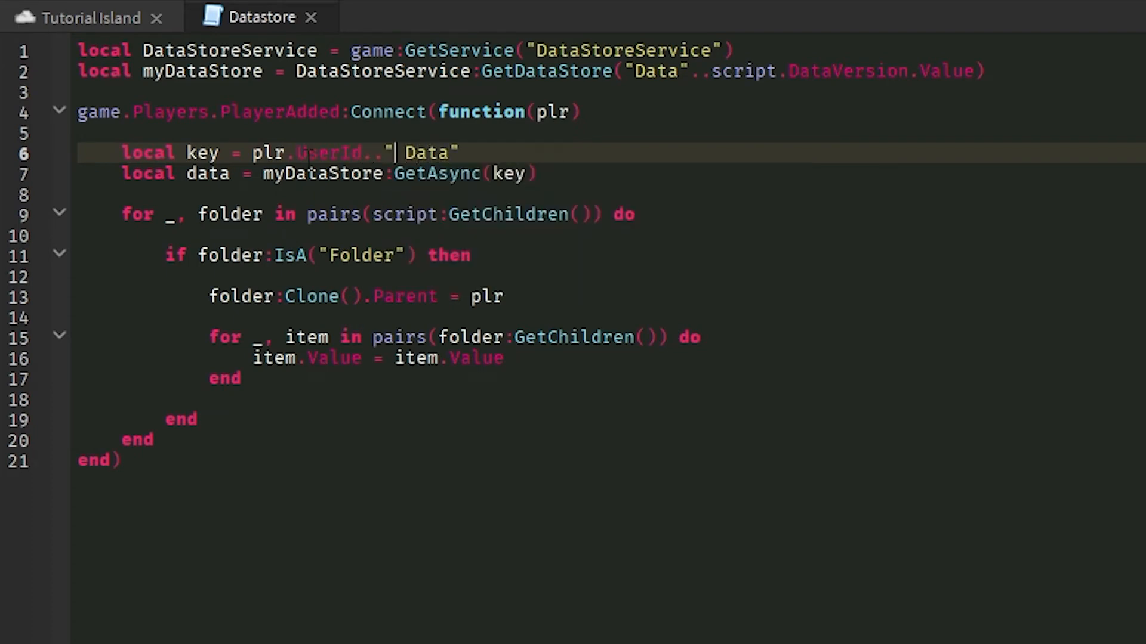
text('s')
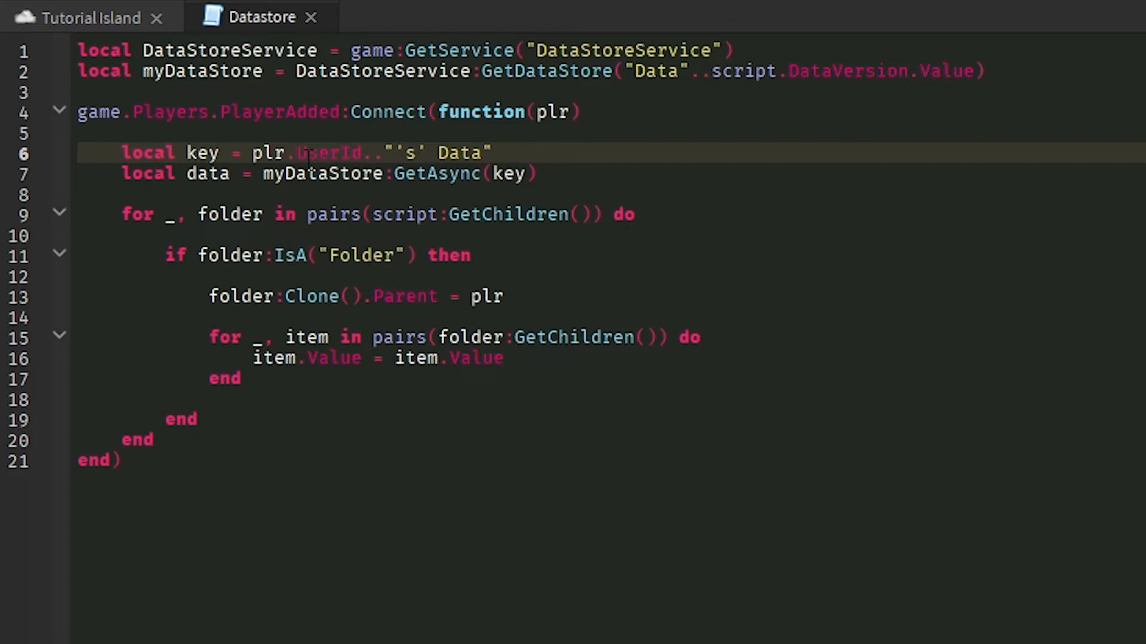
click(536, 173)
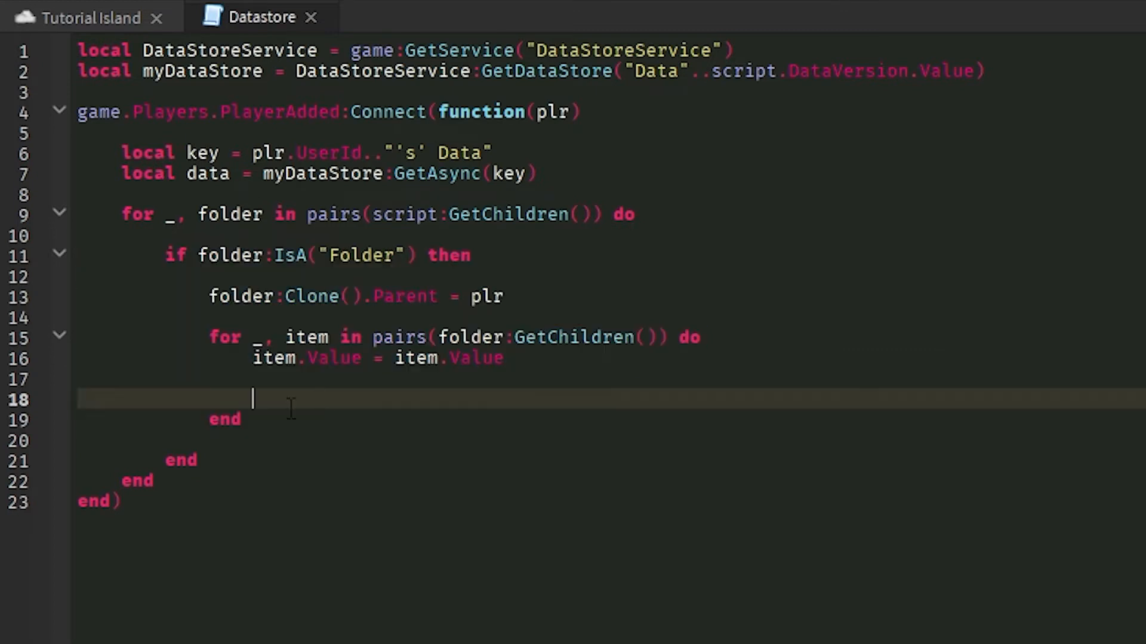
mouse_move(305, 419)
text(if data then)
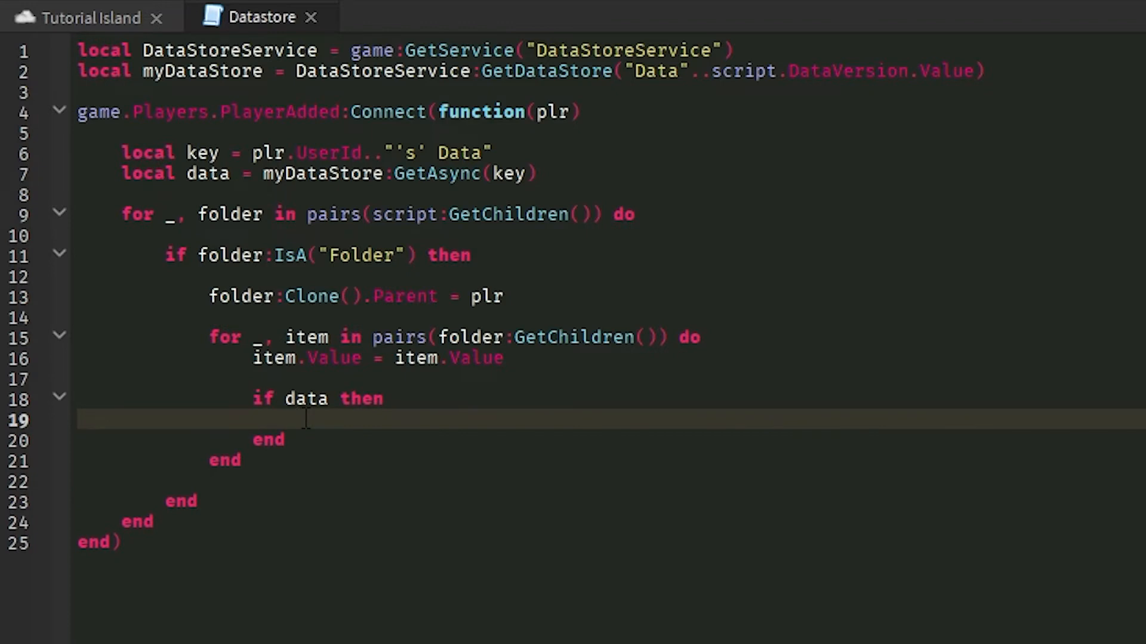
- Set each item's Value from data[item.Name] when saved data exists
text(item.)
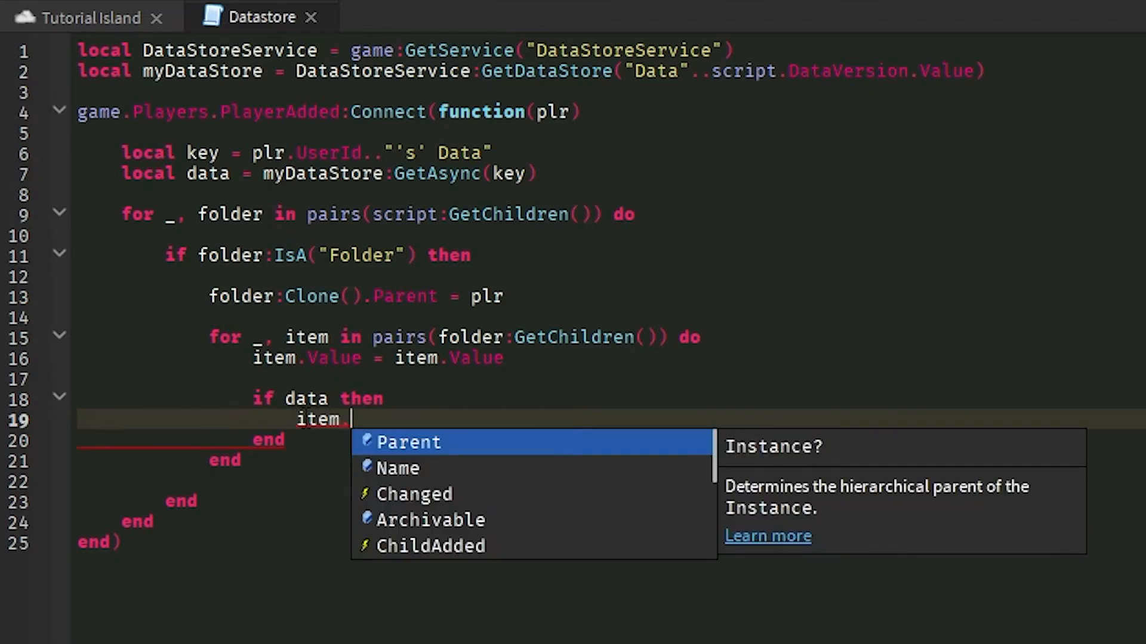
text(Value = data)
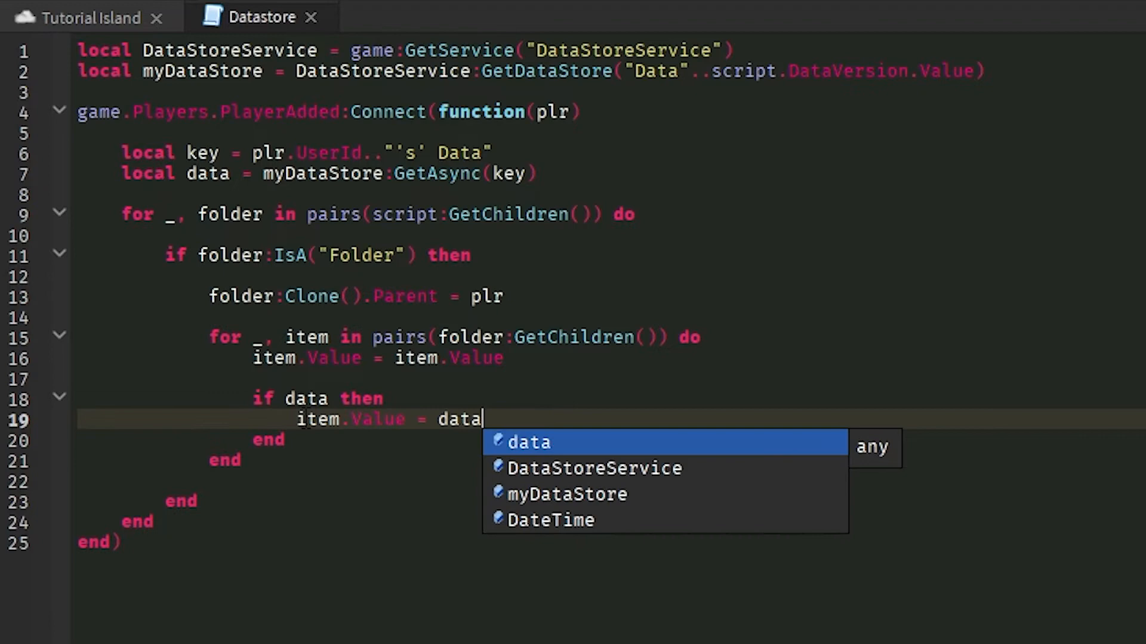
text([)
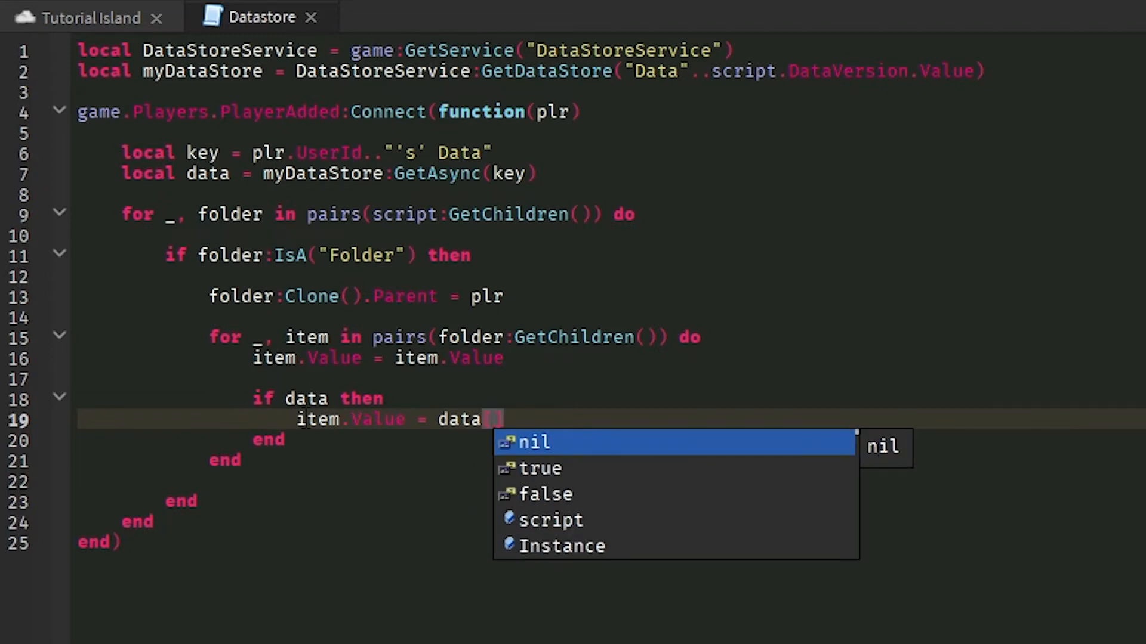
text(item.Name])
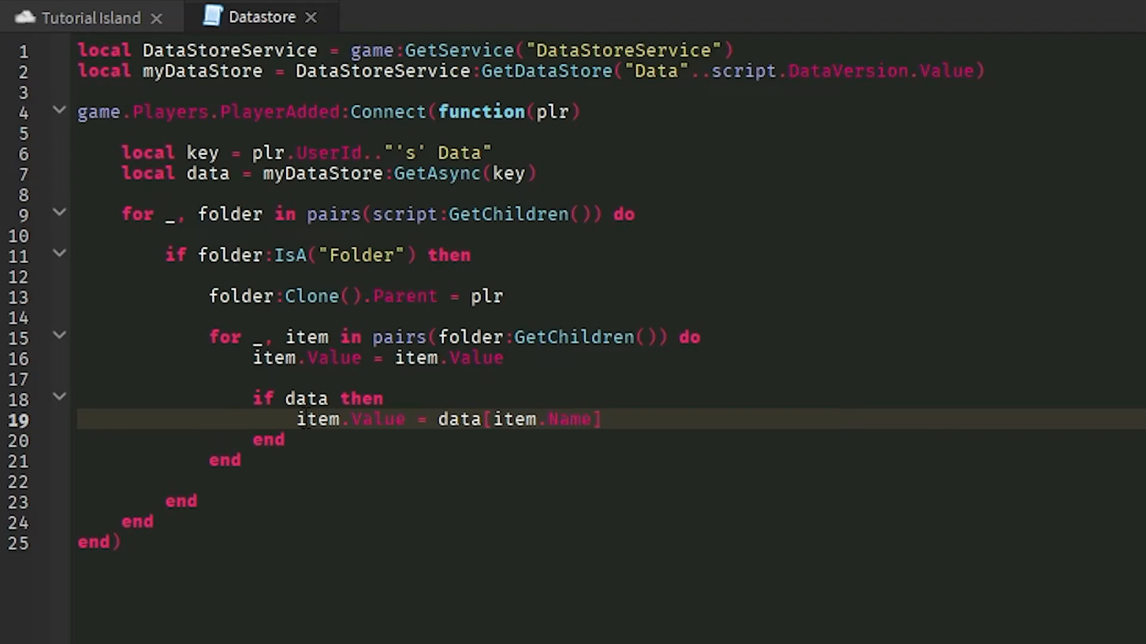
- Add an else branch keeping item.Value and warning "There is no data!"
click(602, 419)
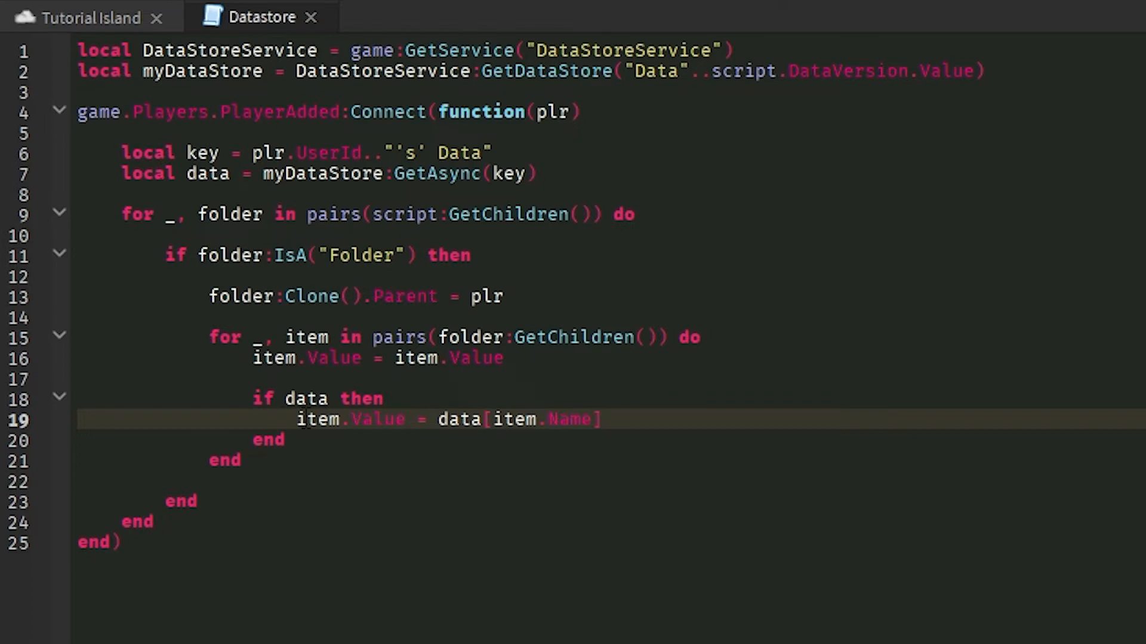
key(Return)
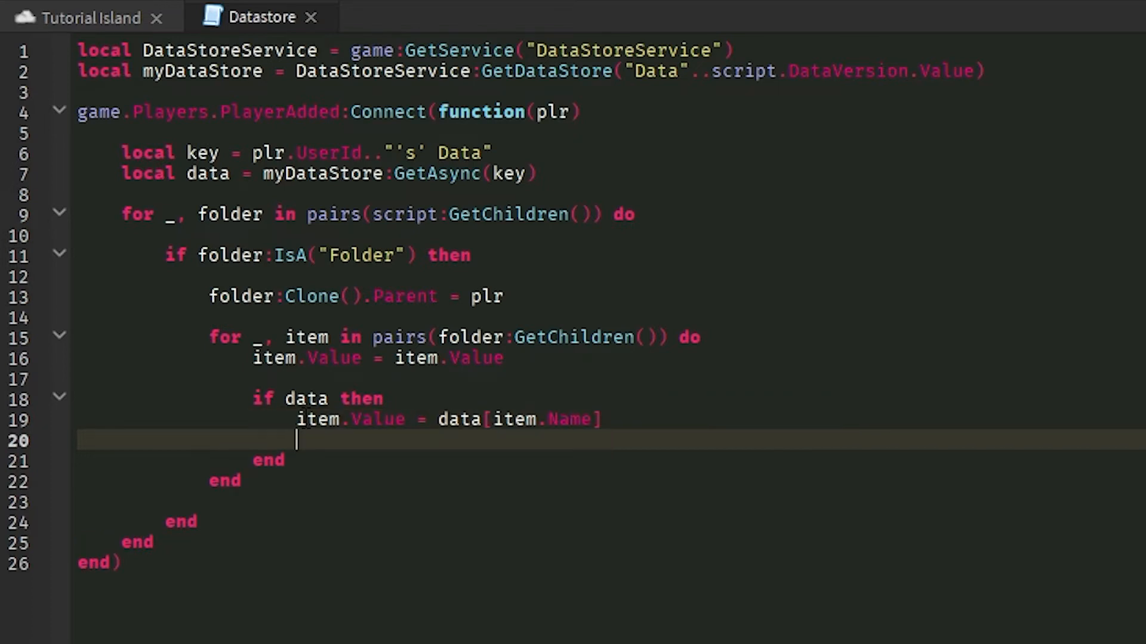
text(else)
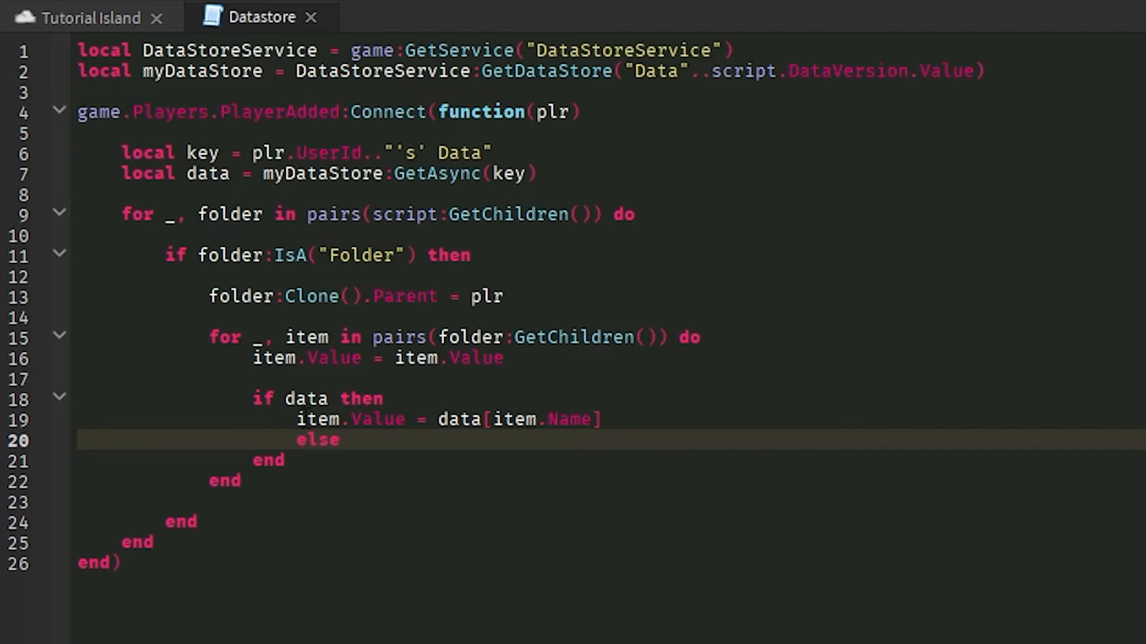
text(item.V)
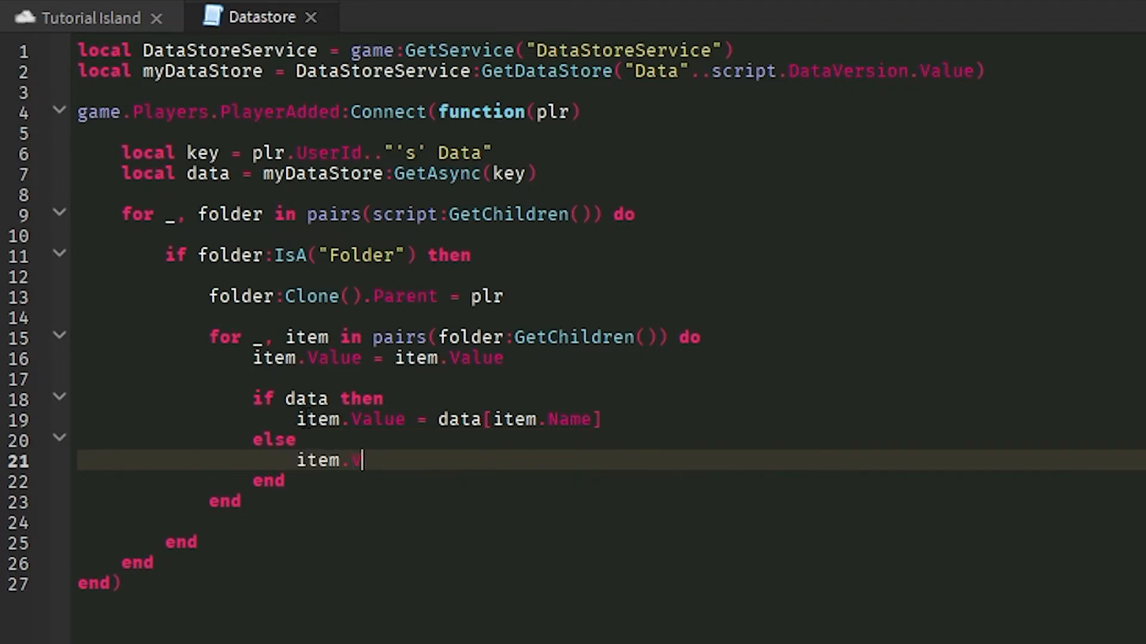
text(Value = item.Value)
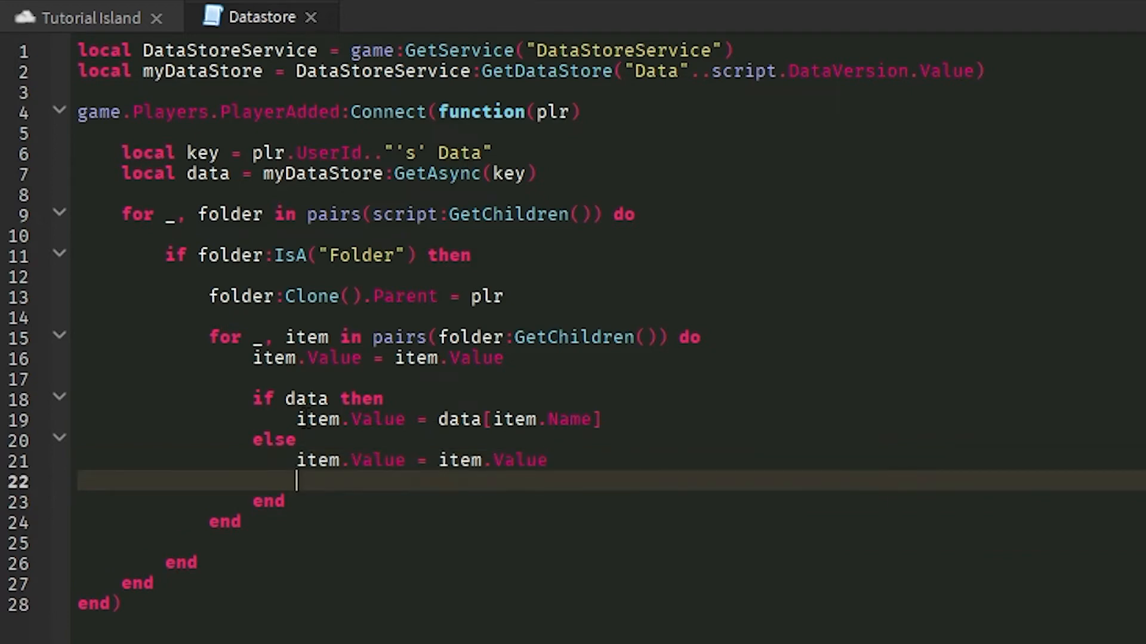
text(warn(""))
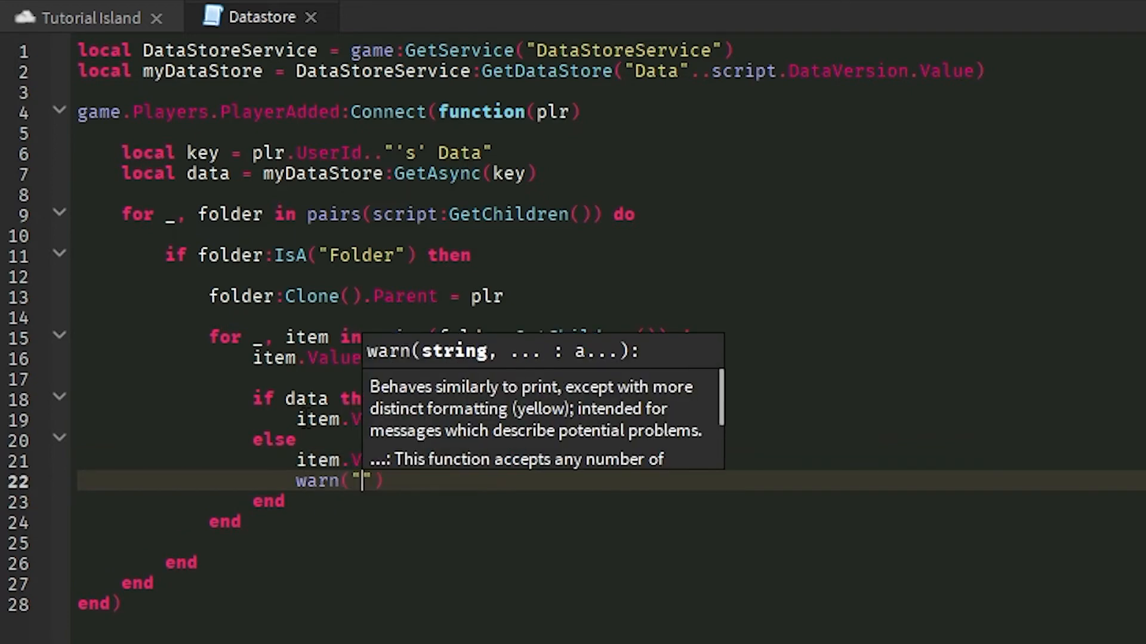
text(There is n)
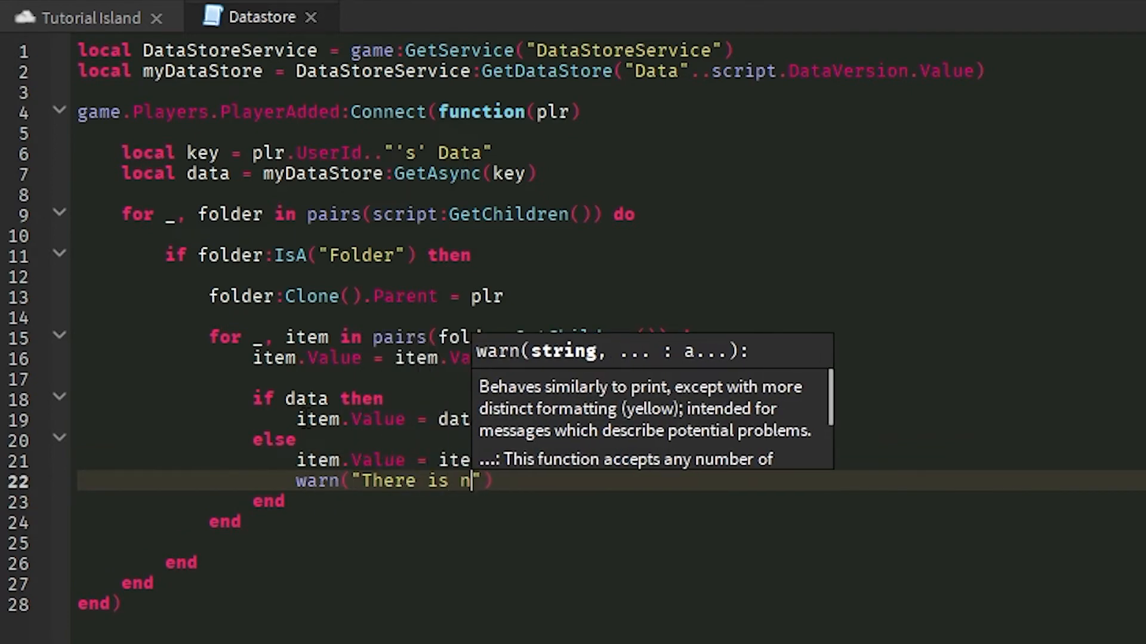
text(o data!)
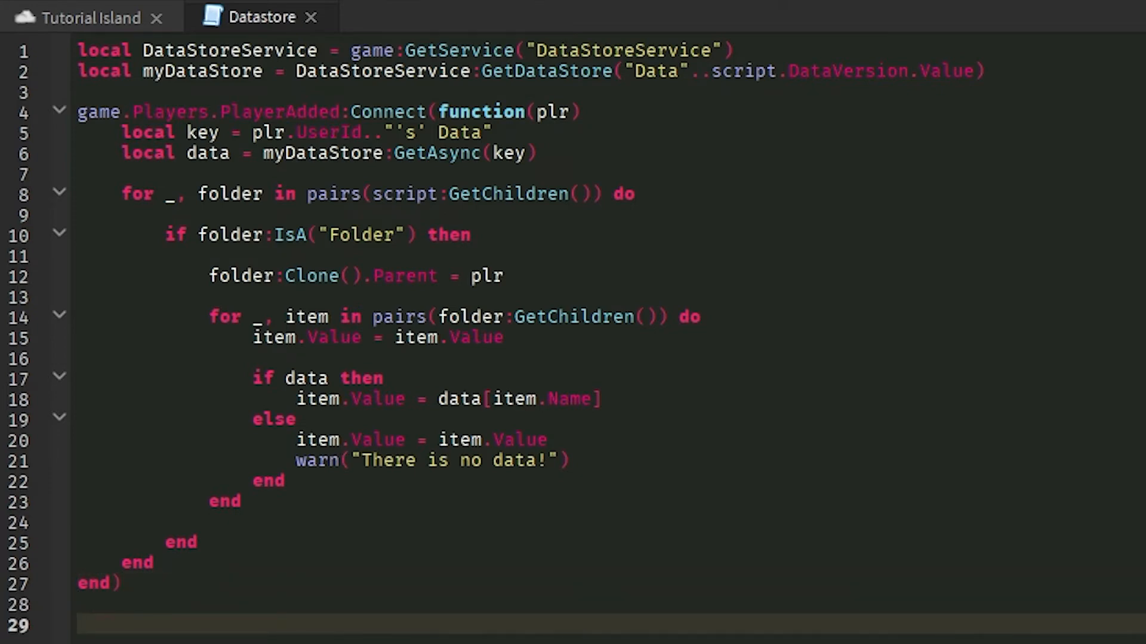
- Write local function create_table(plr) containing local player_stats = {}, and begin a for loop
text(l)
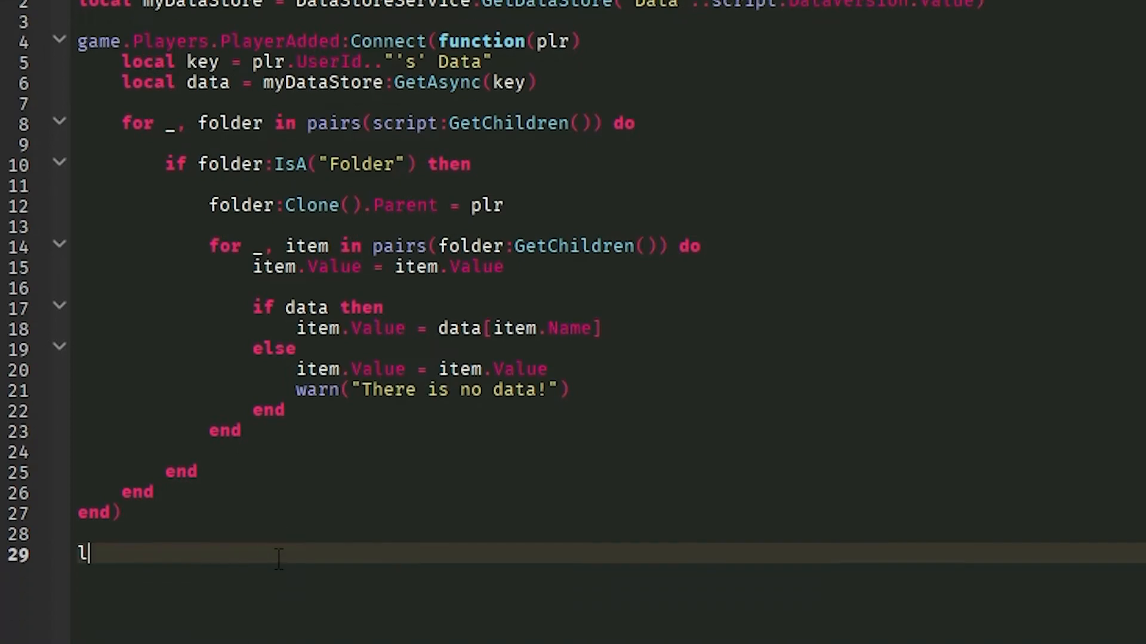
text(ocal function)
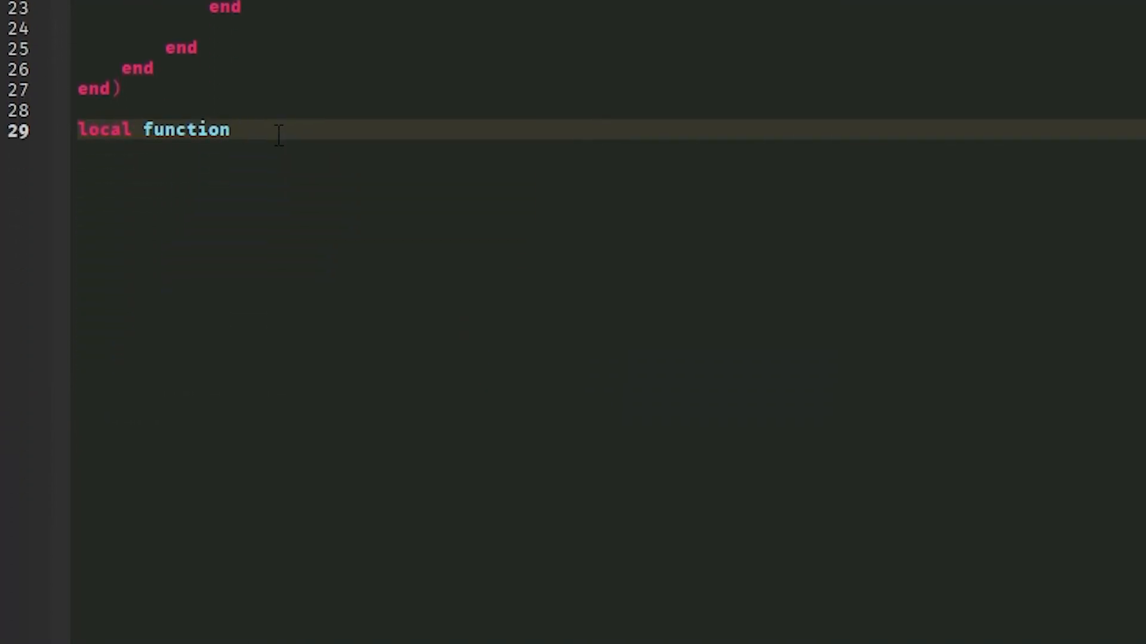
text(create_table()
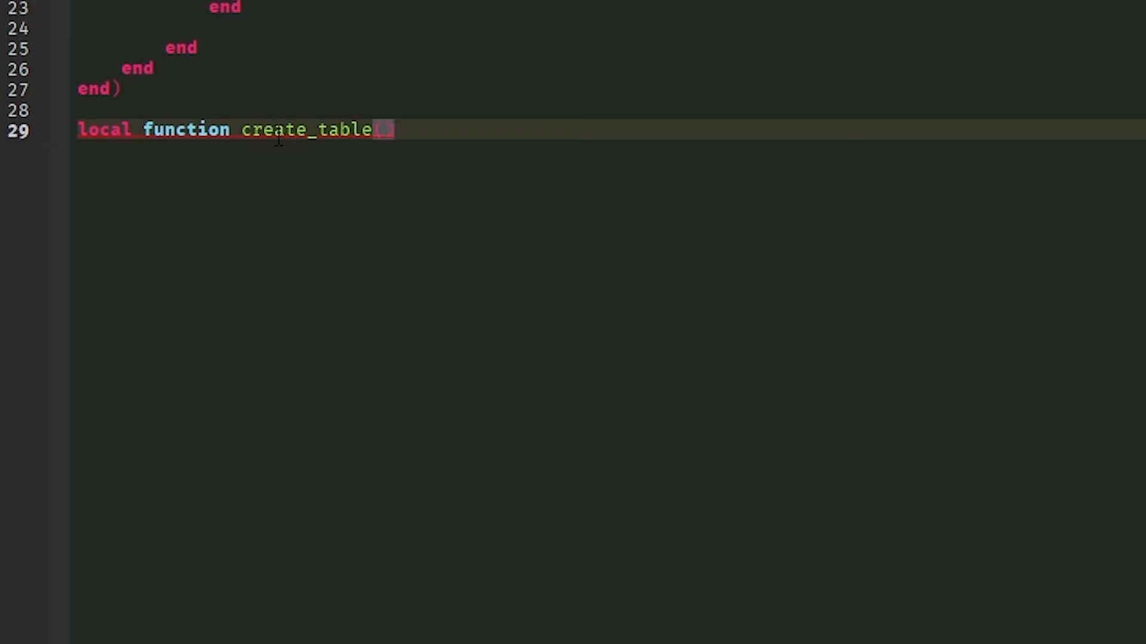
text((plr))
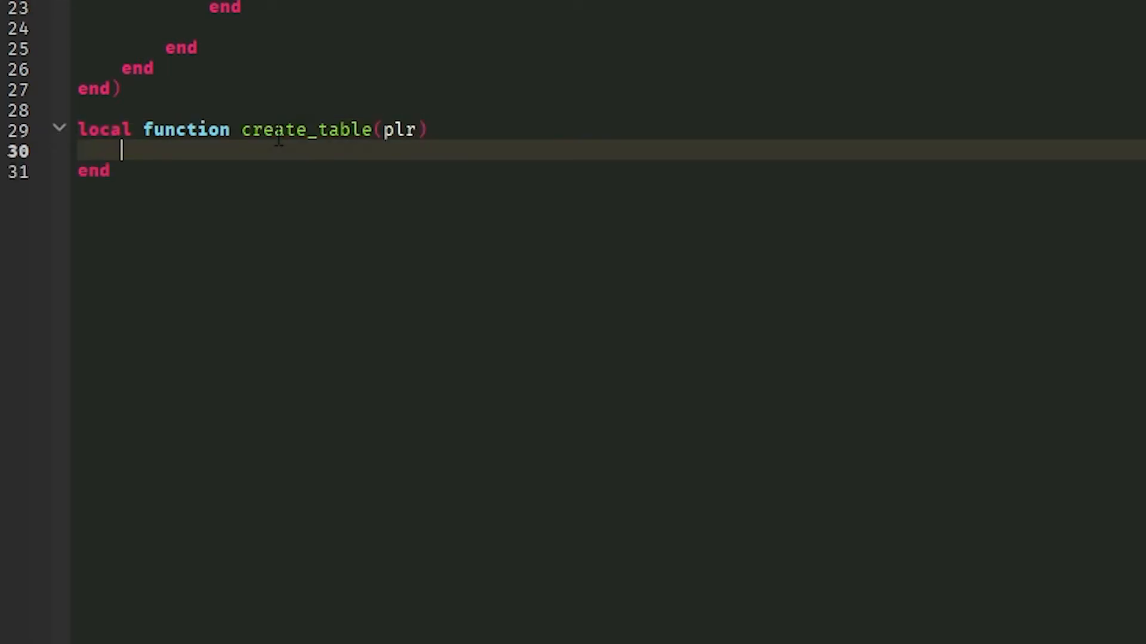
text(l)
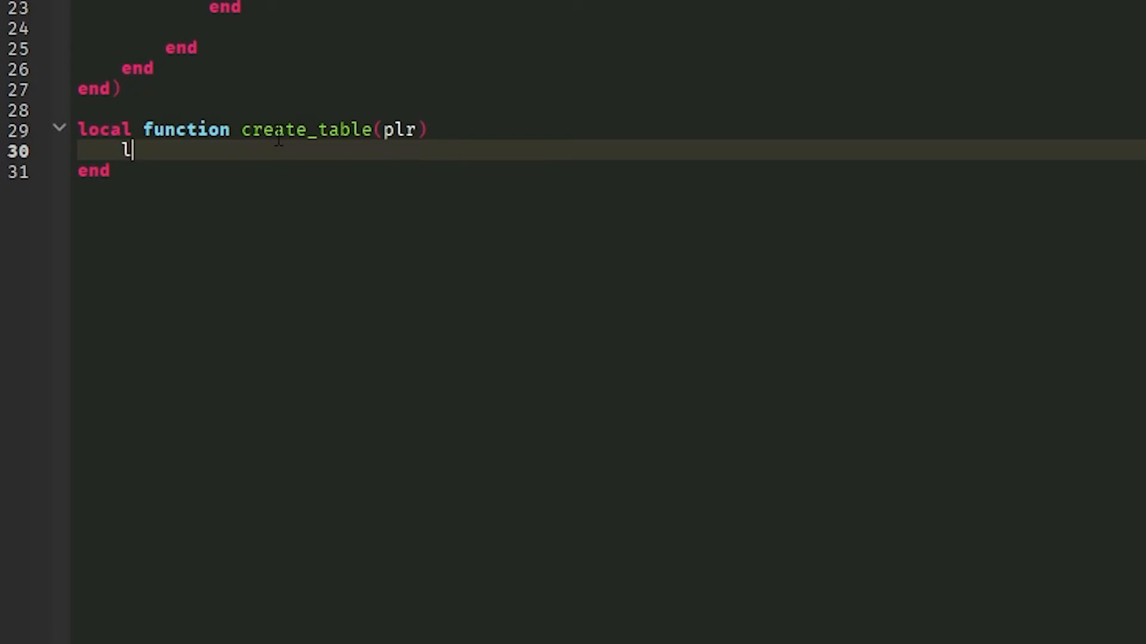
text(ocal stats =)
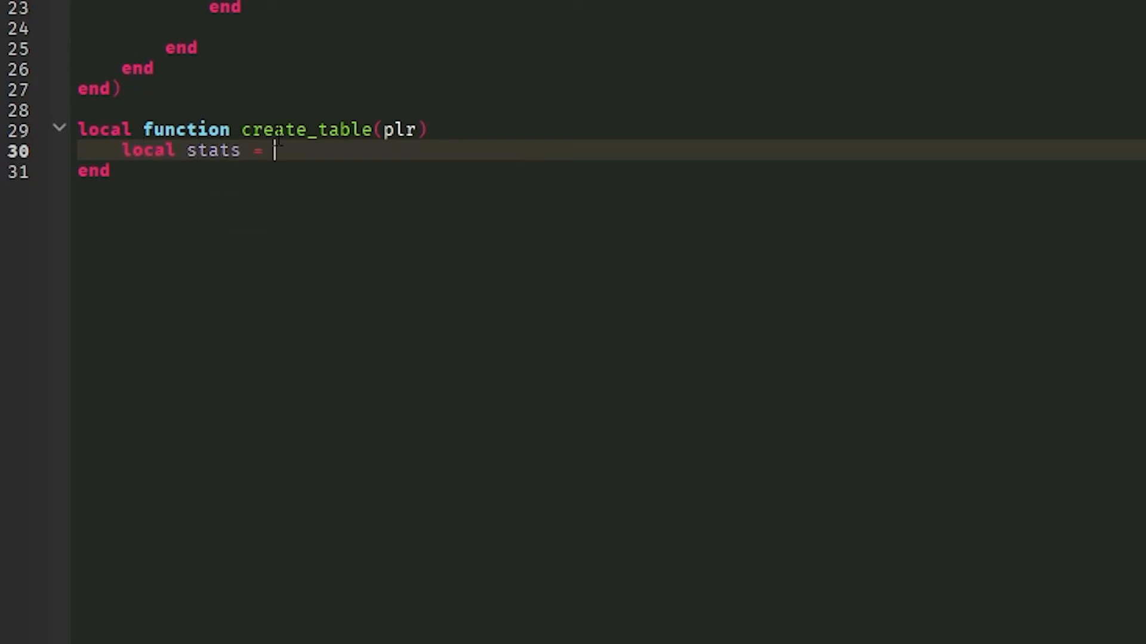
text({})
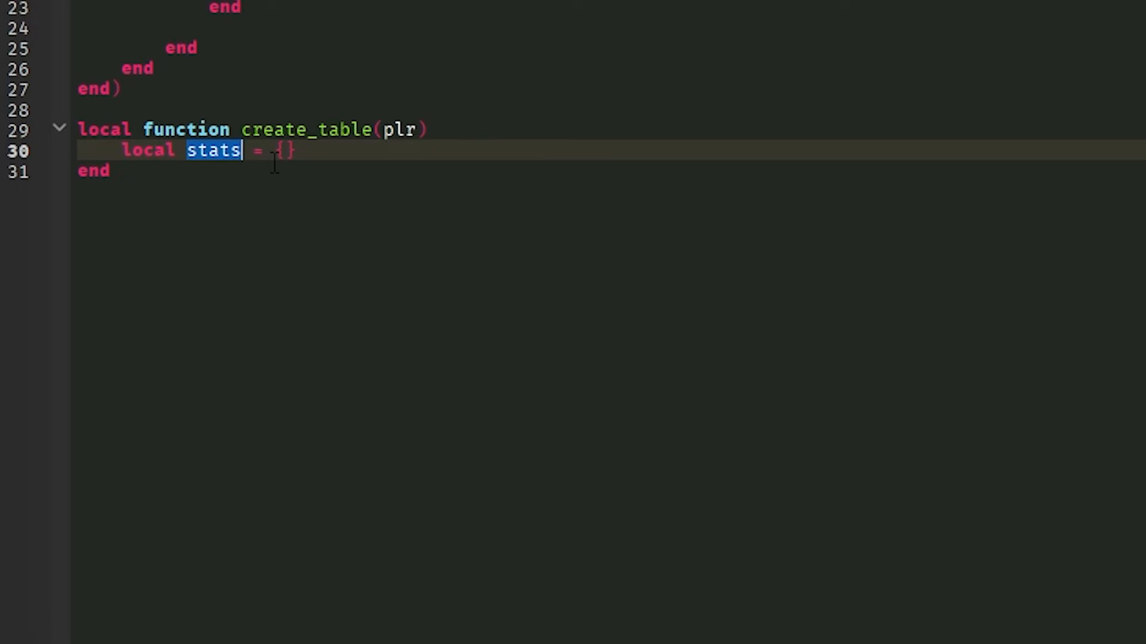
text(player_st)
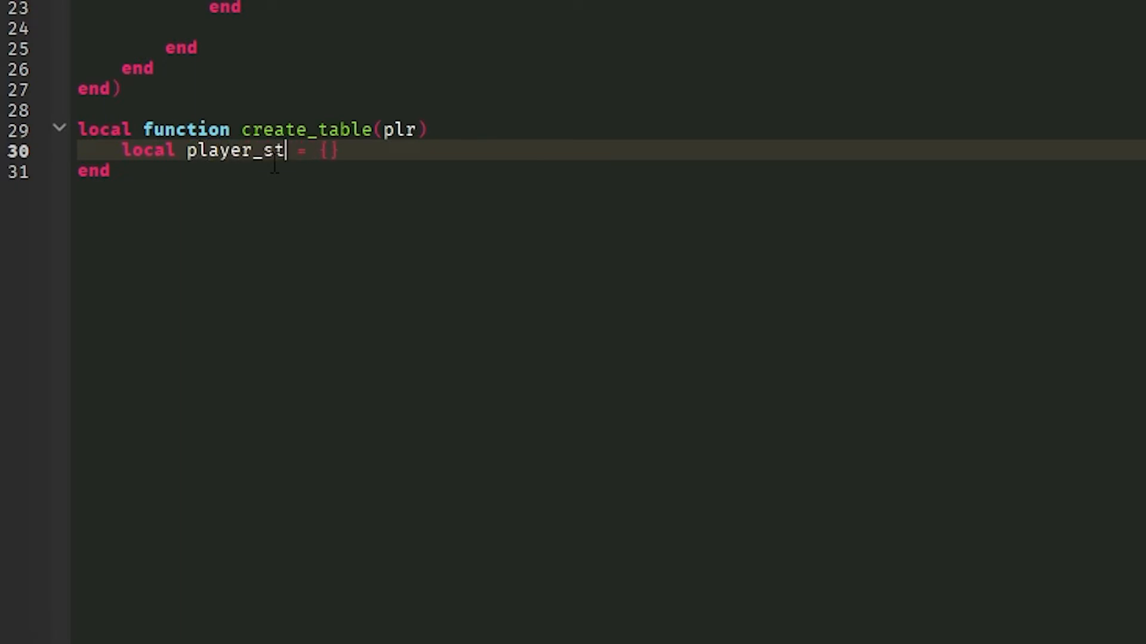
text(ats)
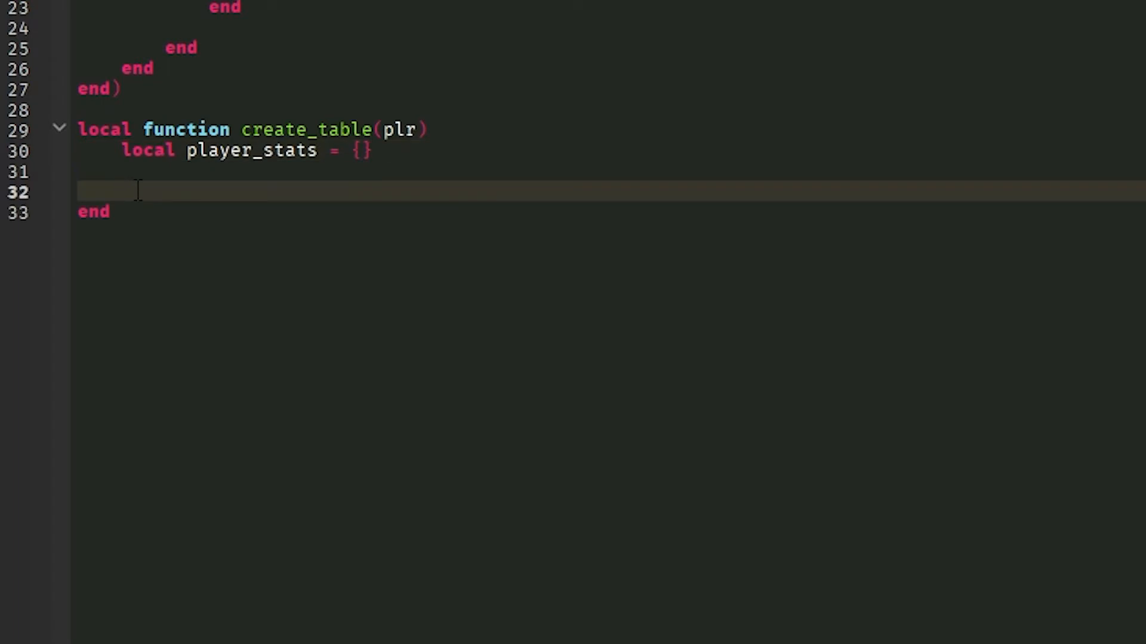
text(for _, folder in pairs()
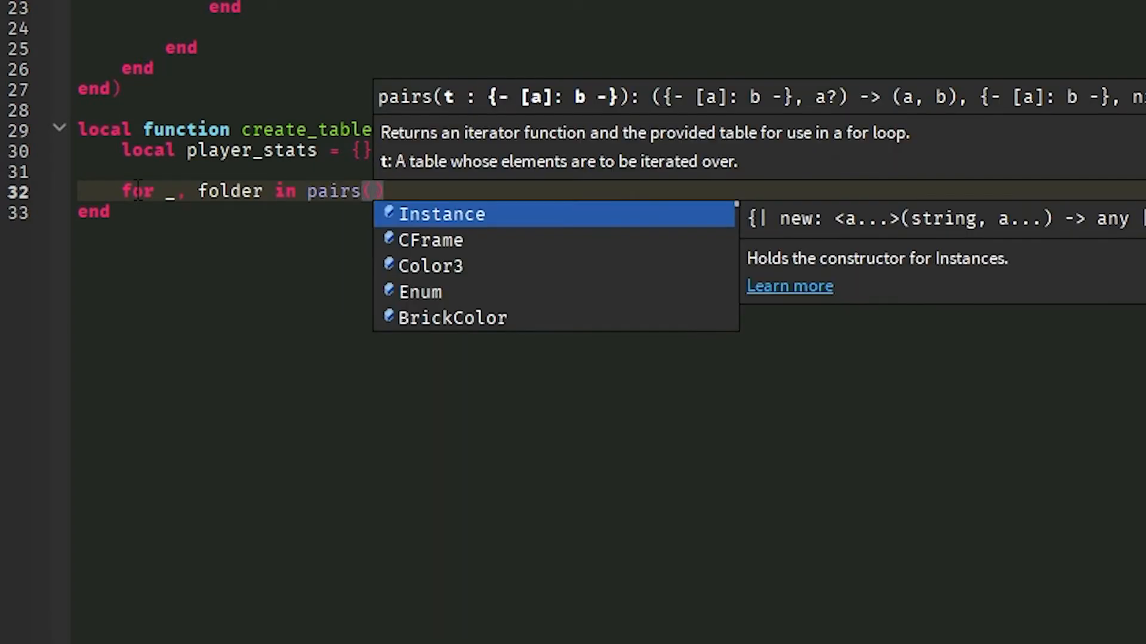
- Loop over script:GetChildren() with pairs and check each child with folder:IsA("Folder")
text(sc:)
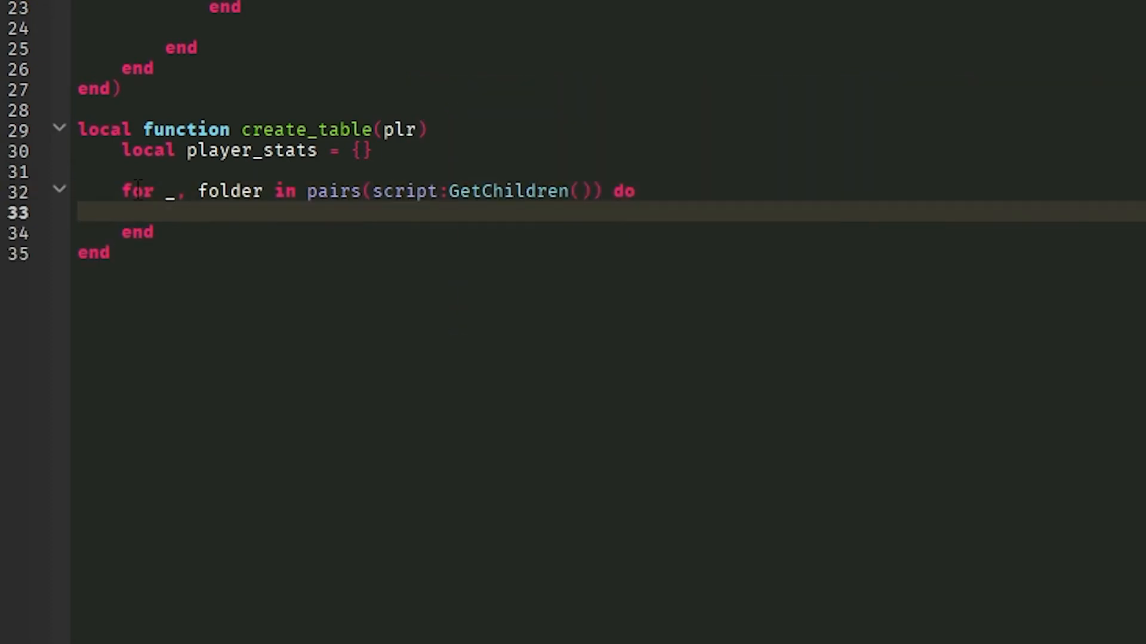
text(if folder:IsA("Folder") then)
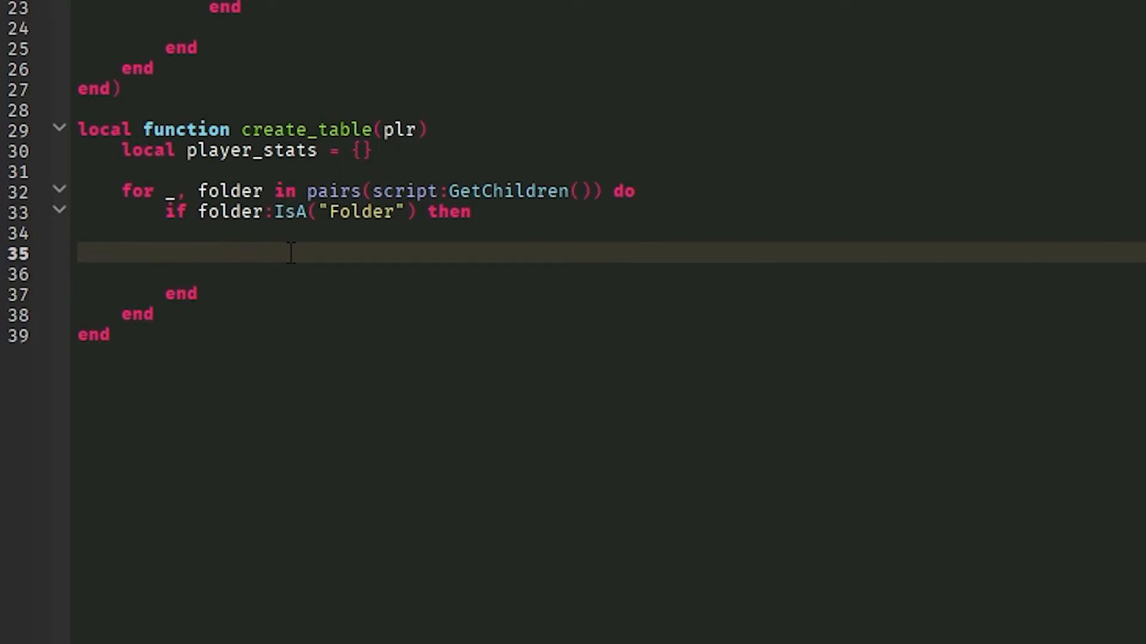
click(209, 253)
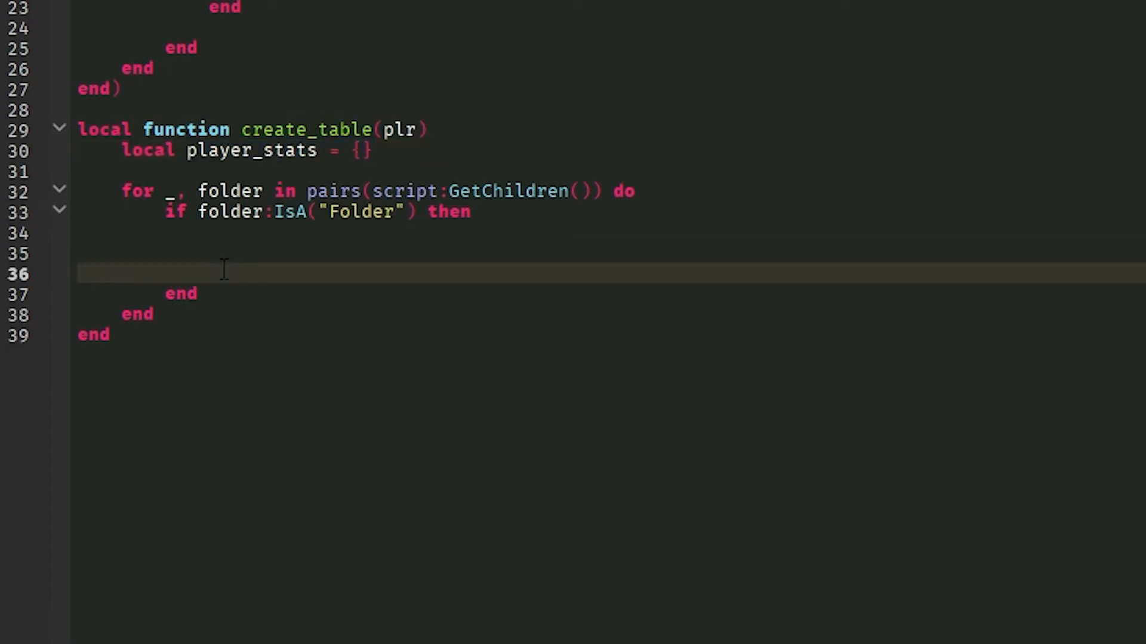
- Add an inner for _, stat in pairs(folder:GetChildren()) loop using plr:FindFirstChild(folder.Name)
text(for _)
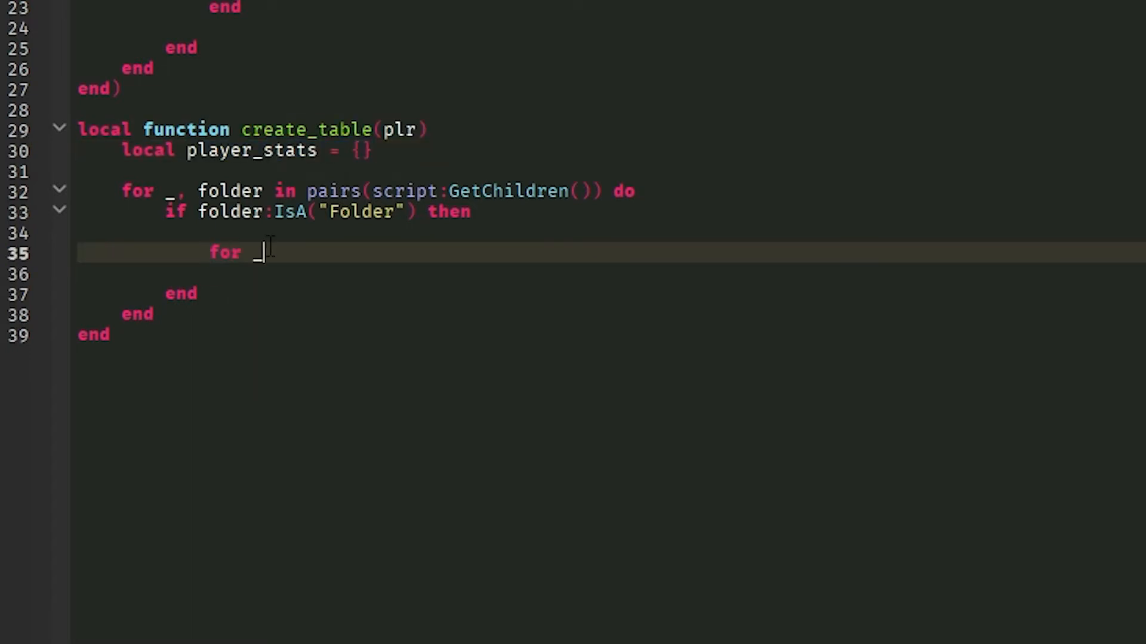
text(, stat in)
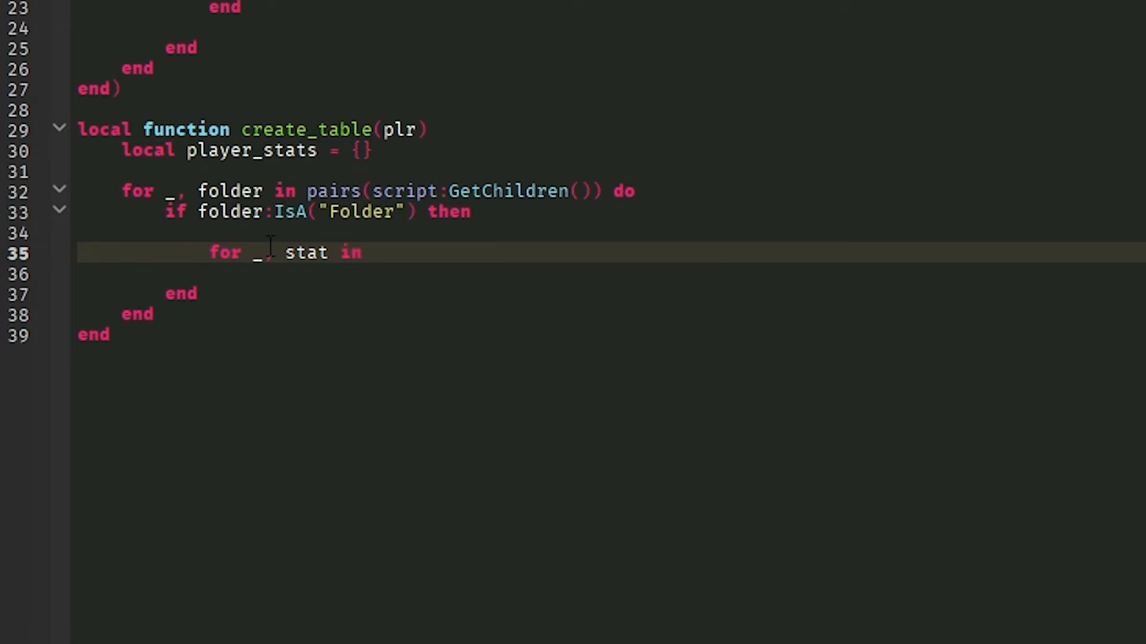
text(pairs(folder:GetChildren()) do)
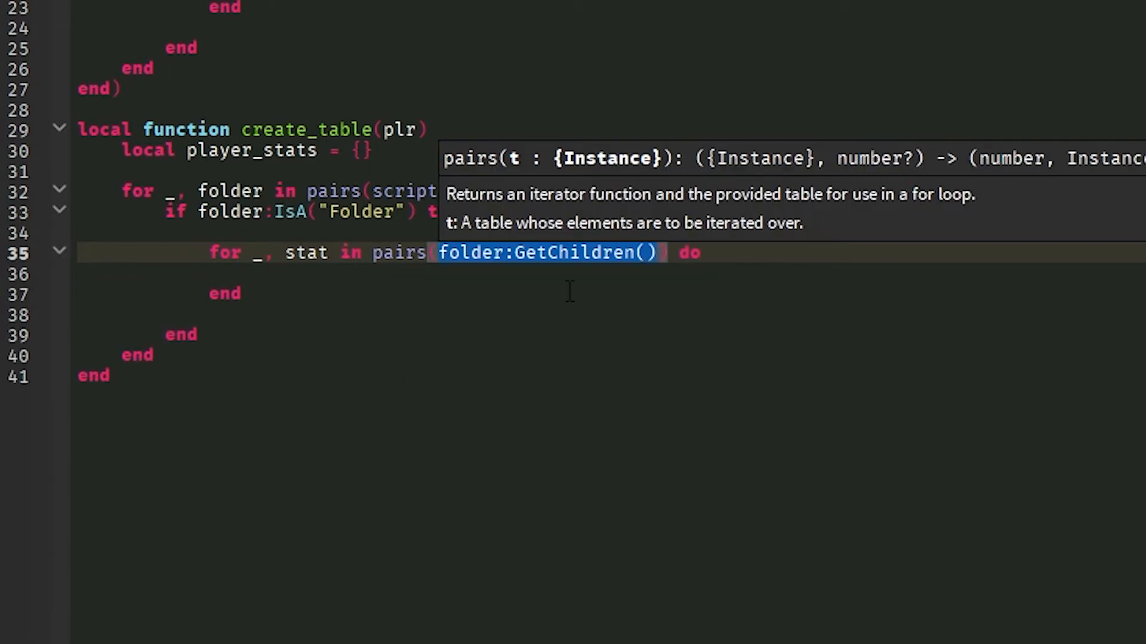
text(plr:)
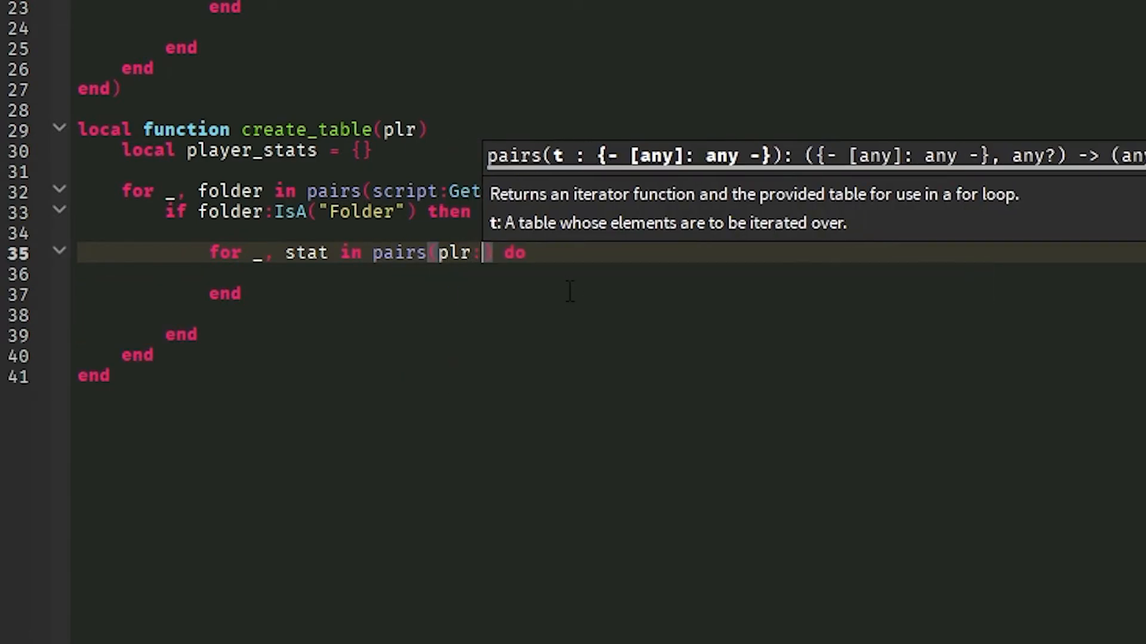
text(FindFirst)
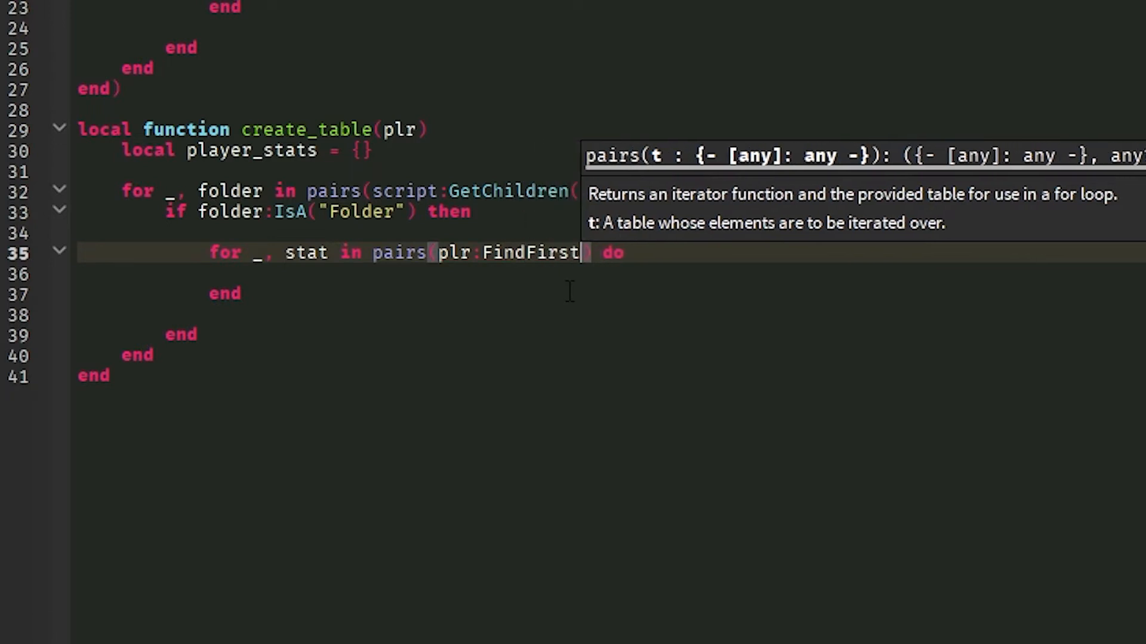
text(Child folder)
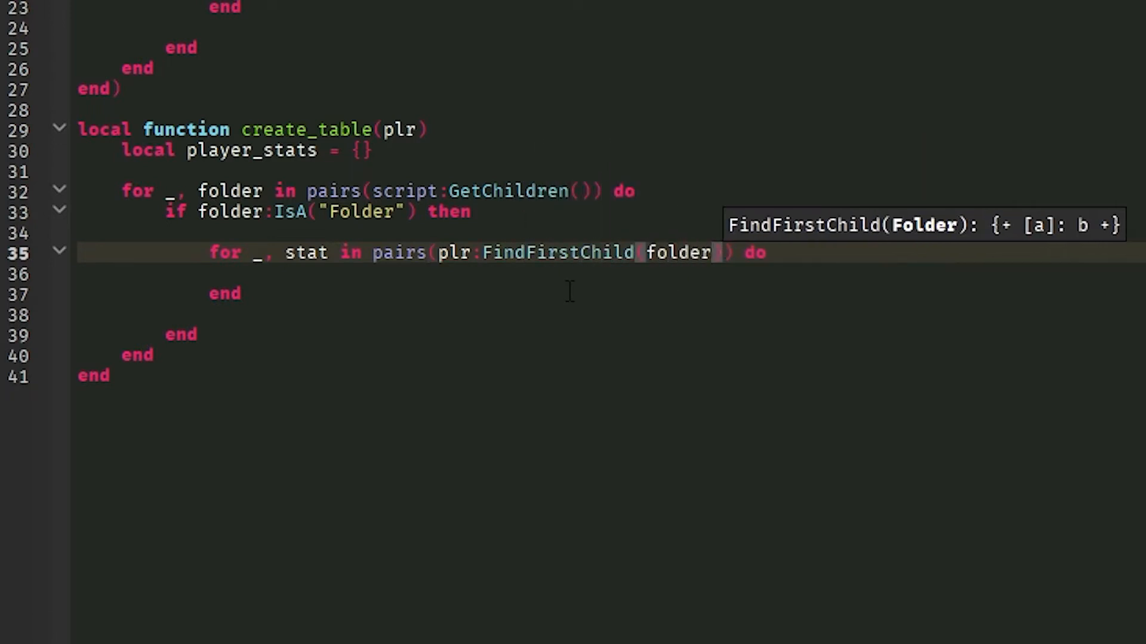
text(.Name)
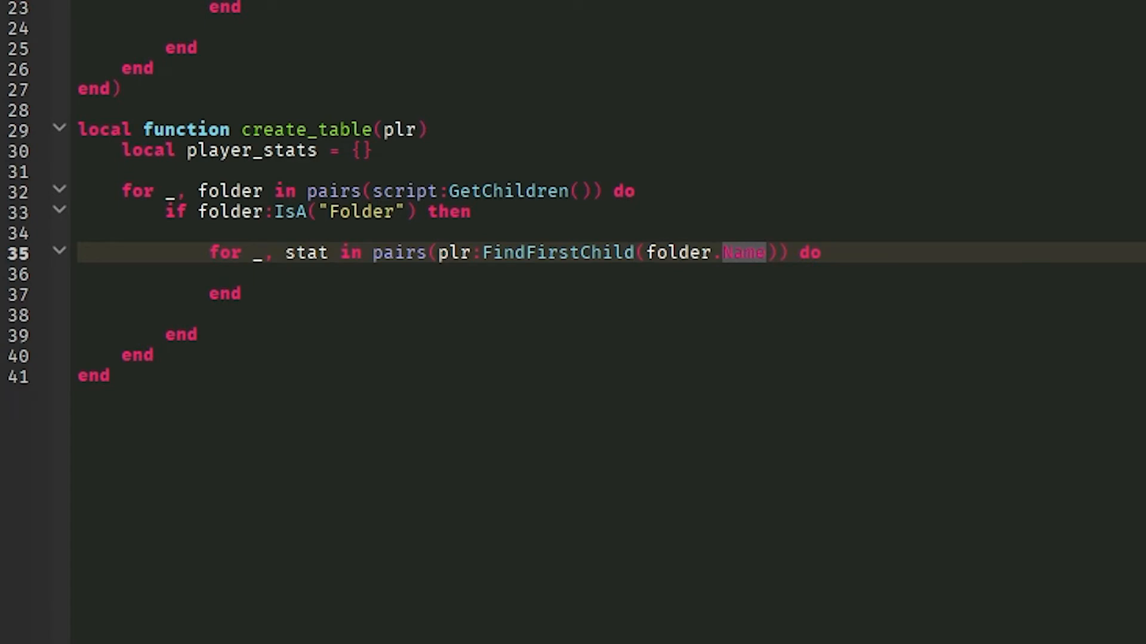
mouse_move(344, 279)
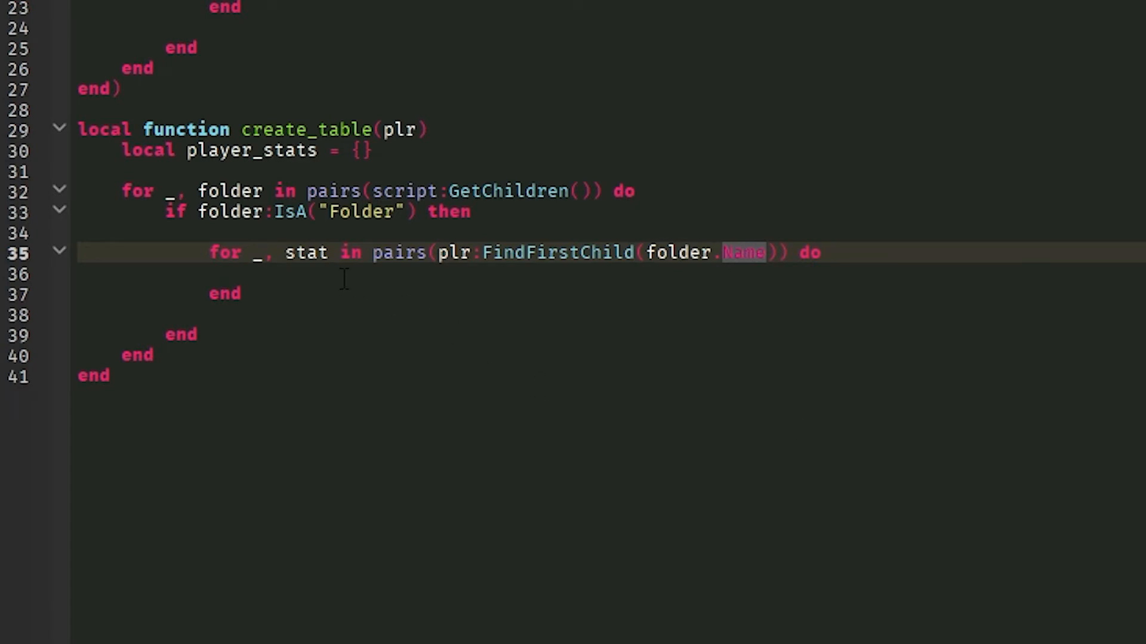
- Store player_stats[stat.Name] = stat.Value in the loop, and start a return below the loops
text(p)
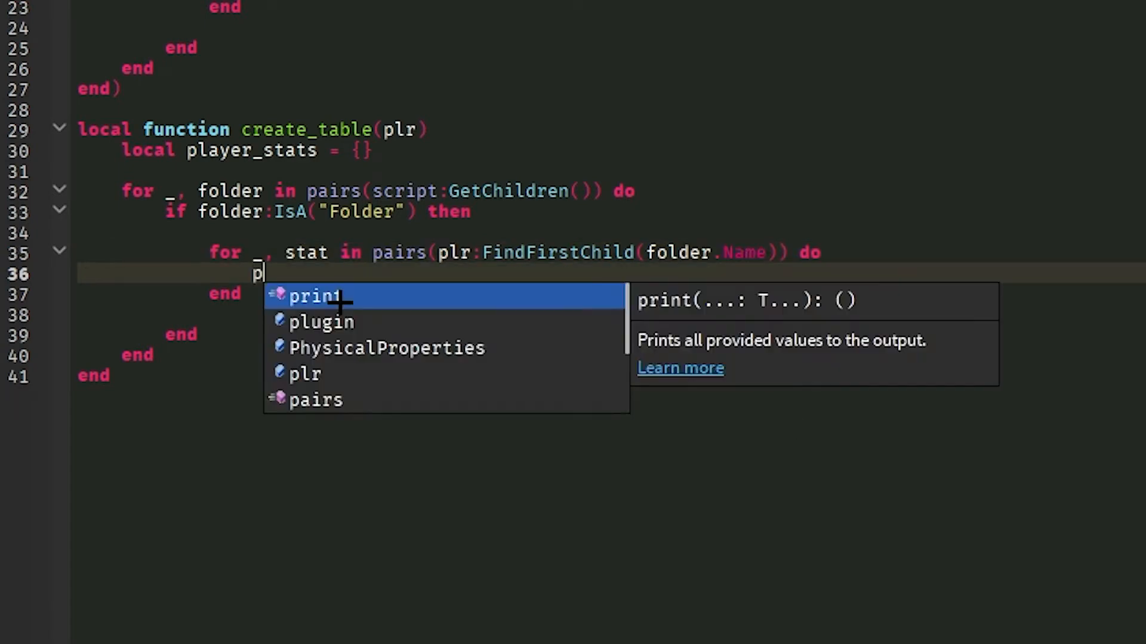
text(layer_stats)
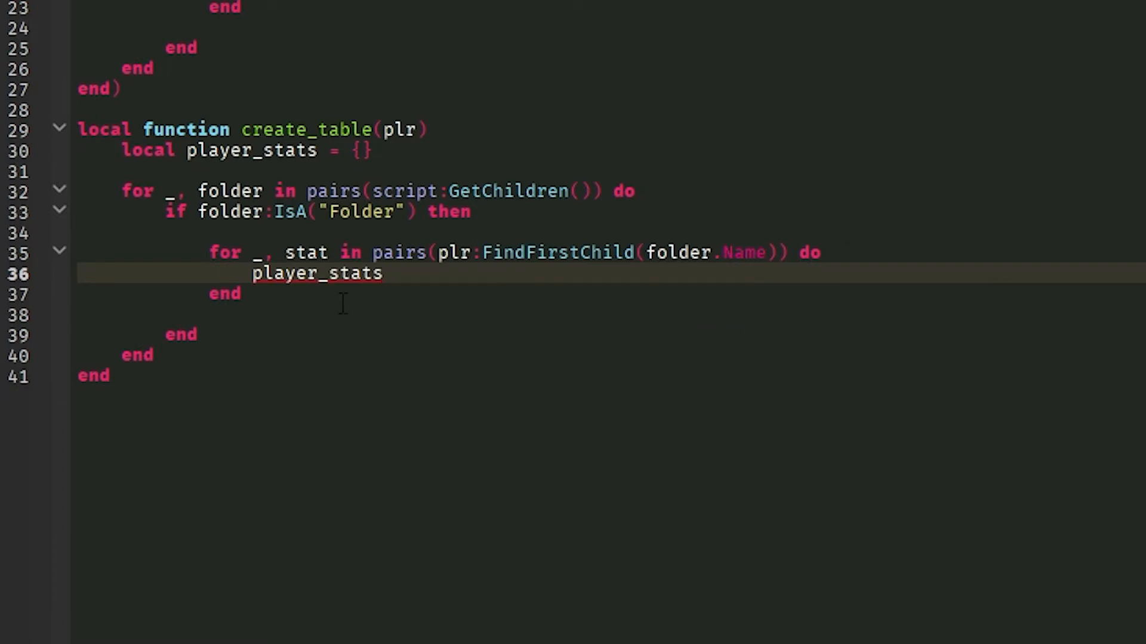
click(384, 273)
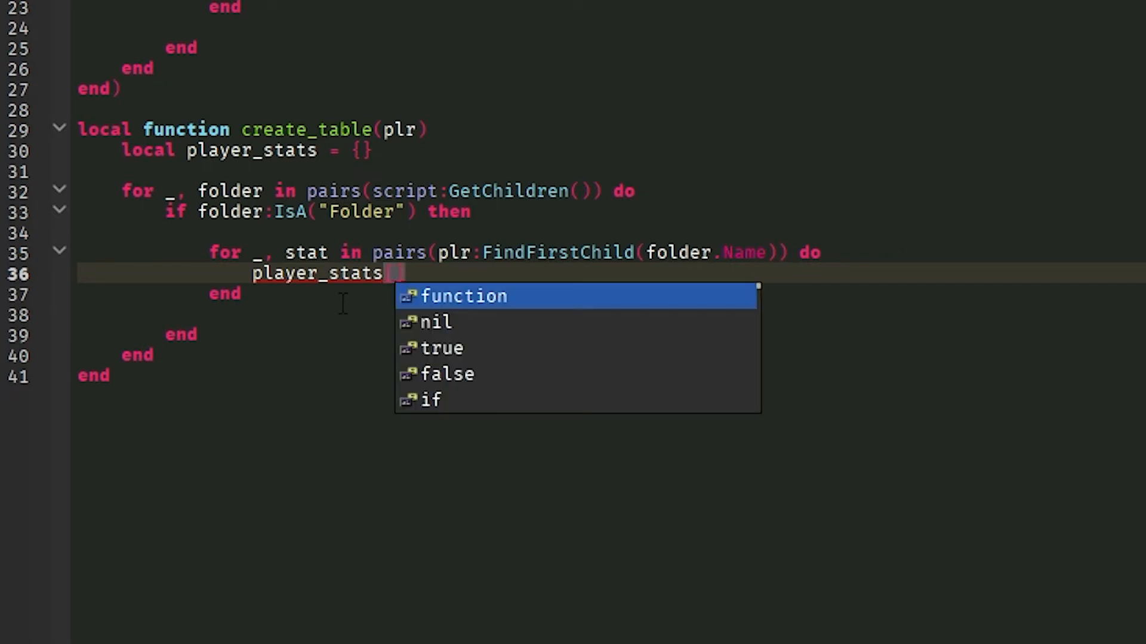
text(stat.Name)
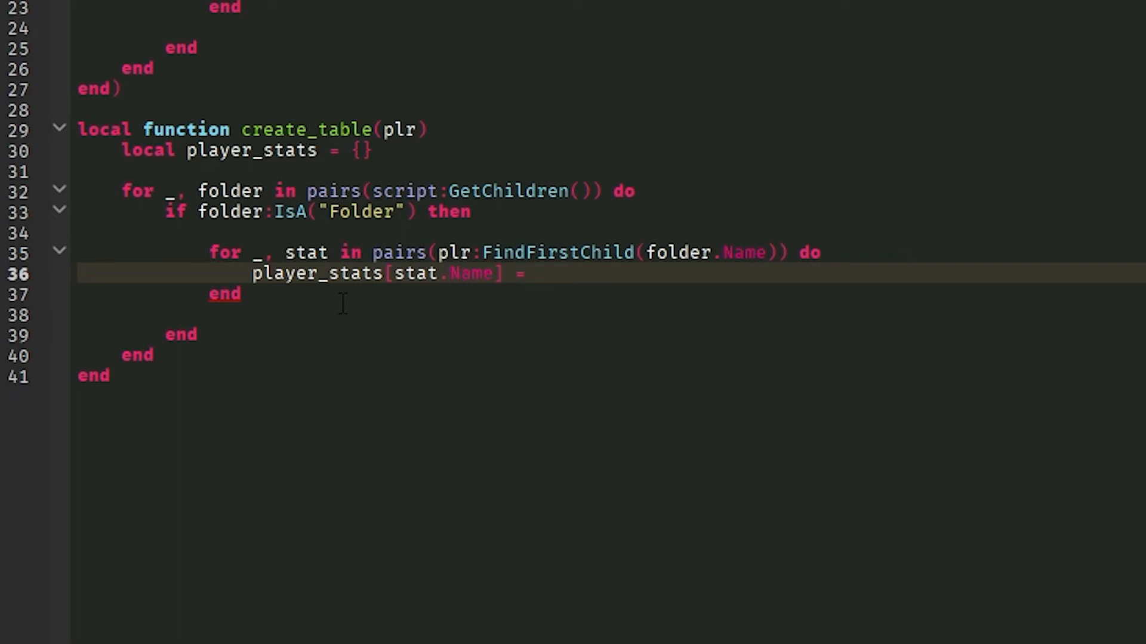
click(537, 273)
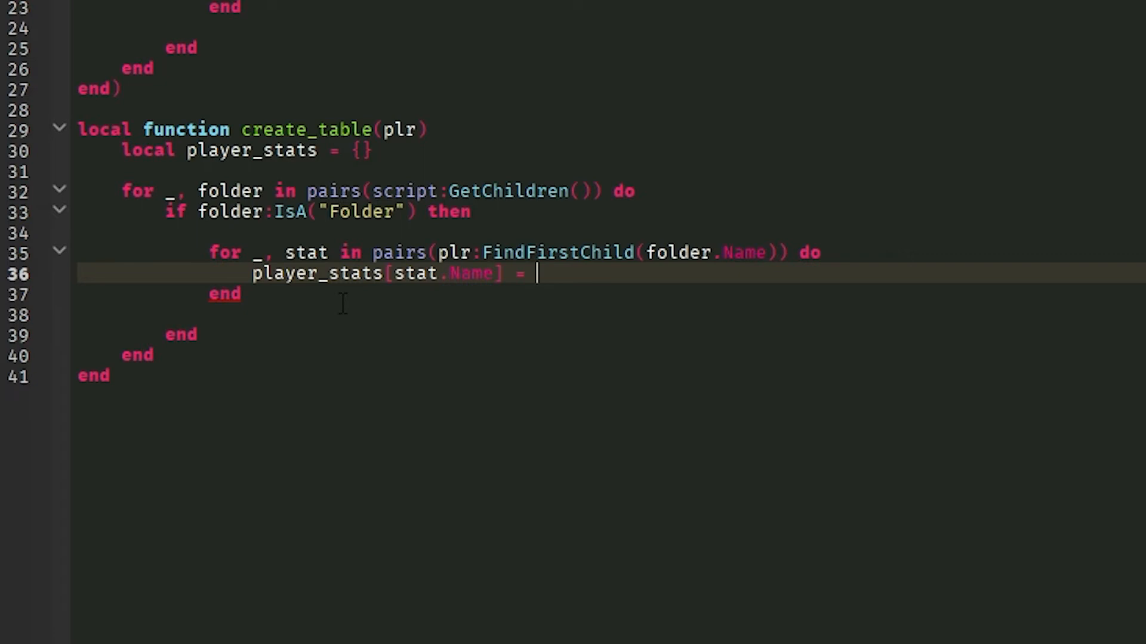
text(stat.Value)
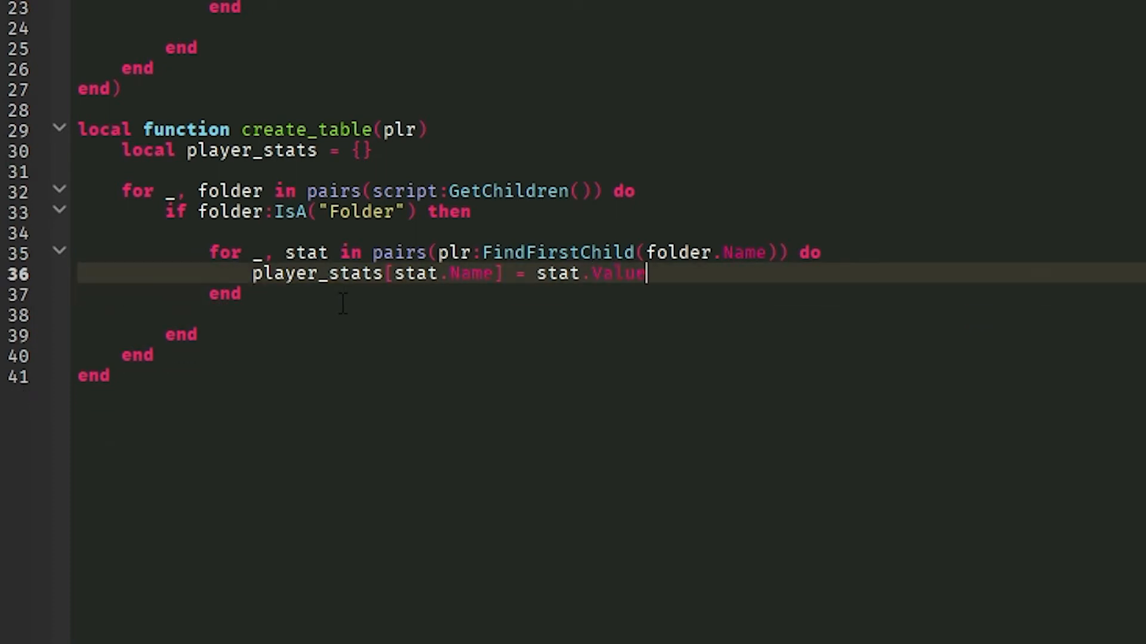
click(193, 355)
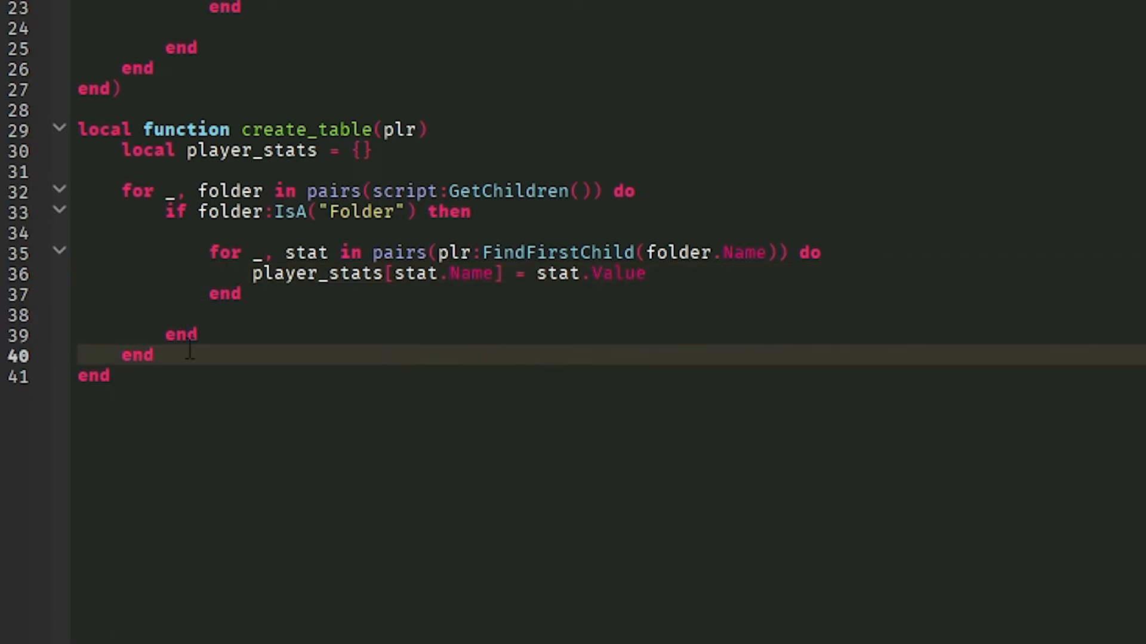
text(return player_stats)
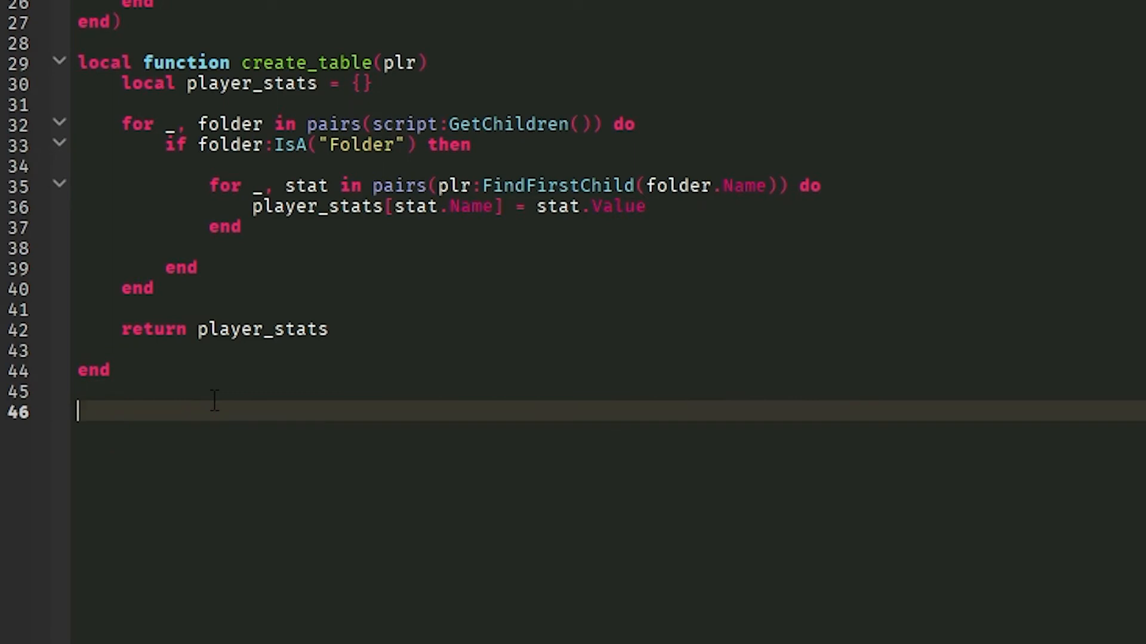
- Connect a game.Players.PlayerRemoving handler taking plr
text(game.)
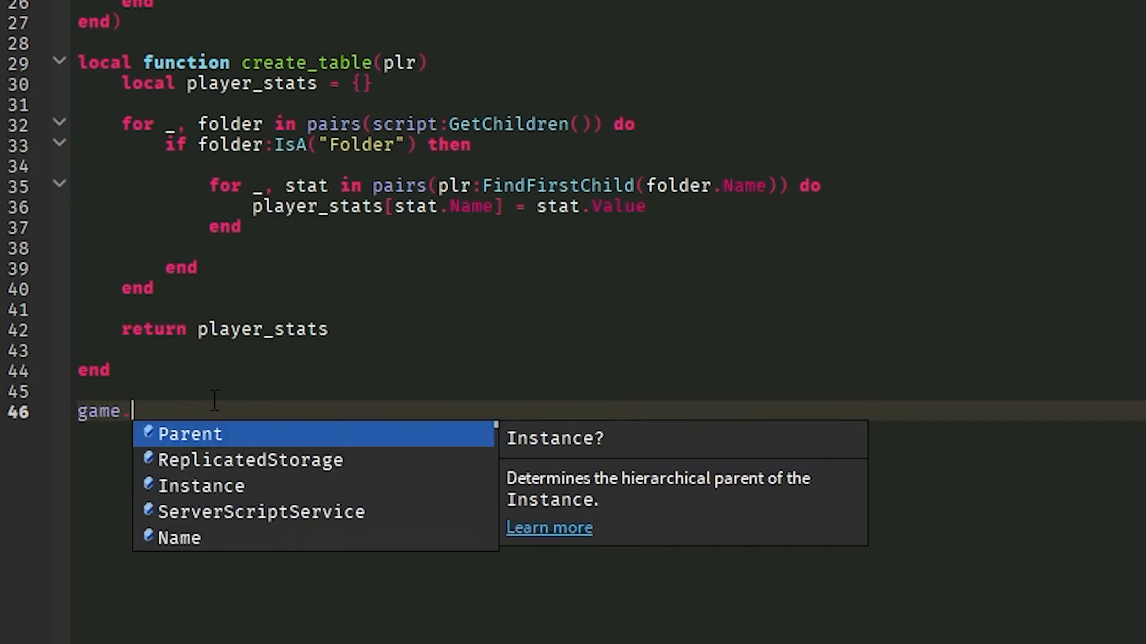
text(Players.PlayerRemoving:Connect(function()
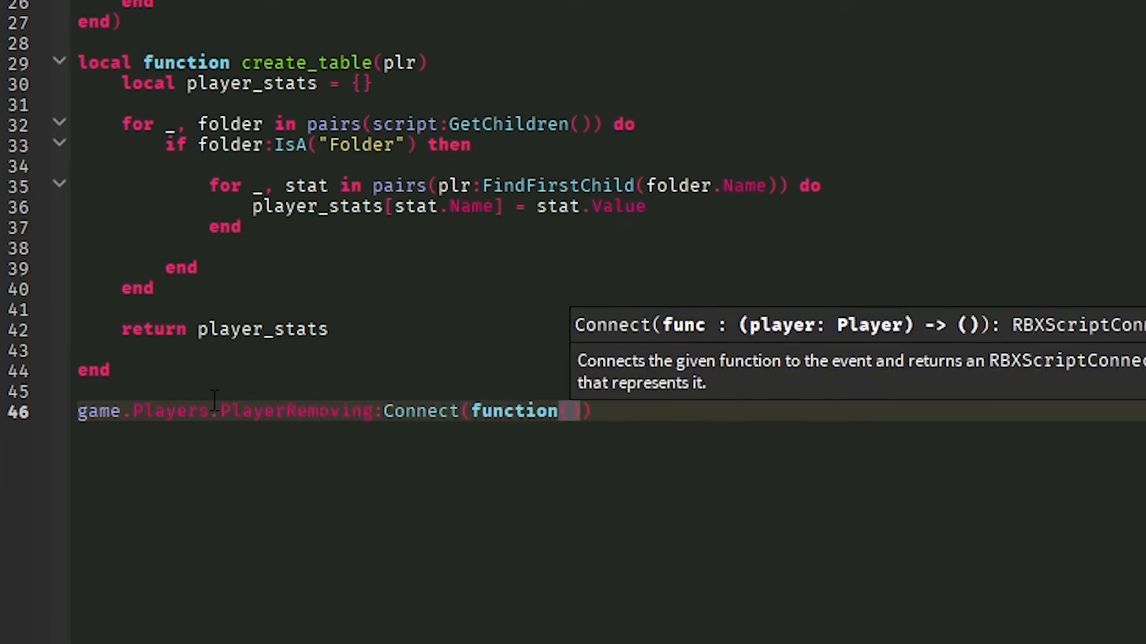
text(plr))
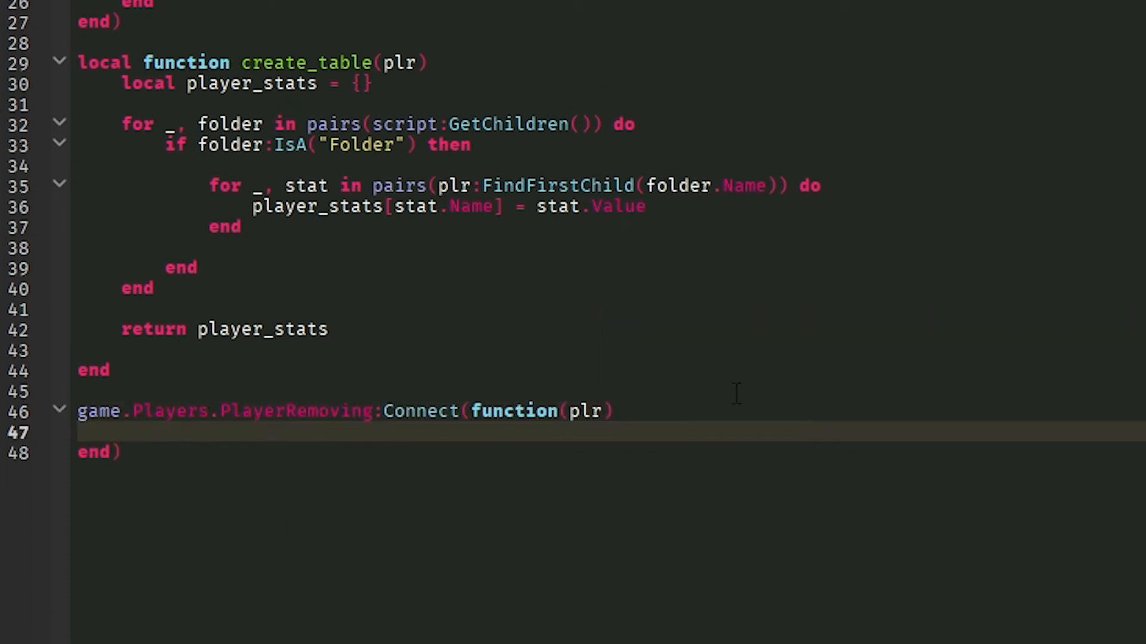
click(125, 430)
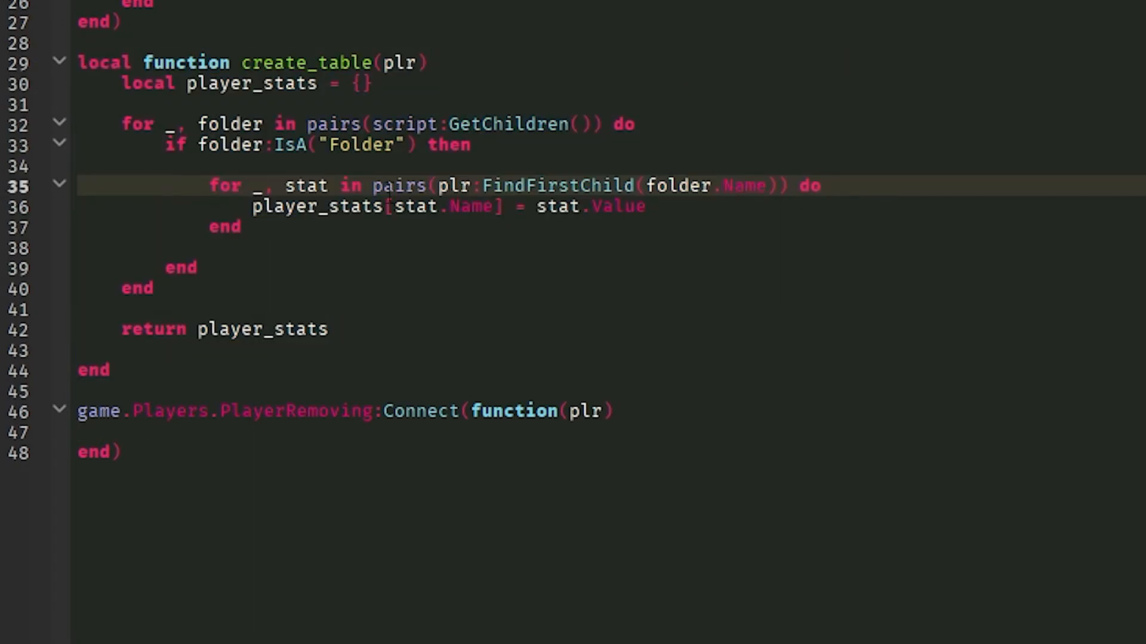
click(135, 432)
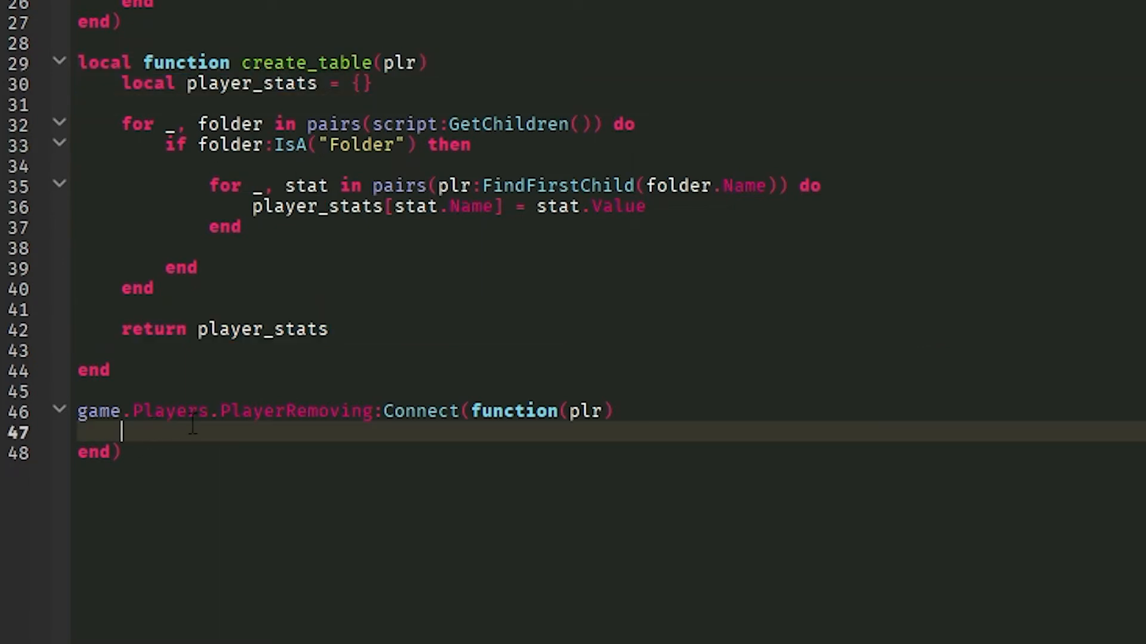
- Inside the handler, set local player_stats = create_table(plr)
text(local p)
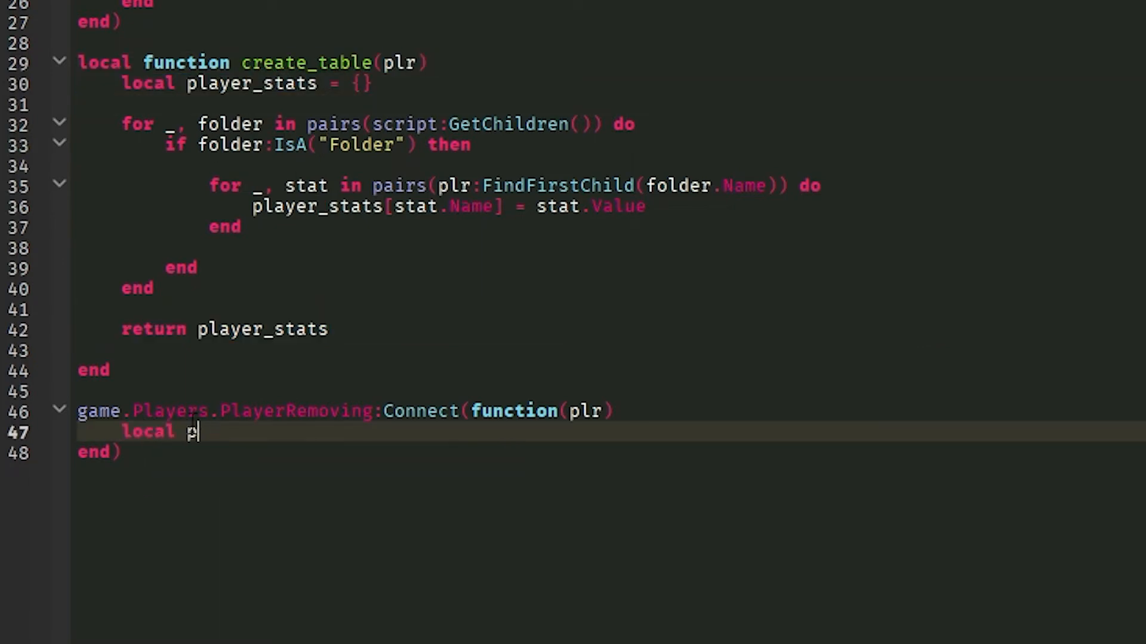
text(layer_stat)
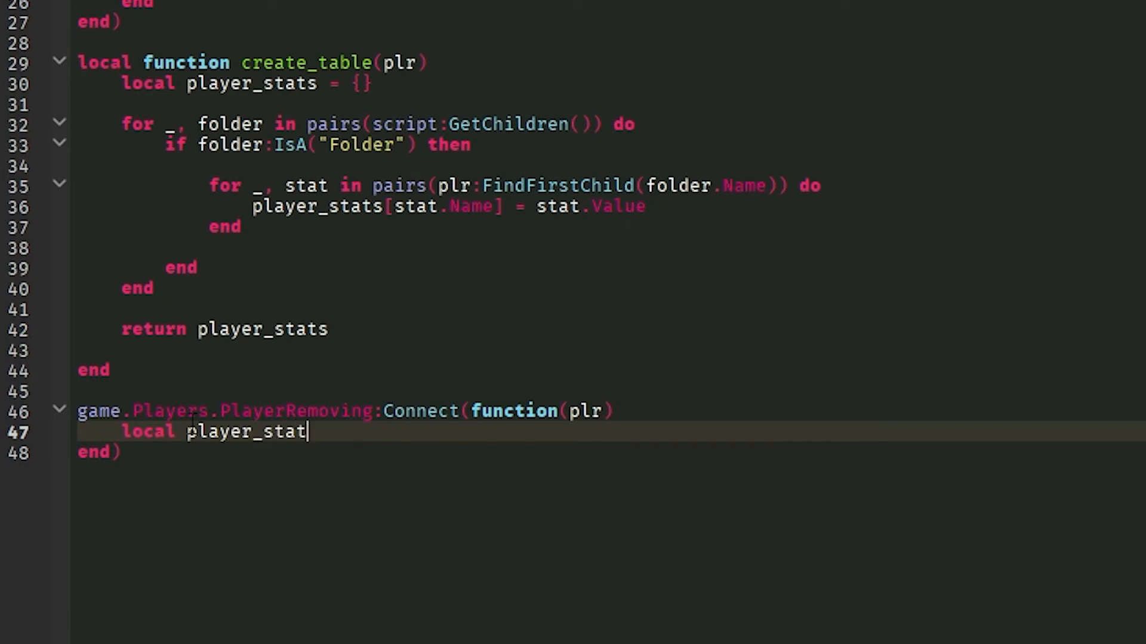
text(= create_table(plr)
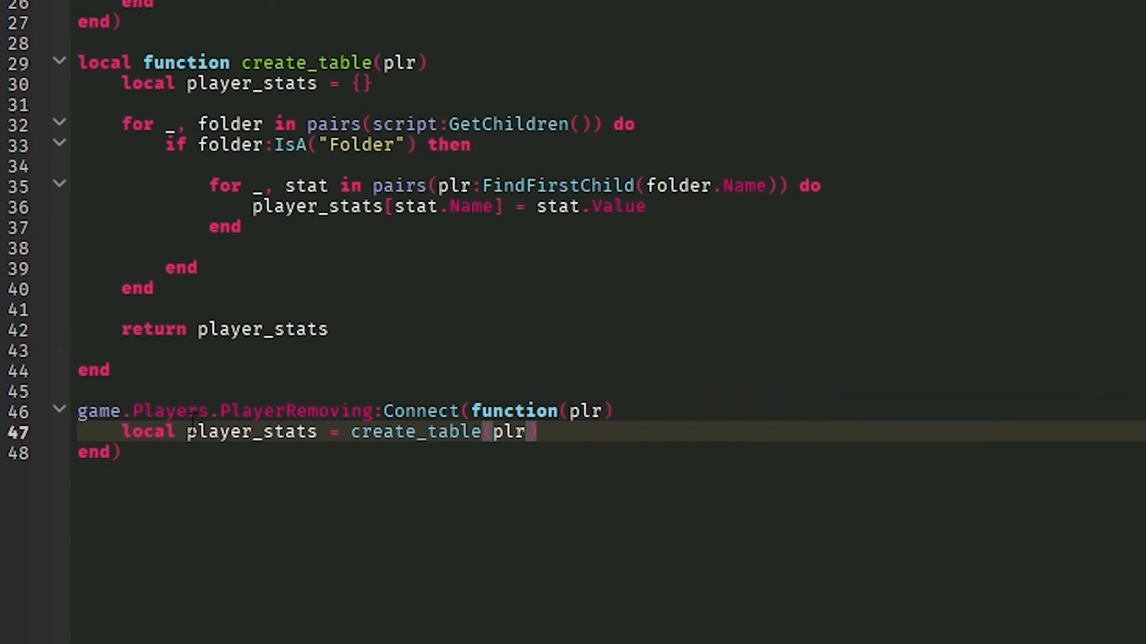
key(enter)
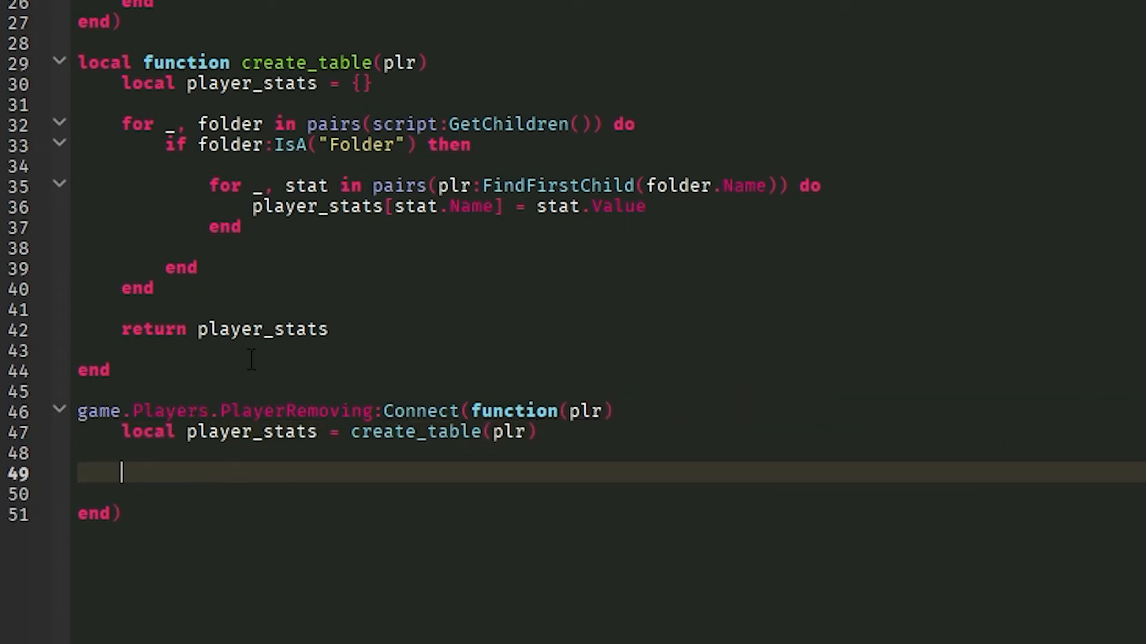
- Start a protected call with local succes, err = pcall(function()
text(local s, err =)
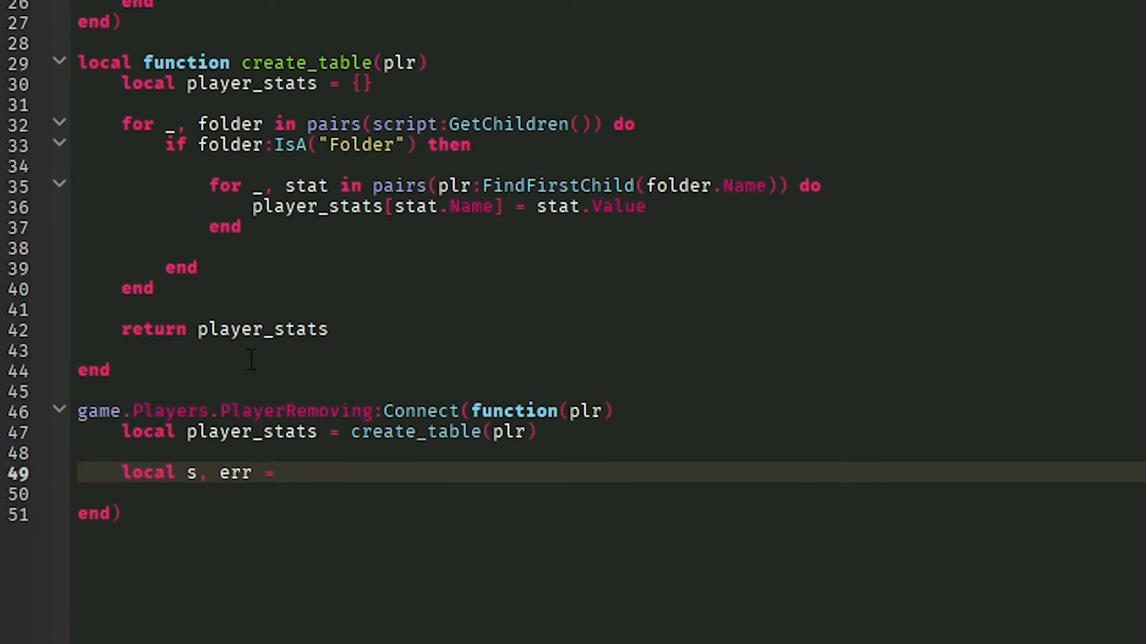
text(pcall(function()
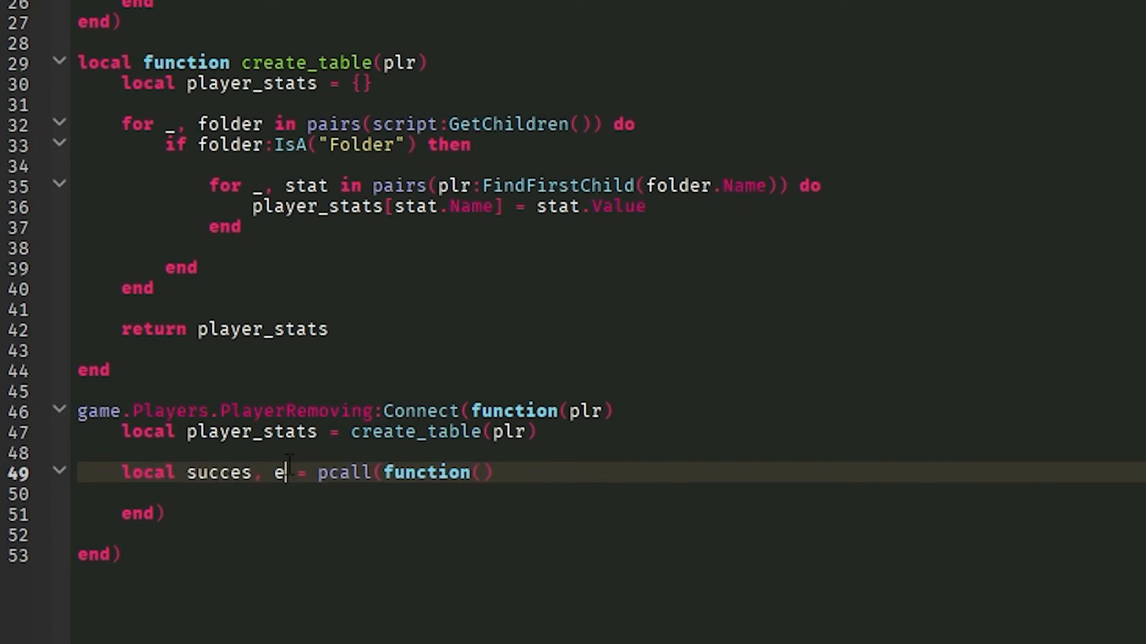
text(r)
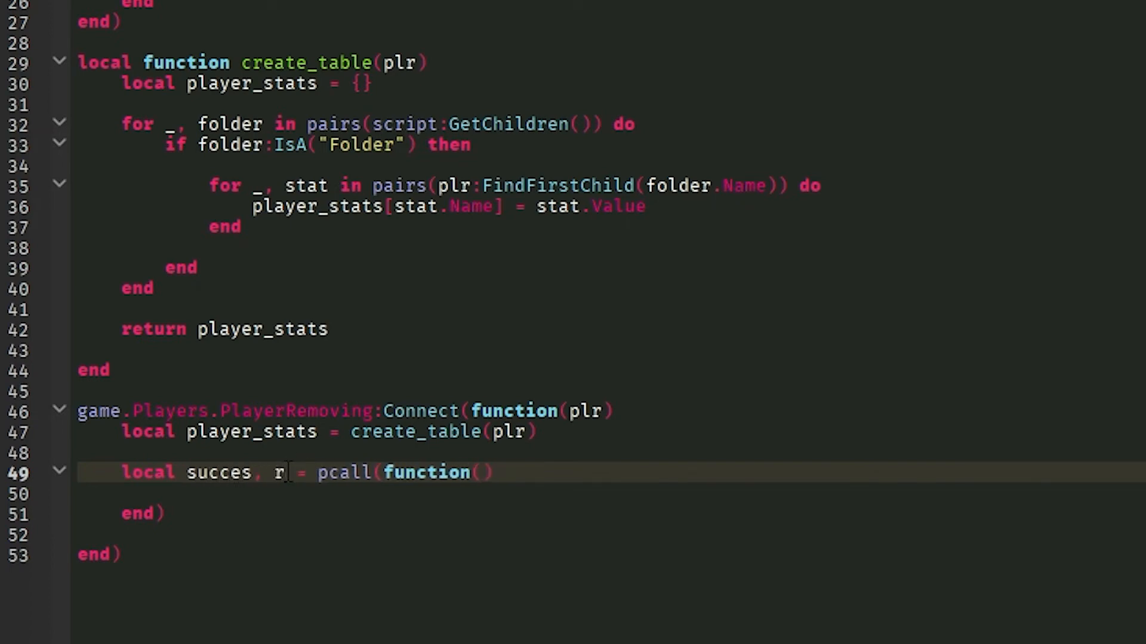
text(err)
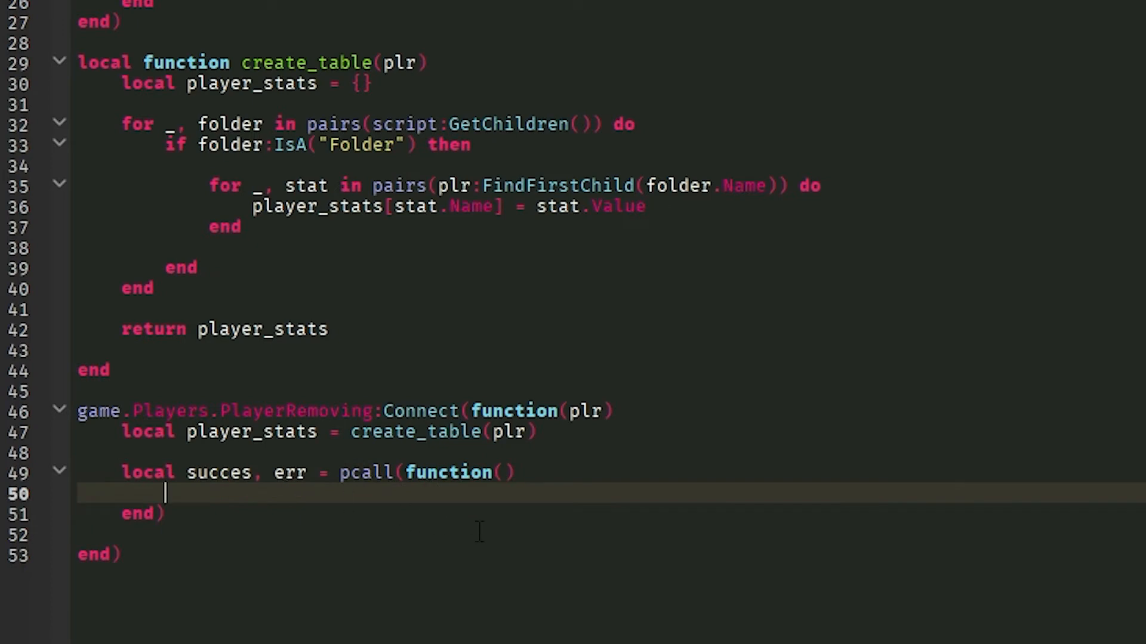
mouse_move(733, 565)
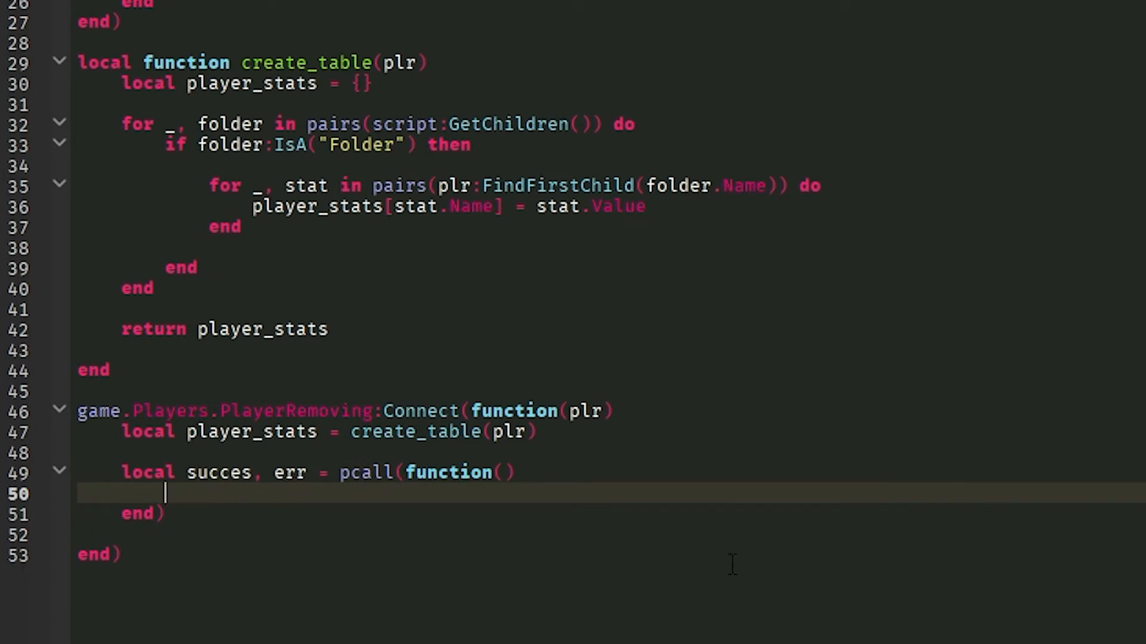
- Build key = plr.UserId.."'s' Data" and call myDataStore:SetAsync(key, player_stats) in the pcall
text(local ke)
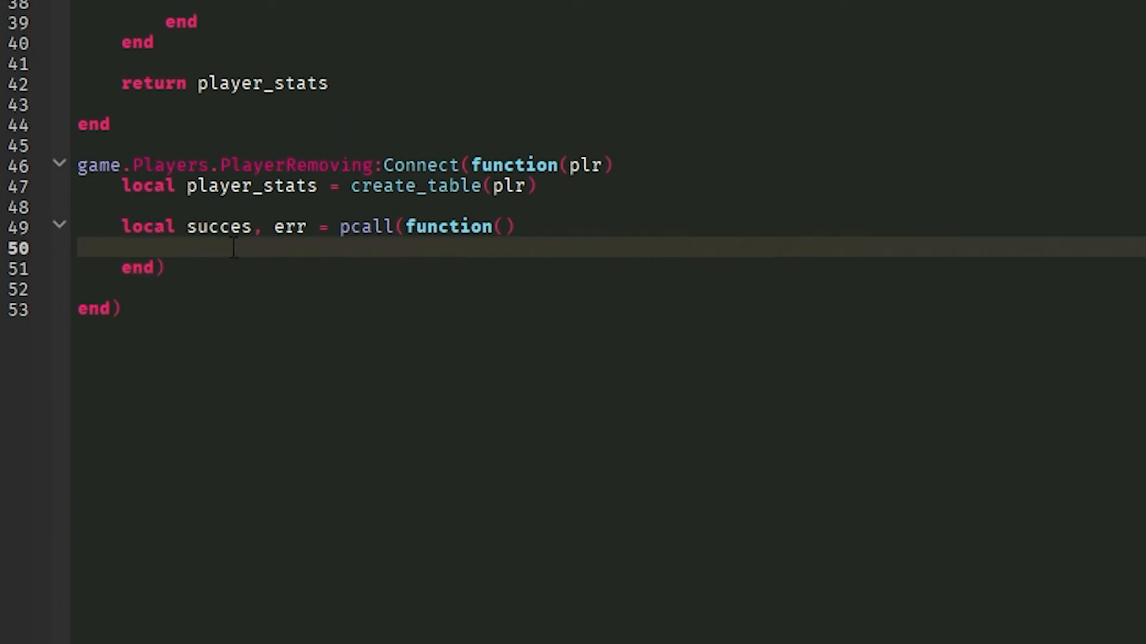
text(local key = plr.UserId.."'s' Data")
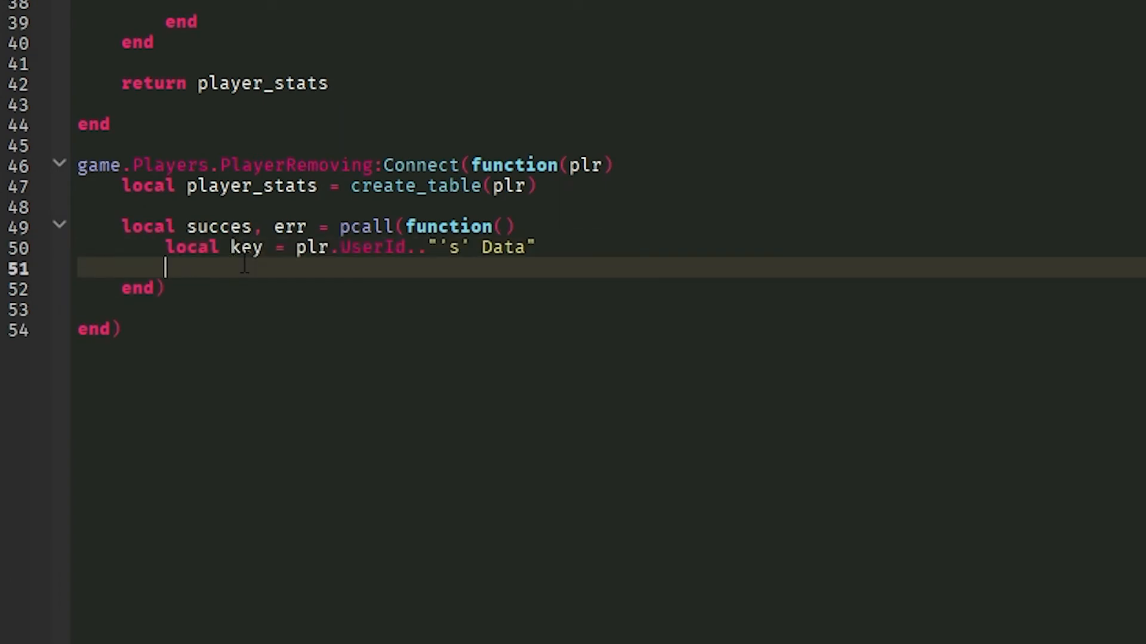
text(myDataStore:)
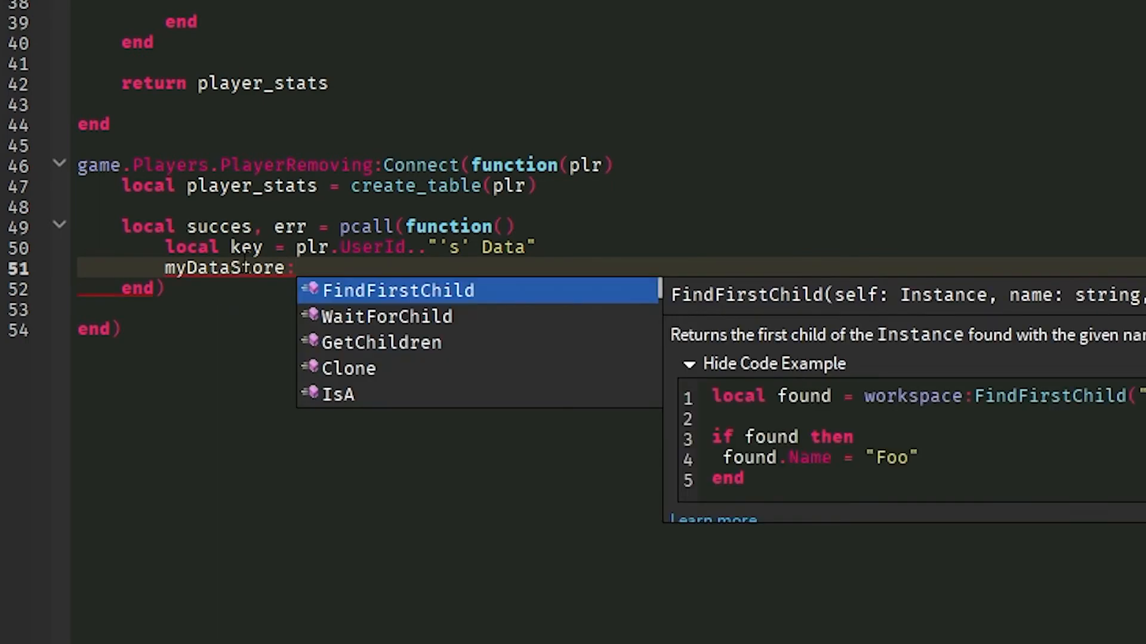
text(SetAsync()
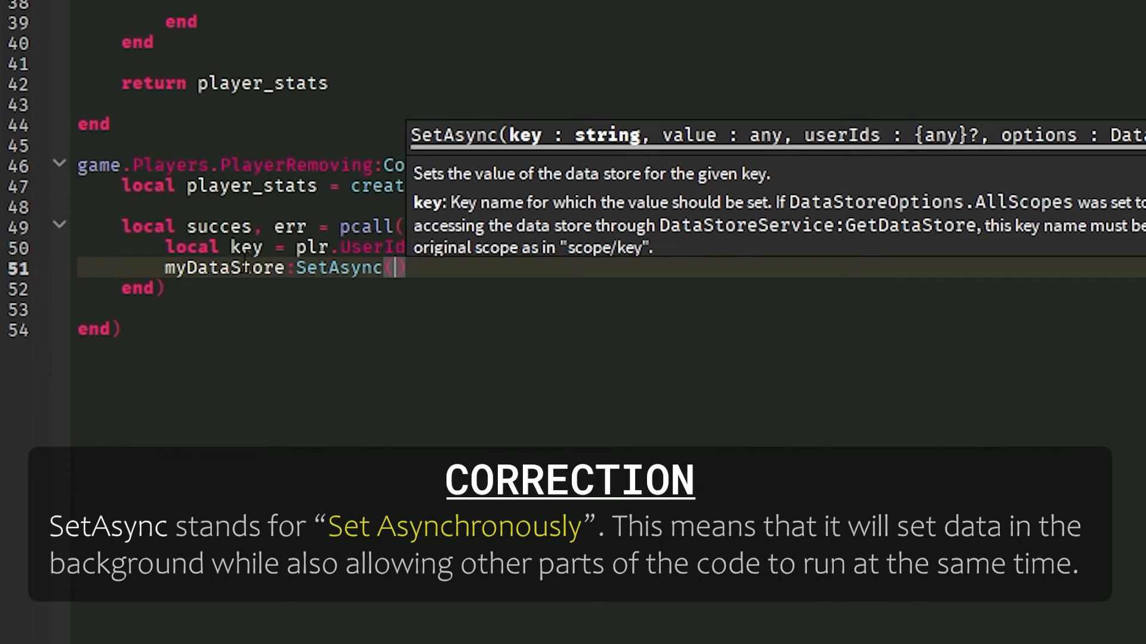
text(key,)
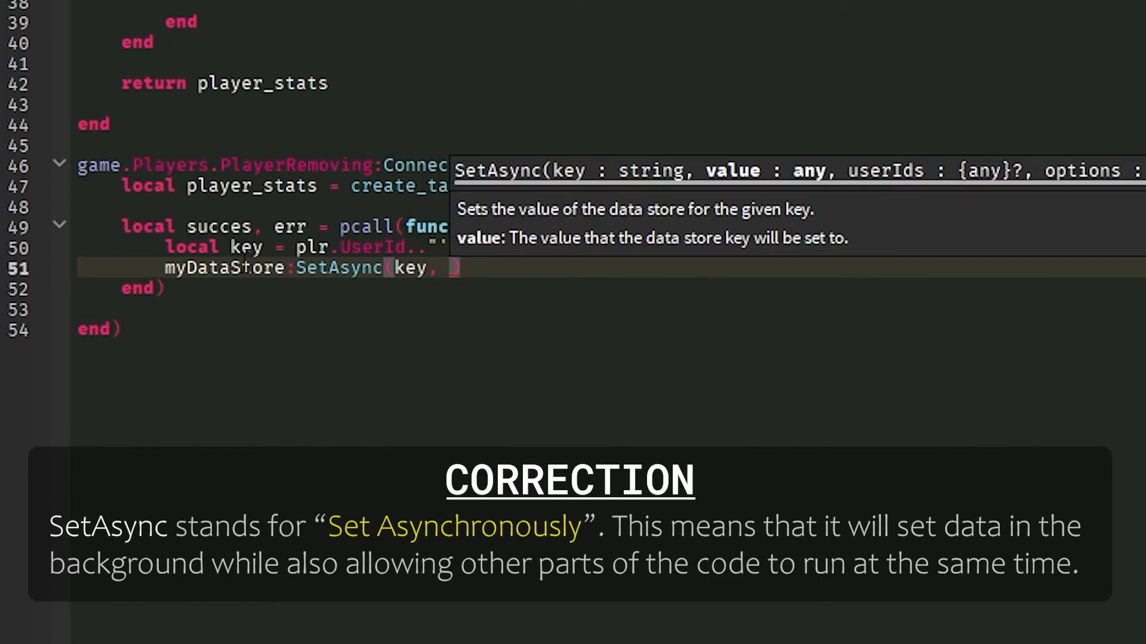
text(player_stats)
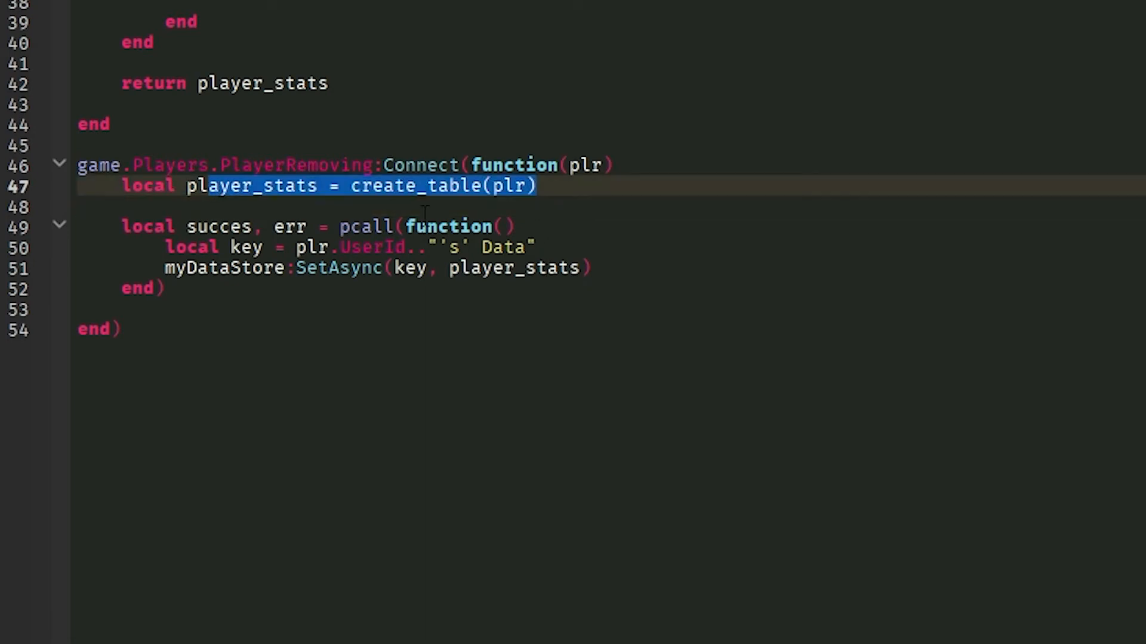
click(165, 287)
text(if succes then)
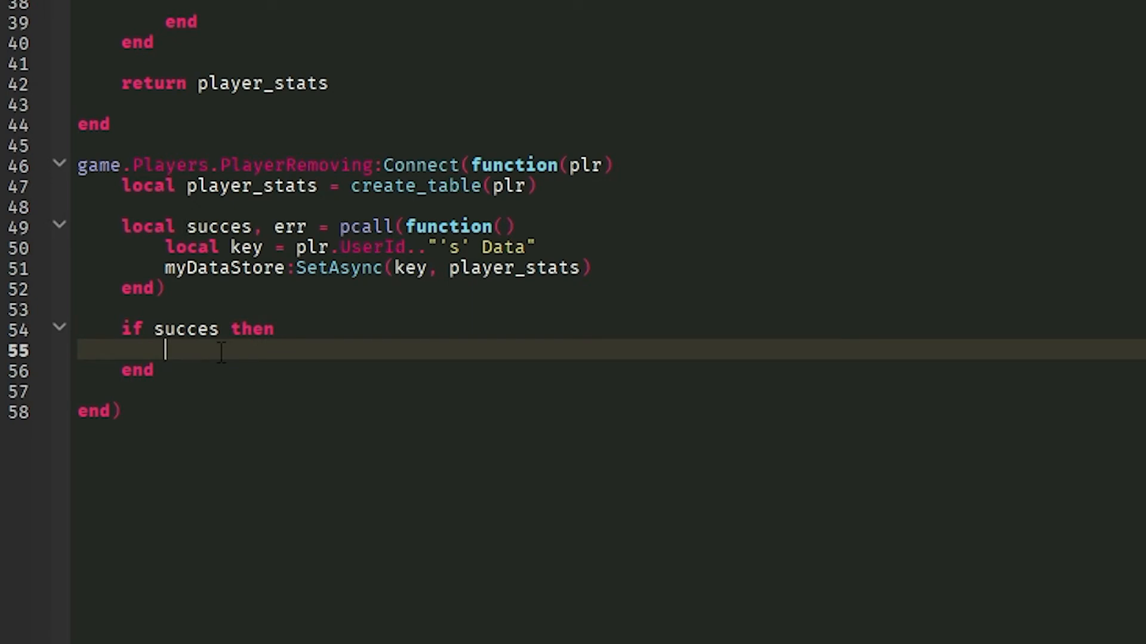
- Print "Saved Data Correctly!" on success and warn(err) in an else branch
text(print9)
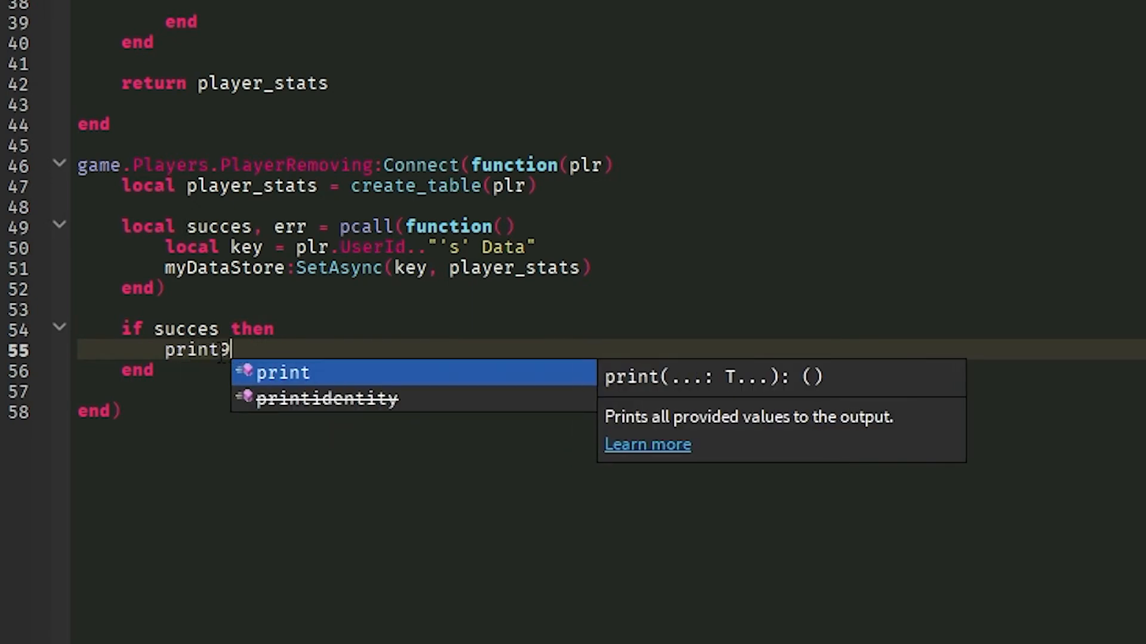
text(("Saved D)
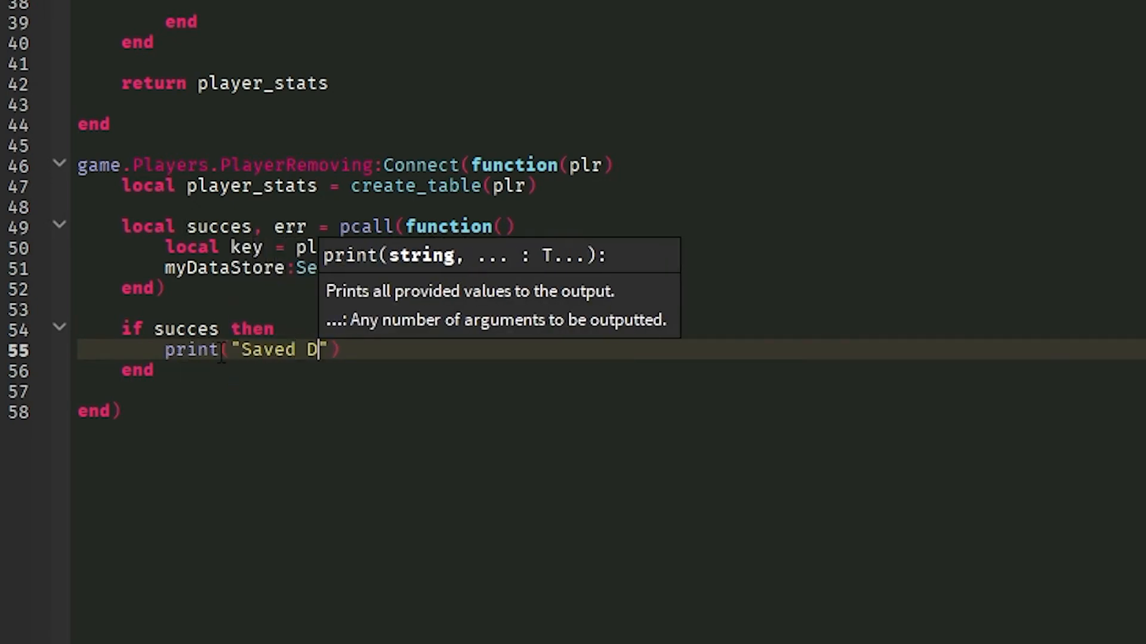
text(ata Correctly!)
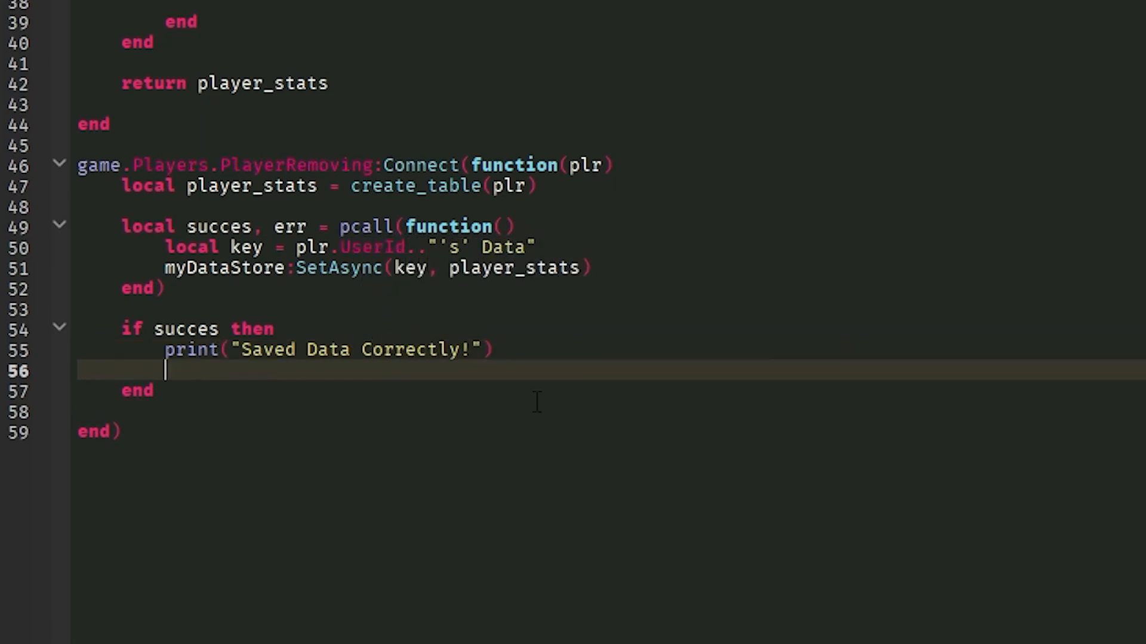
text(else)
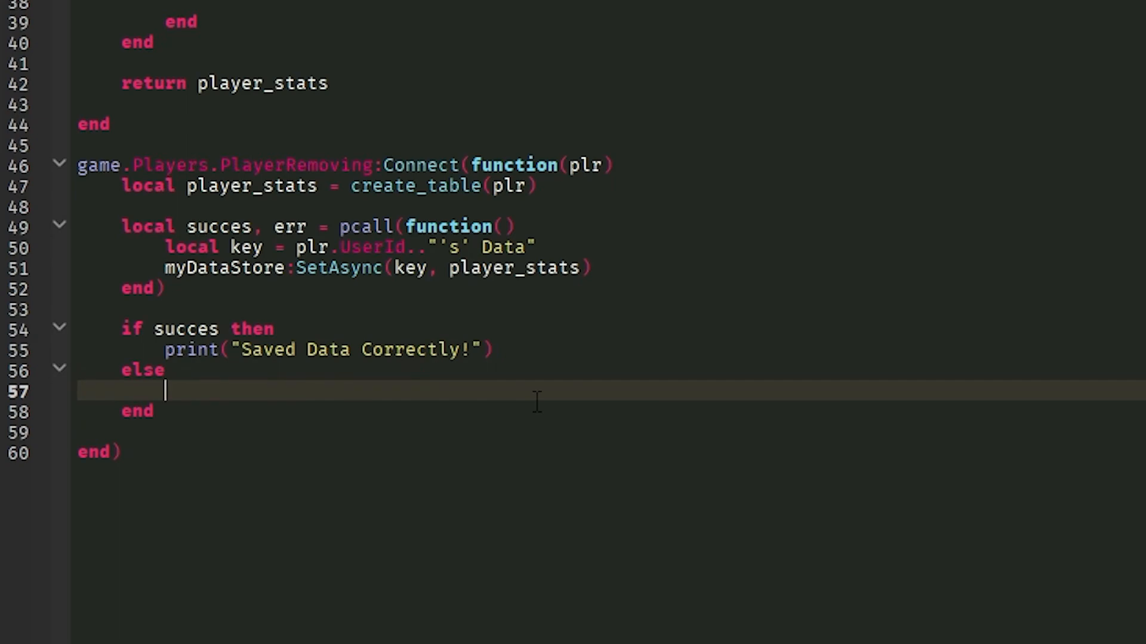
text(warn(er)
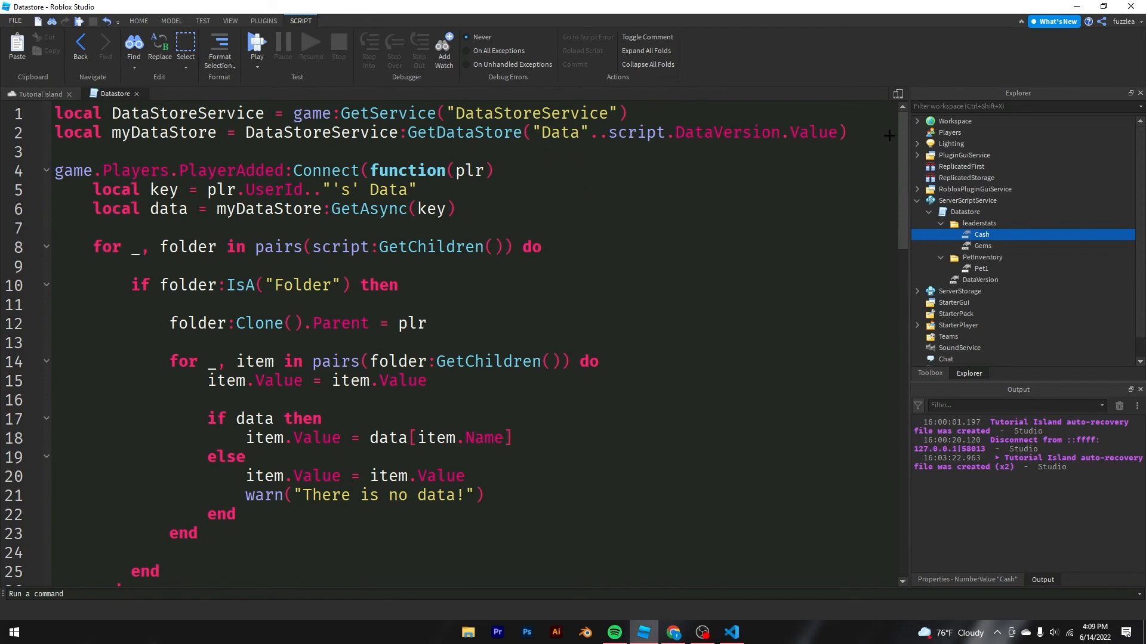
- Switch the Developer Console log to Server output during the playtest, then stop it
scroll(down, 3)
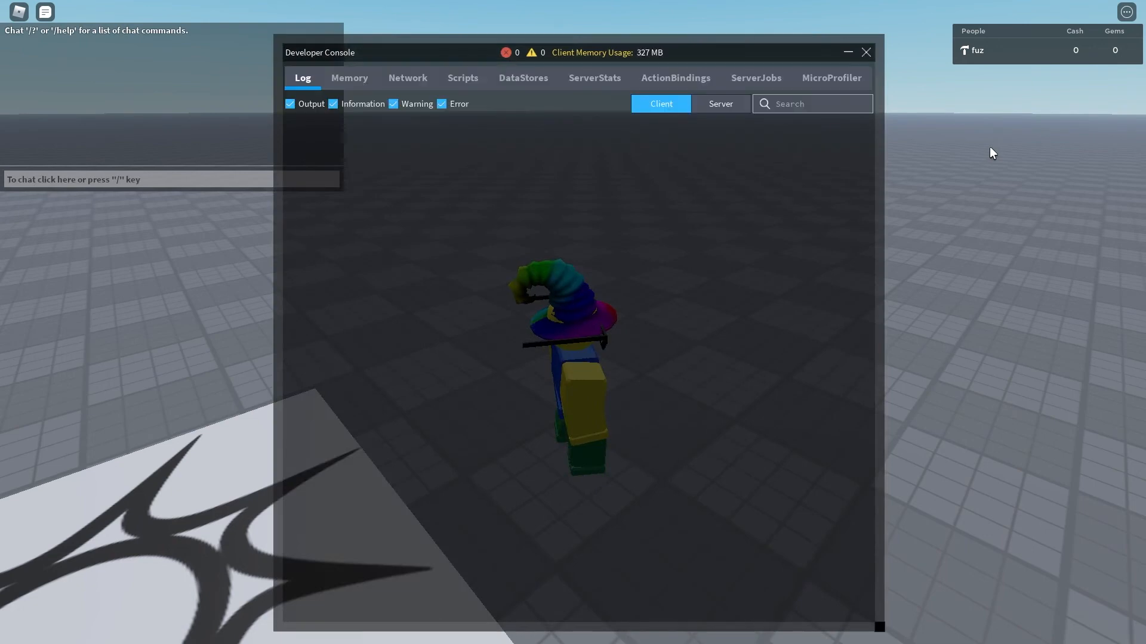
click(719, 103)
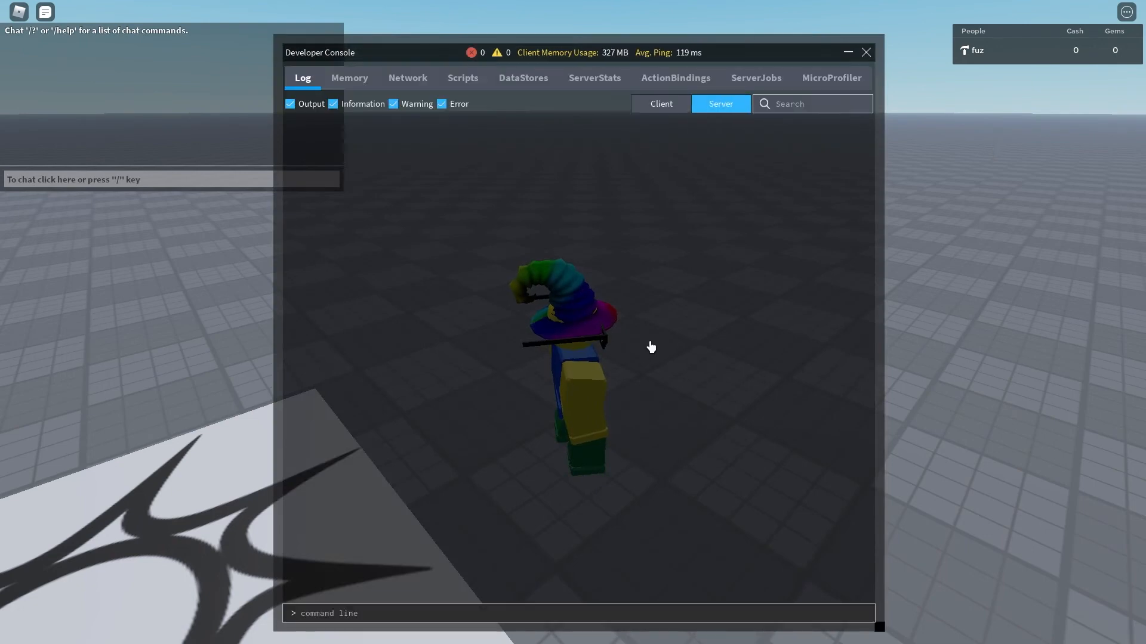
click(866, 52)
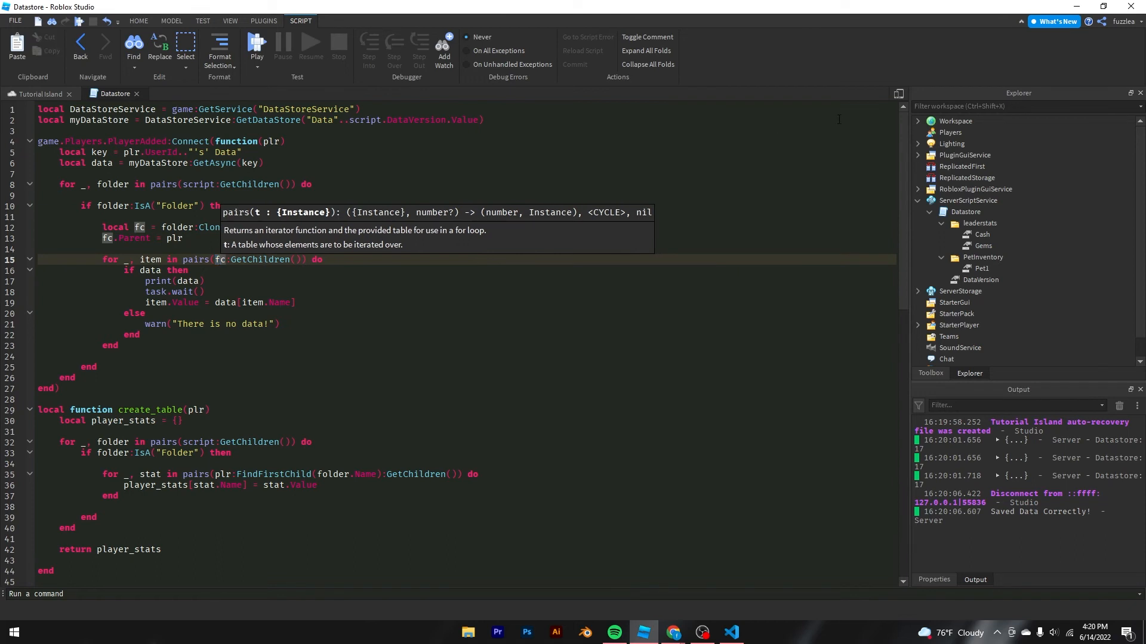
- Review the leaderstats Cash and Gems values and highlight the item variable in the loop
click(980, 222)
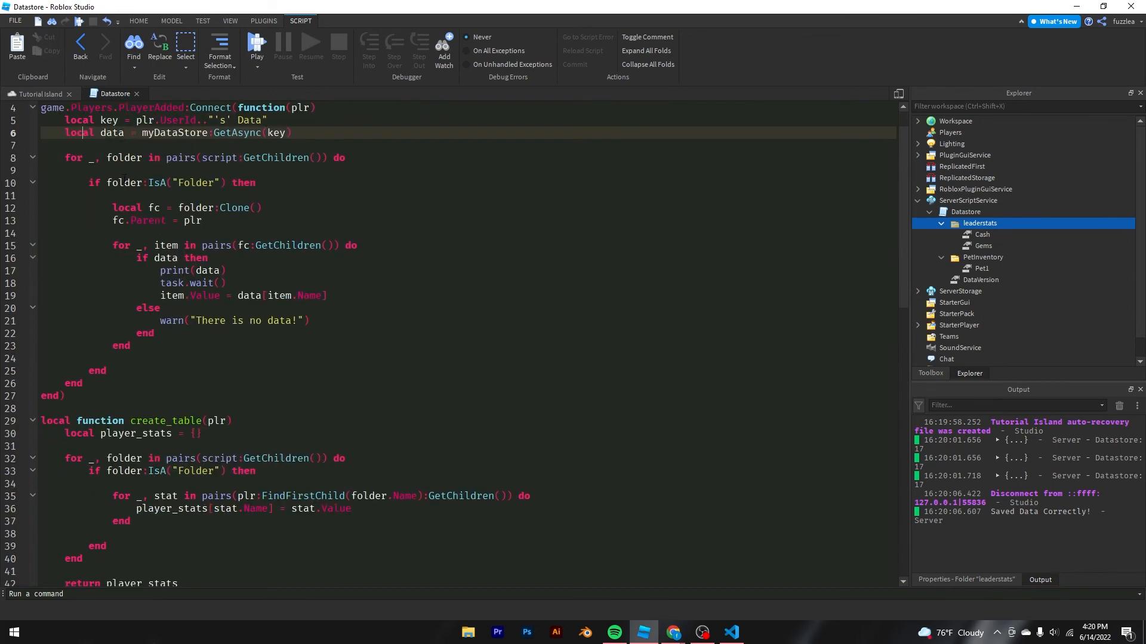
click(183, 158)
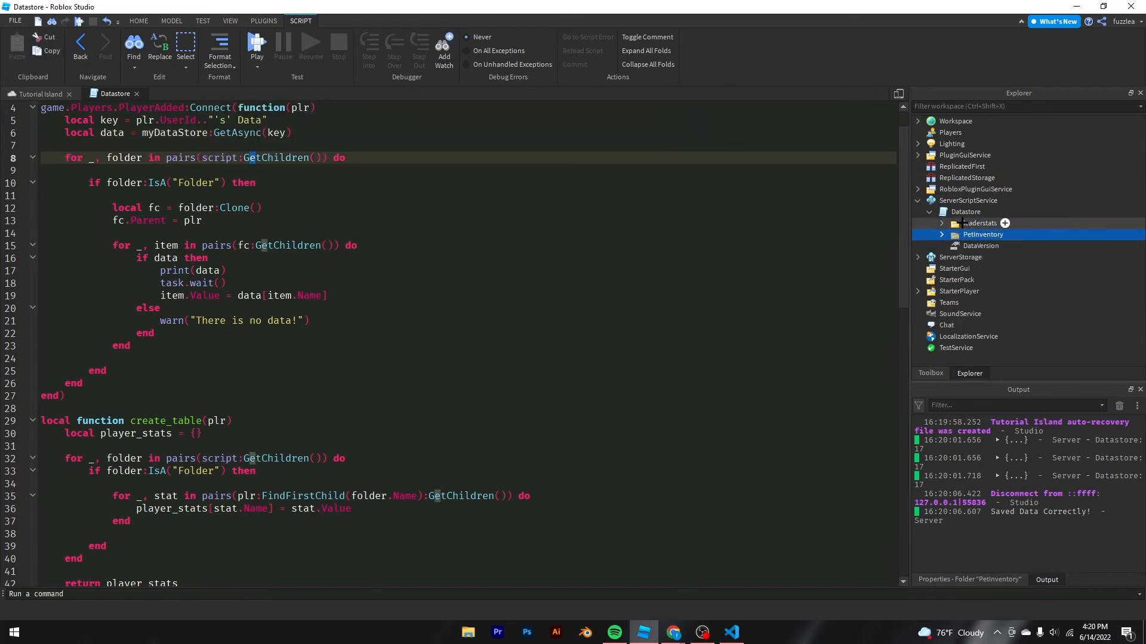
click(979, 223)
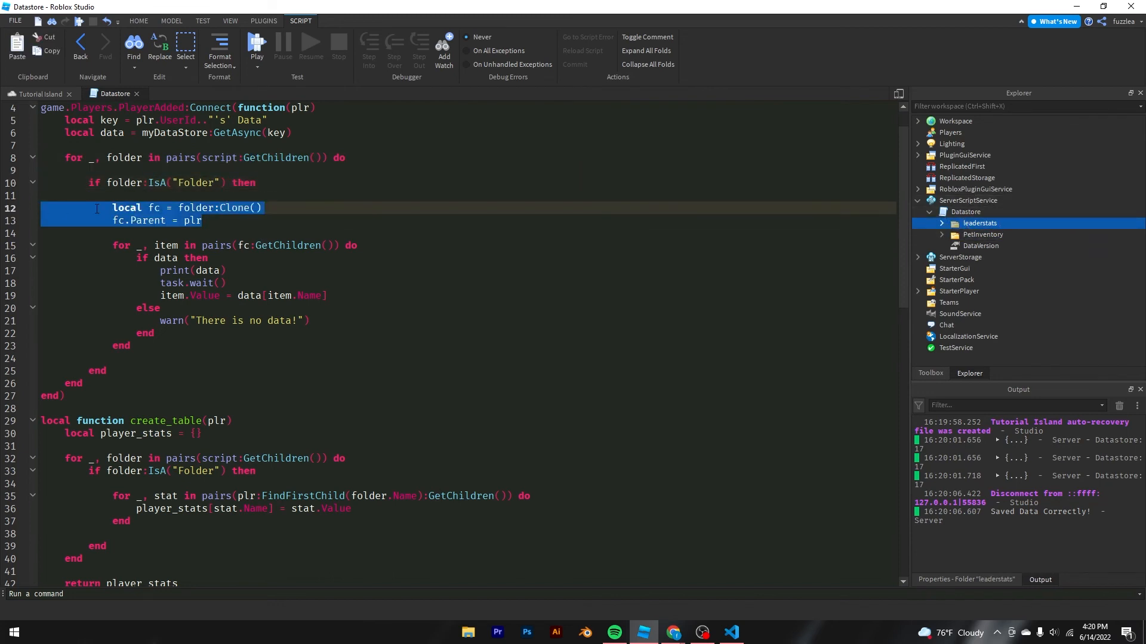
click(203, 221)
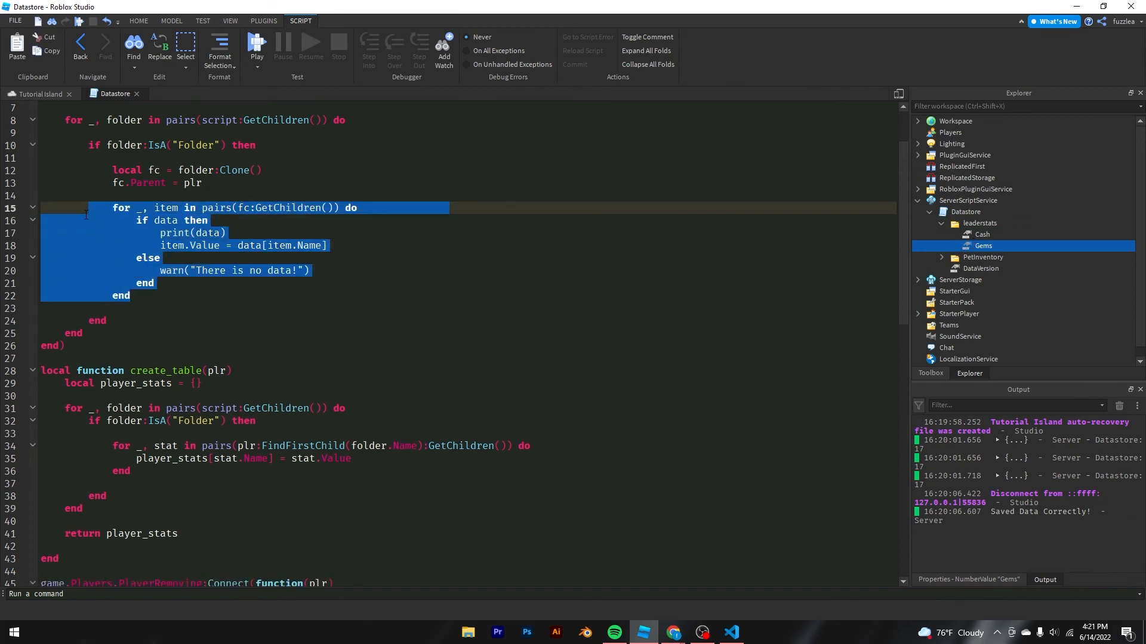
click(981, 235)
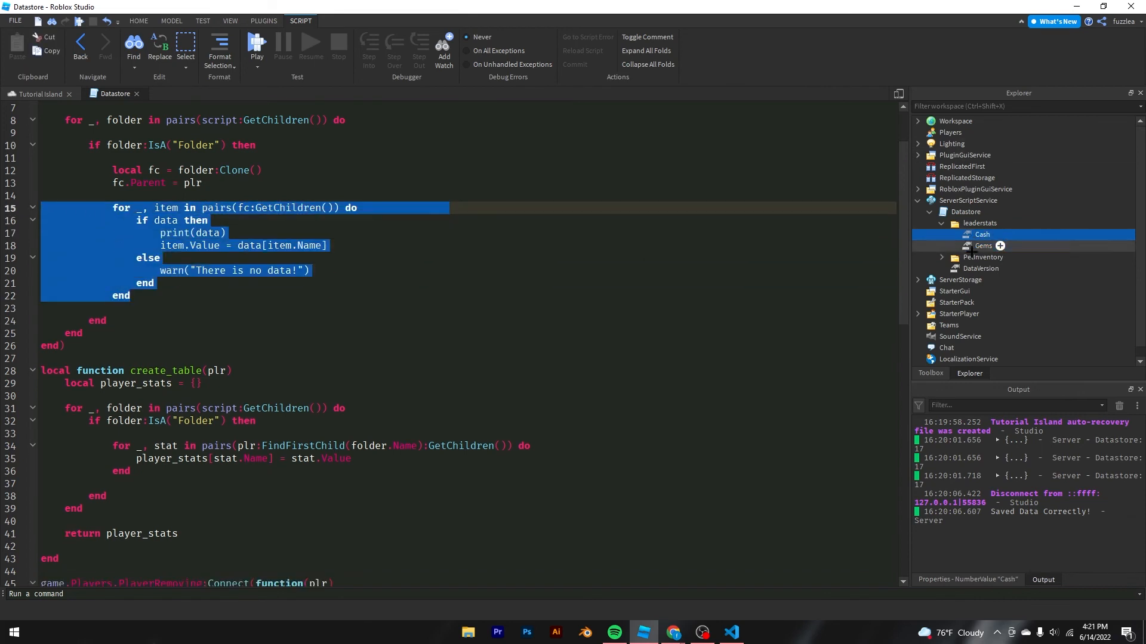
click(983, 246)
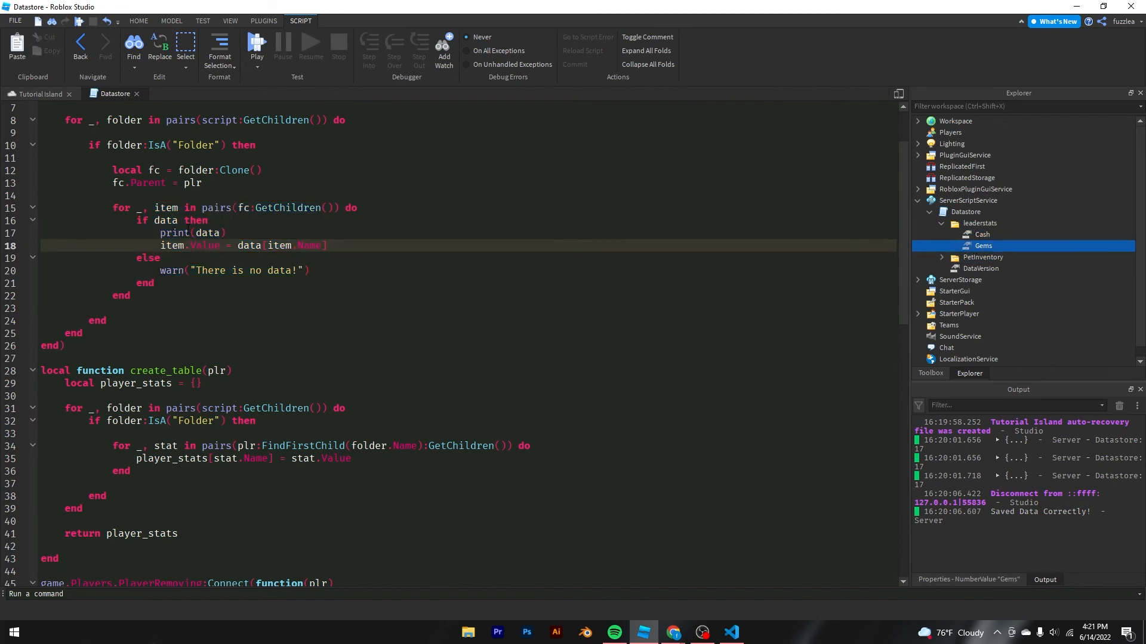
double_click(166, 208)
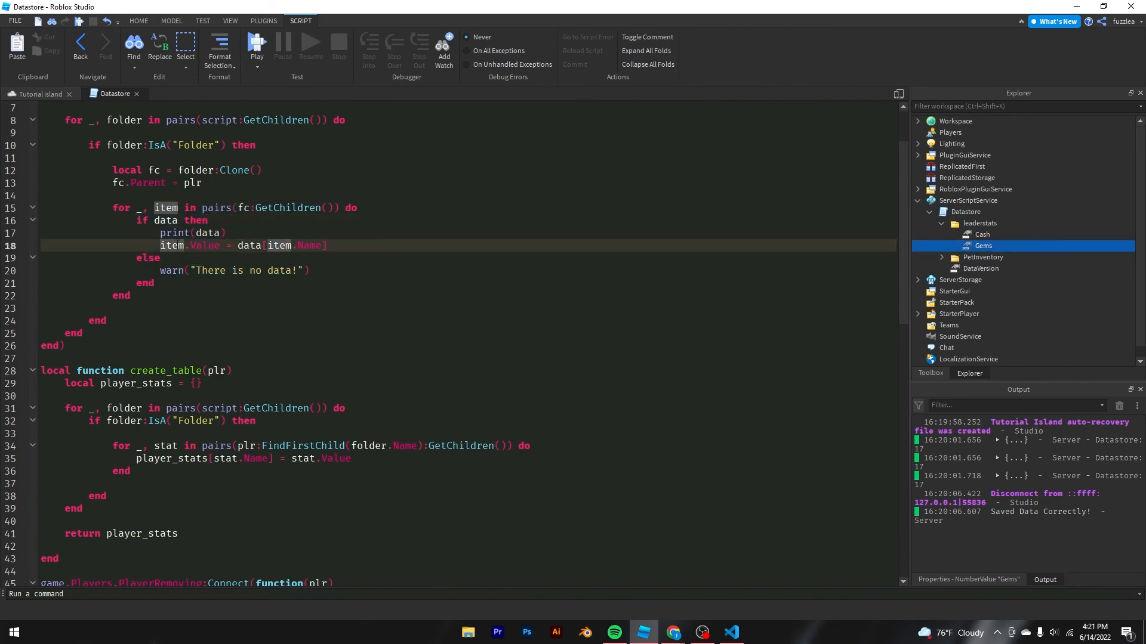
click(982, 234)
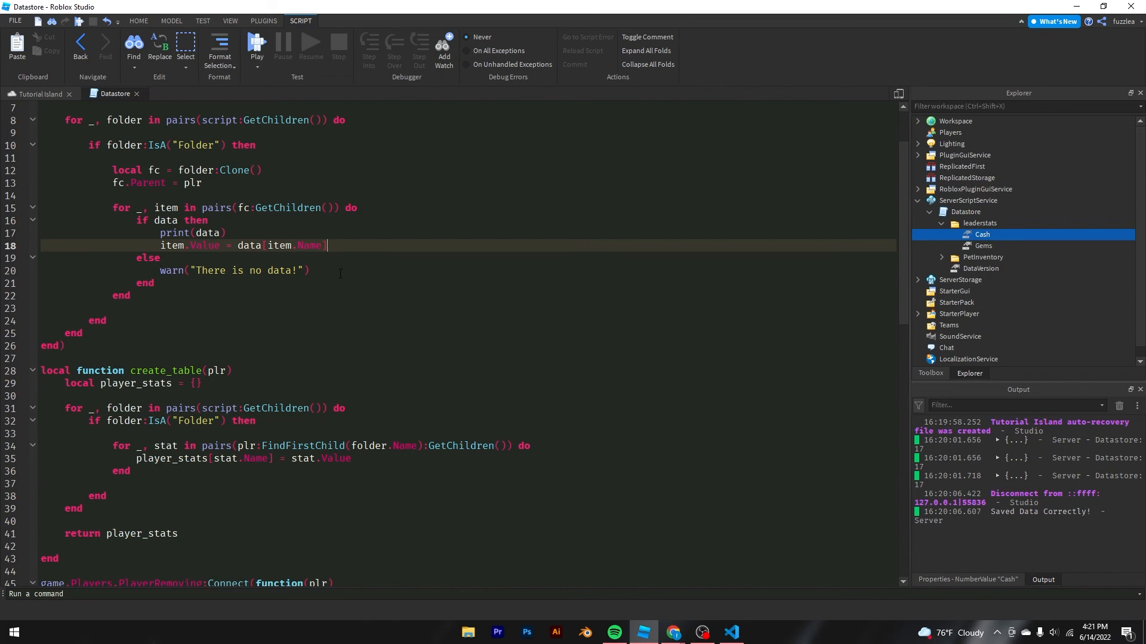
scroll(up, 3)
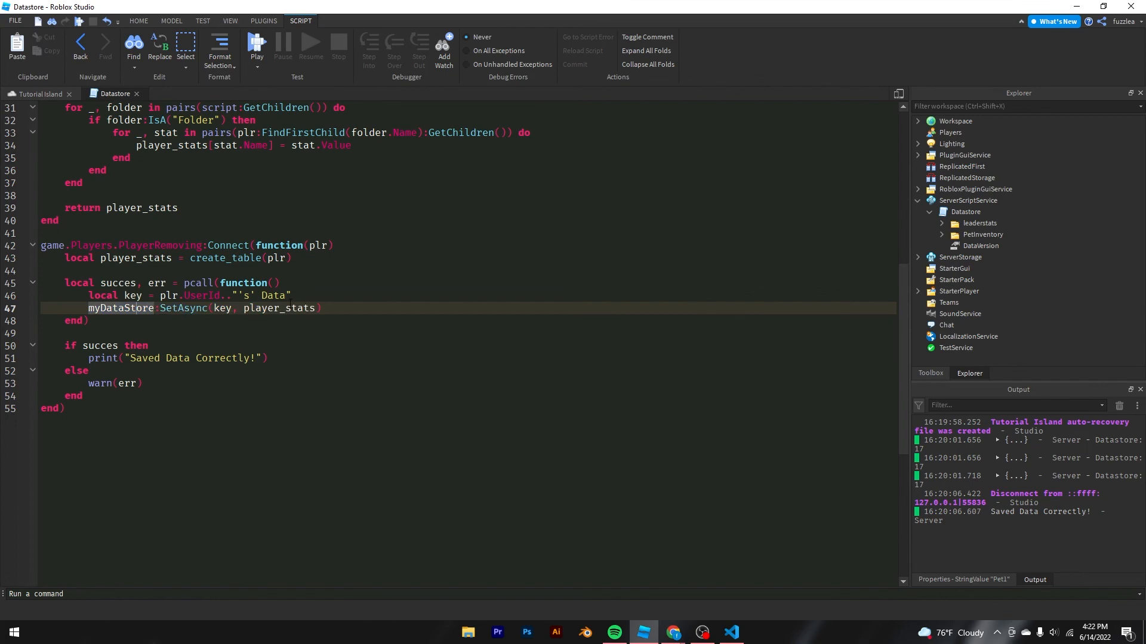
- Run a new playtest and expand the printed table showing Cash 0, Gems 0 and Pet1
click(281, 321)
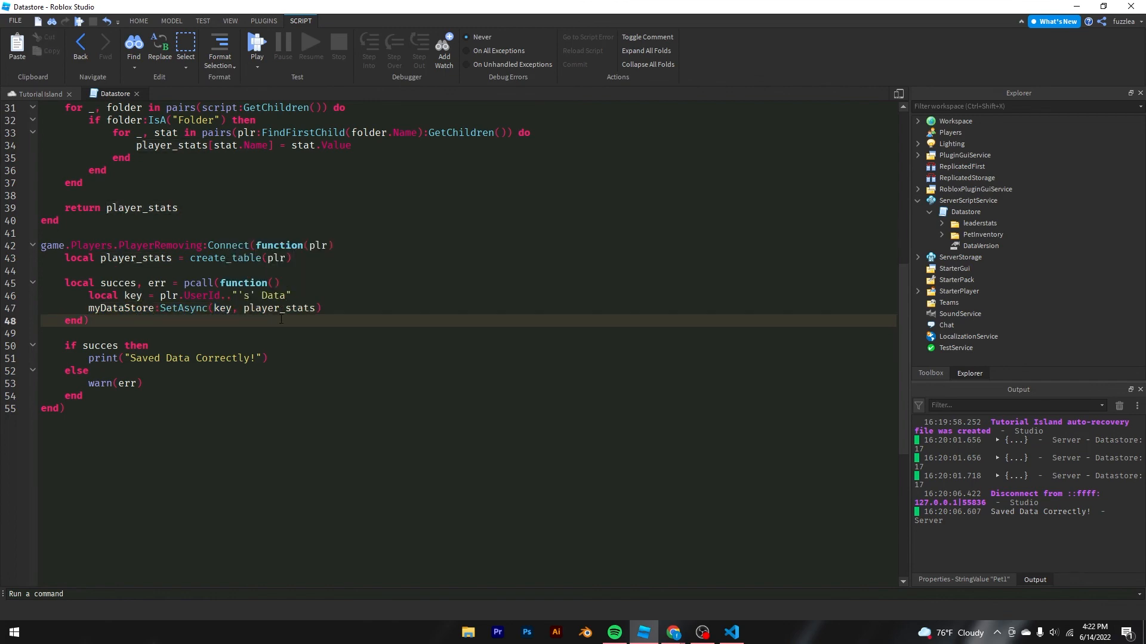
scroll(up, 3)
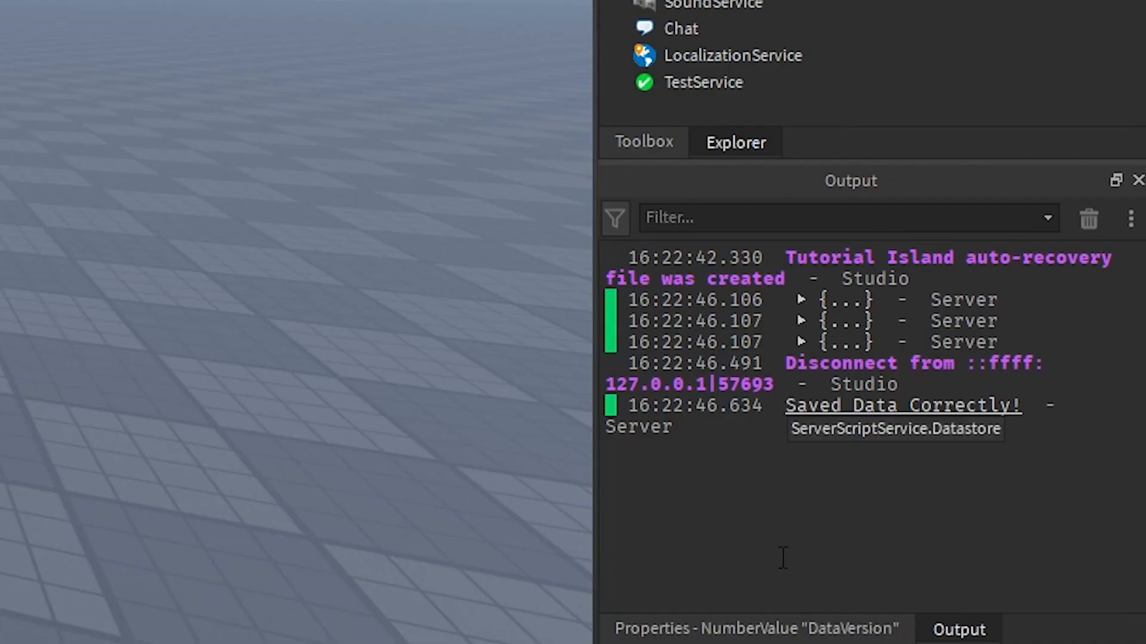
click(756, 629)
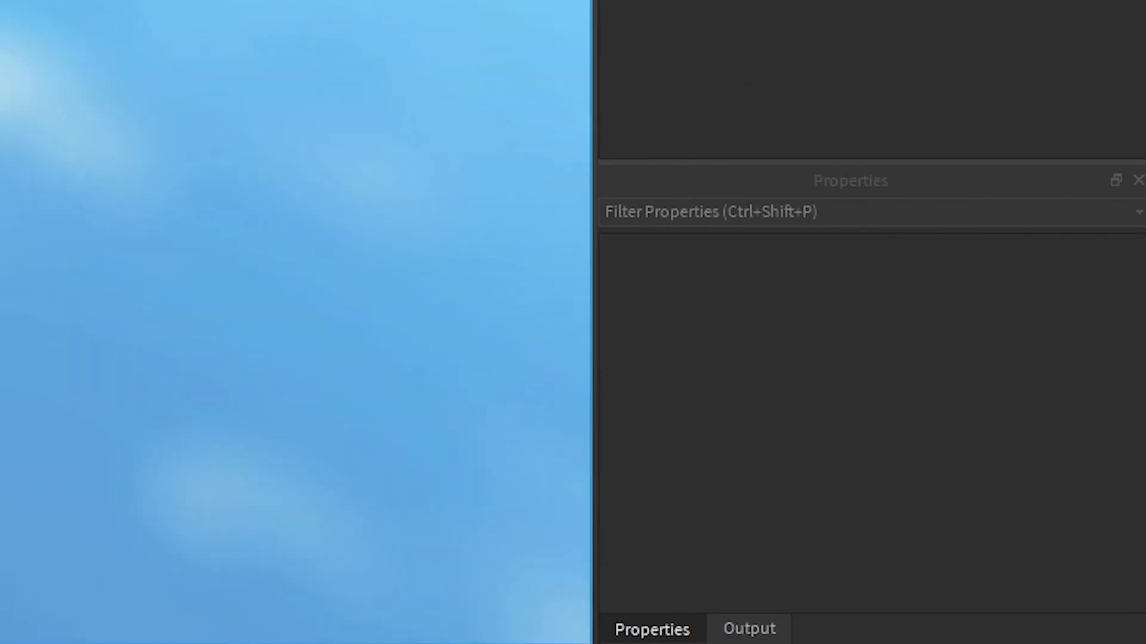
click(748, 628)
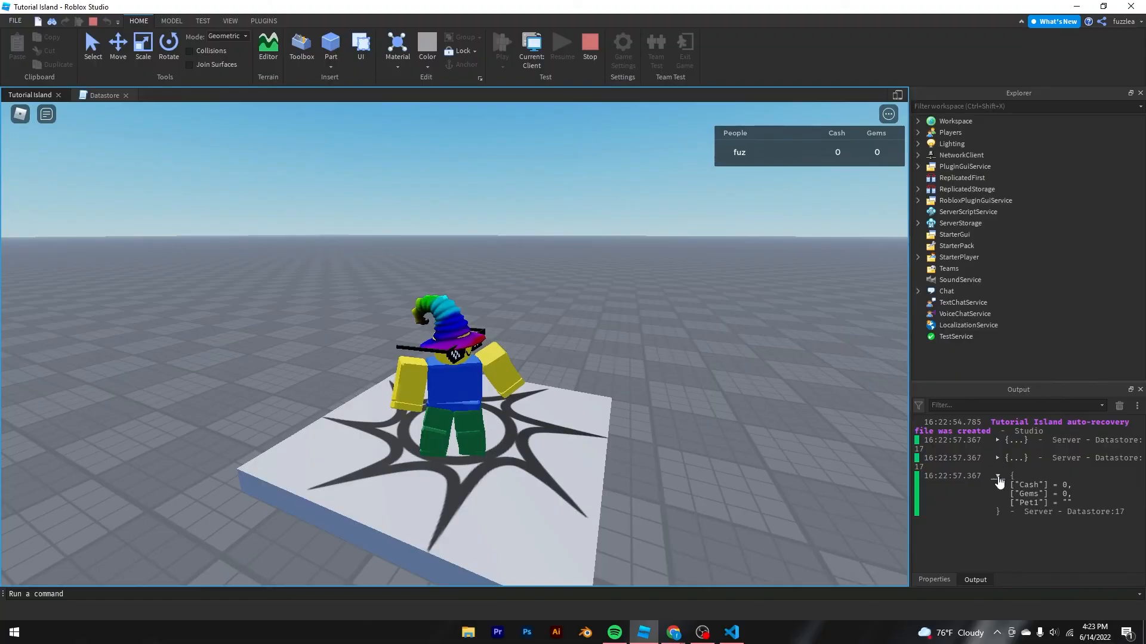
click(999, 475)
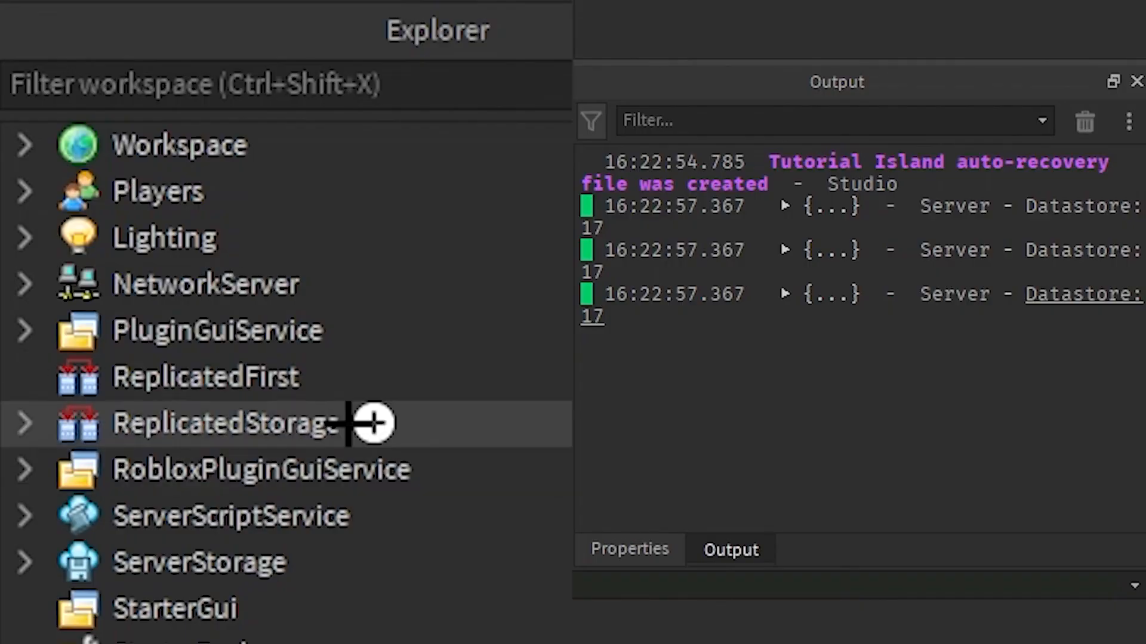
- Set the player's leaderstats Cash to 100 and PetInventory Pet1 to Plushie
click(24, 191)
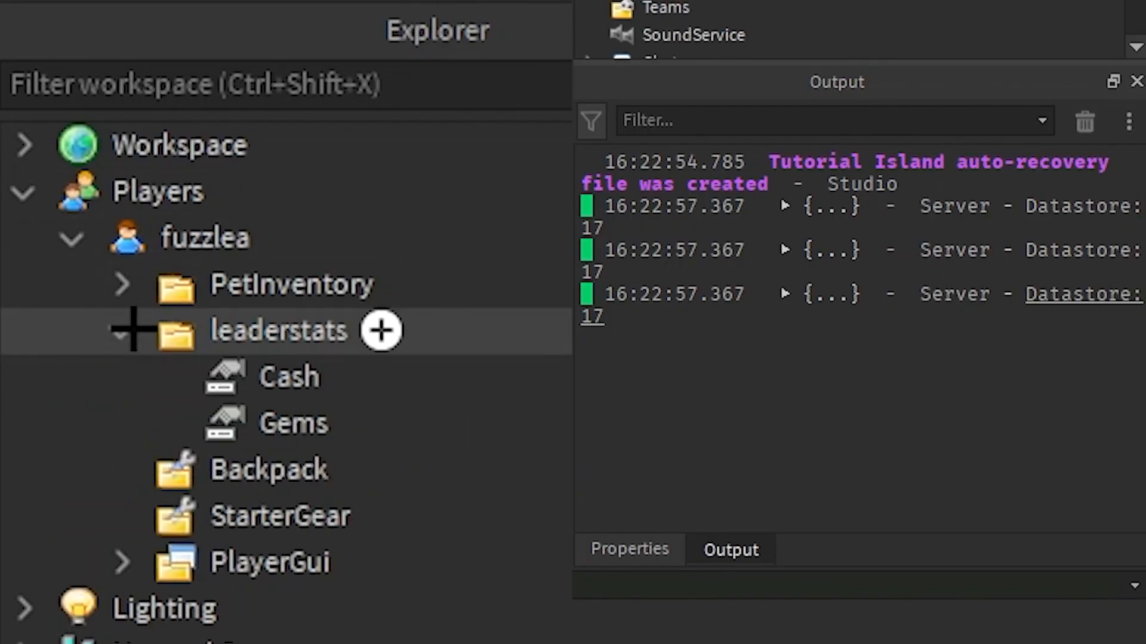
click(288, 376)
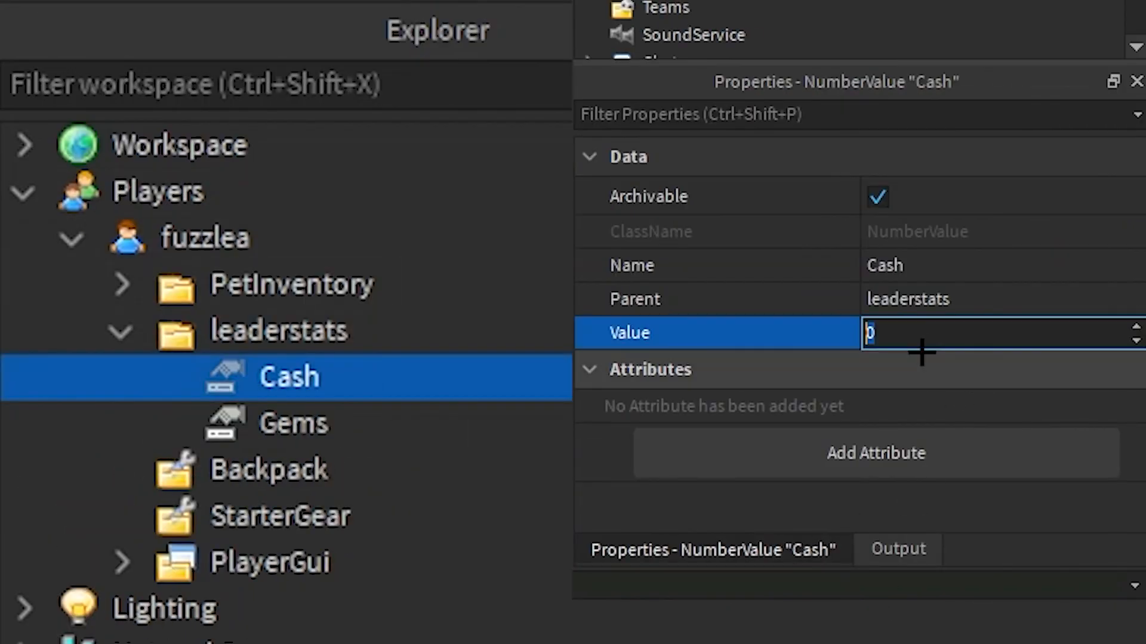
text(100)
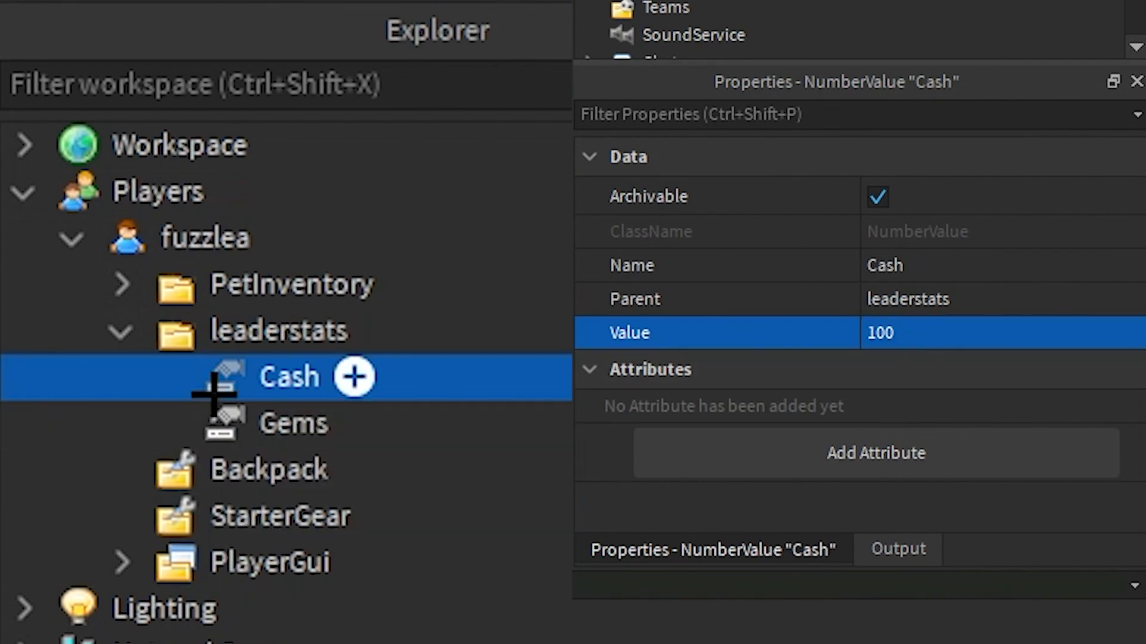
click(292, 423)
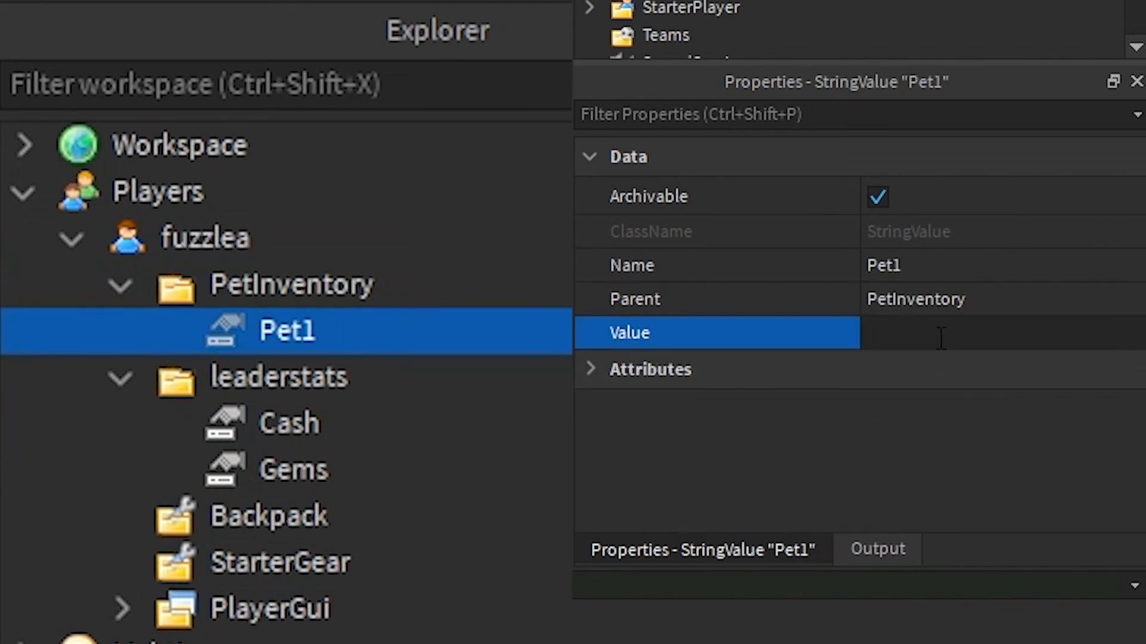
text(Plushie)
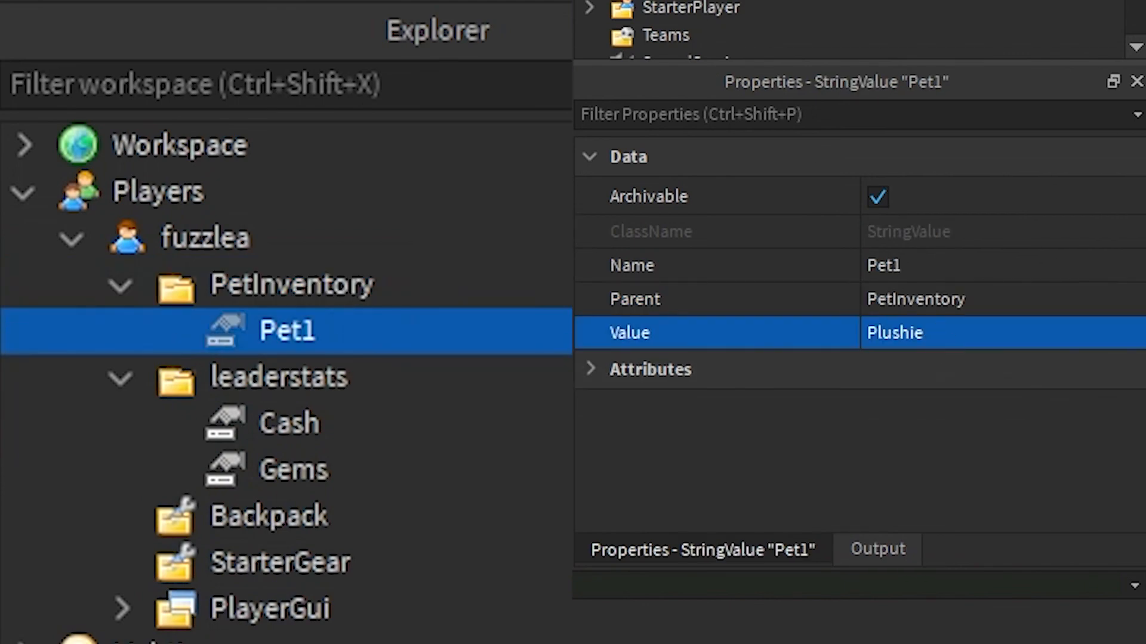
click(71, 81)
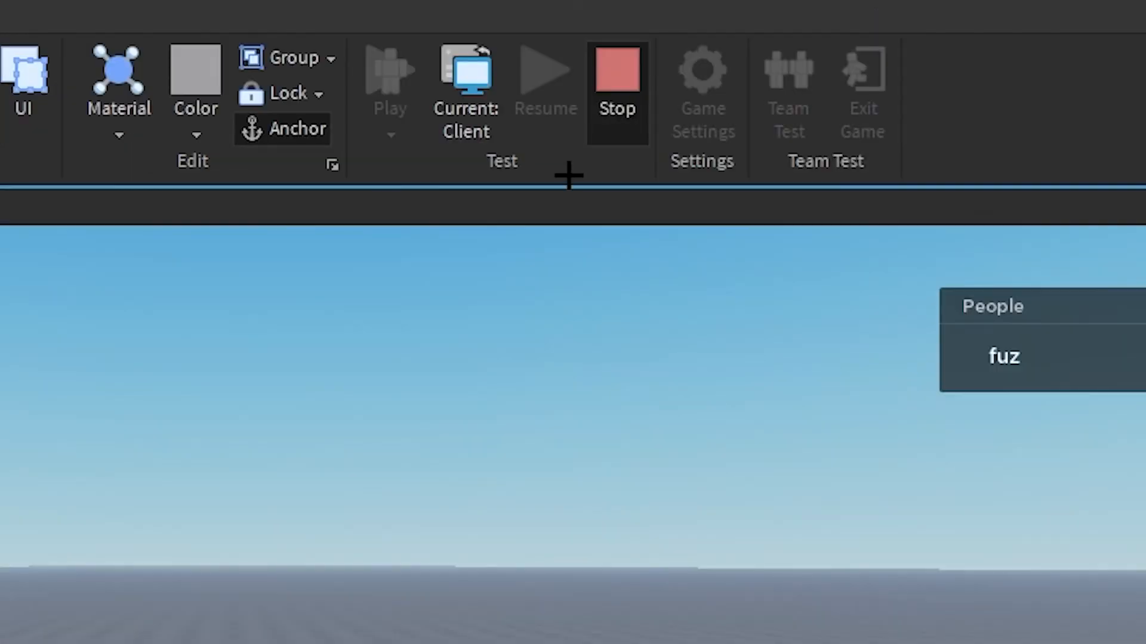
- Restart the playtest to confirm the leaderboard reloads Cash 100 and Gems 25
click(615, 70)
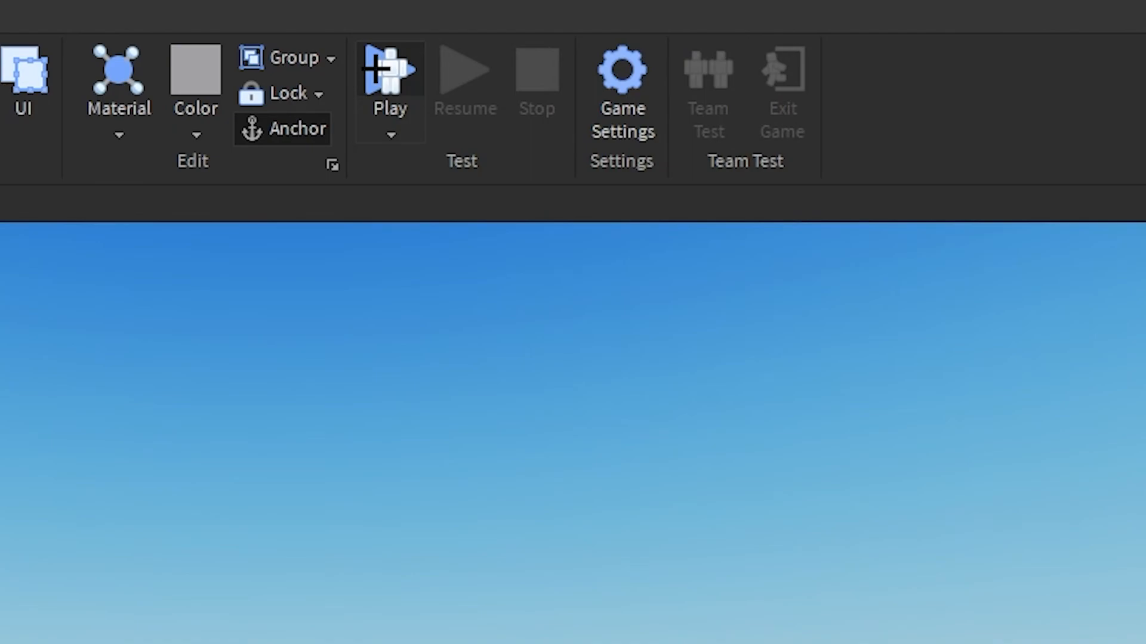
click(390, 69)
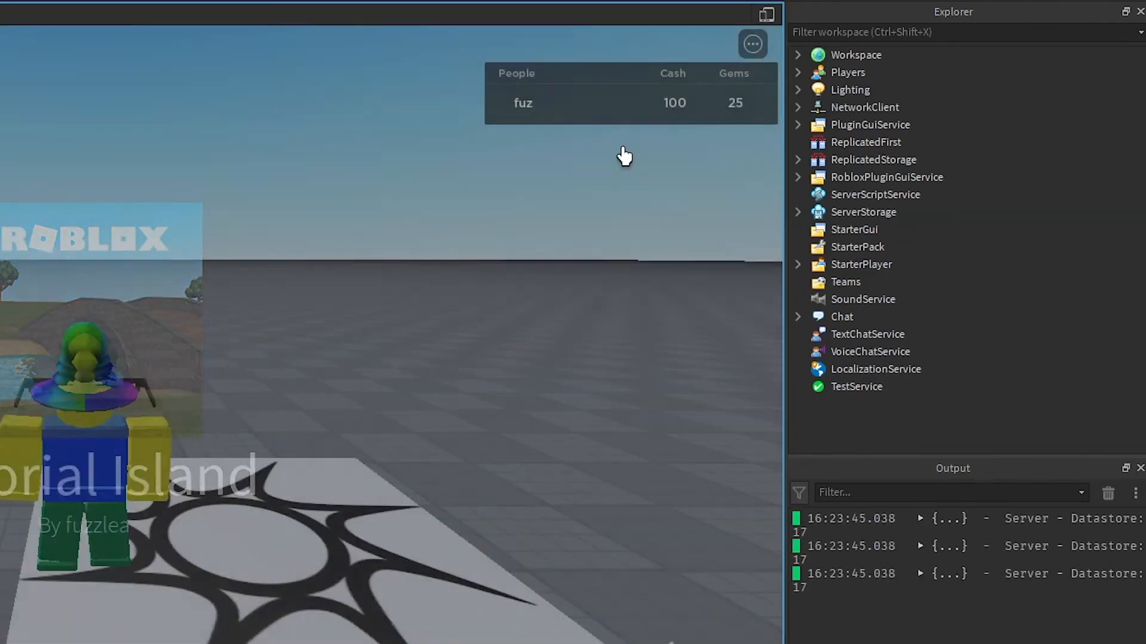